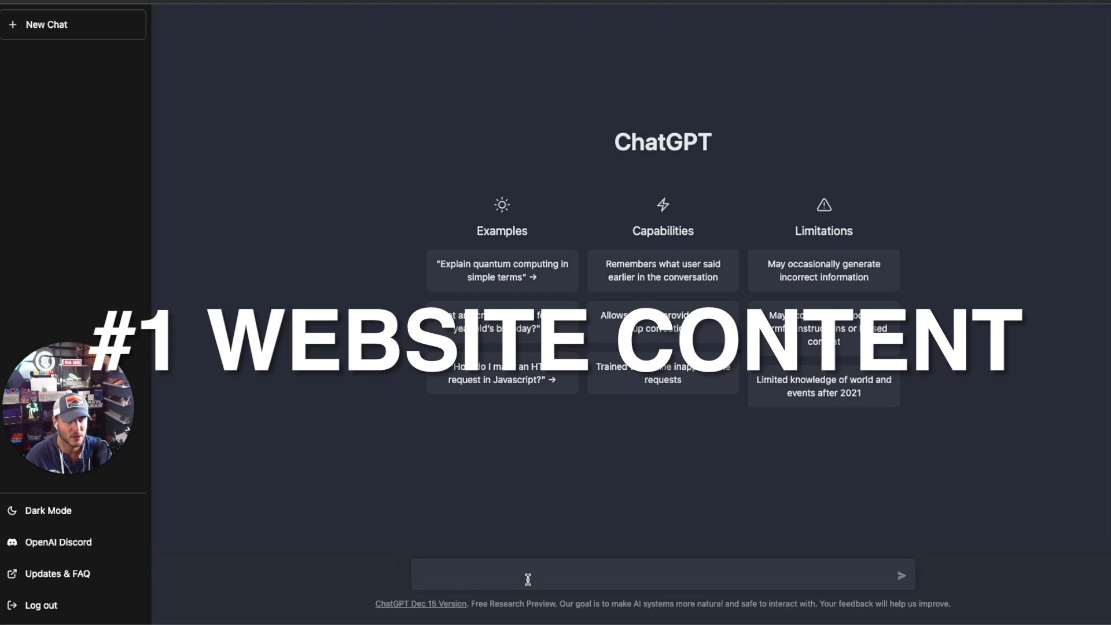
# - Ask ChatGPT for landing-page copy promoting local plumbing services in Jacksonville, FL
pyautogui.write('Can you genera')
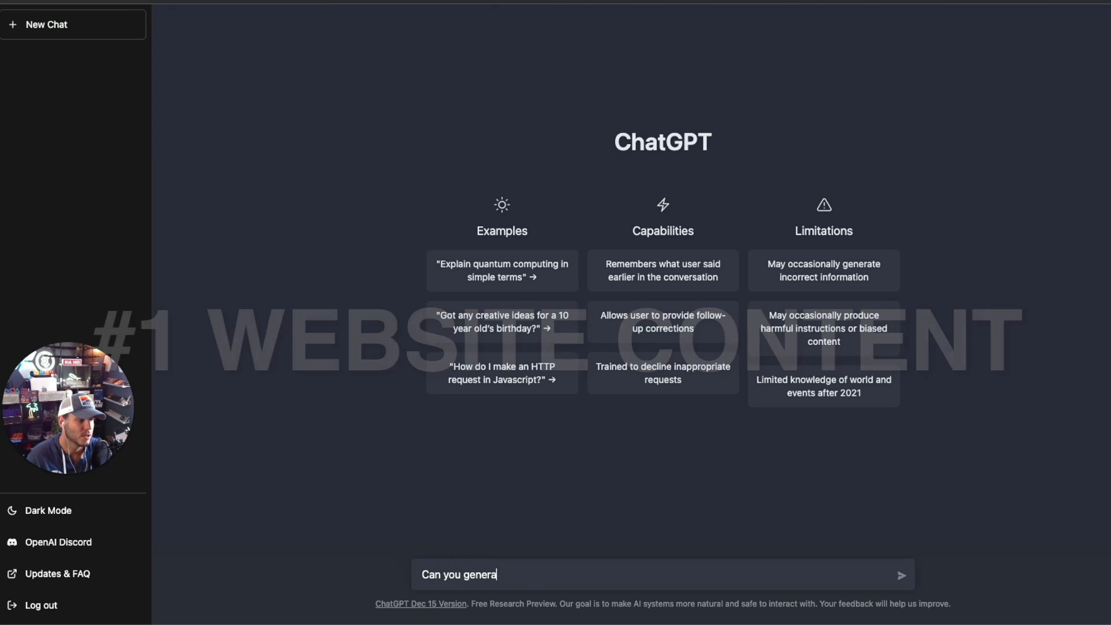
pyautogui.write('te a landing')
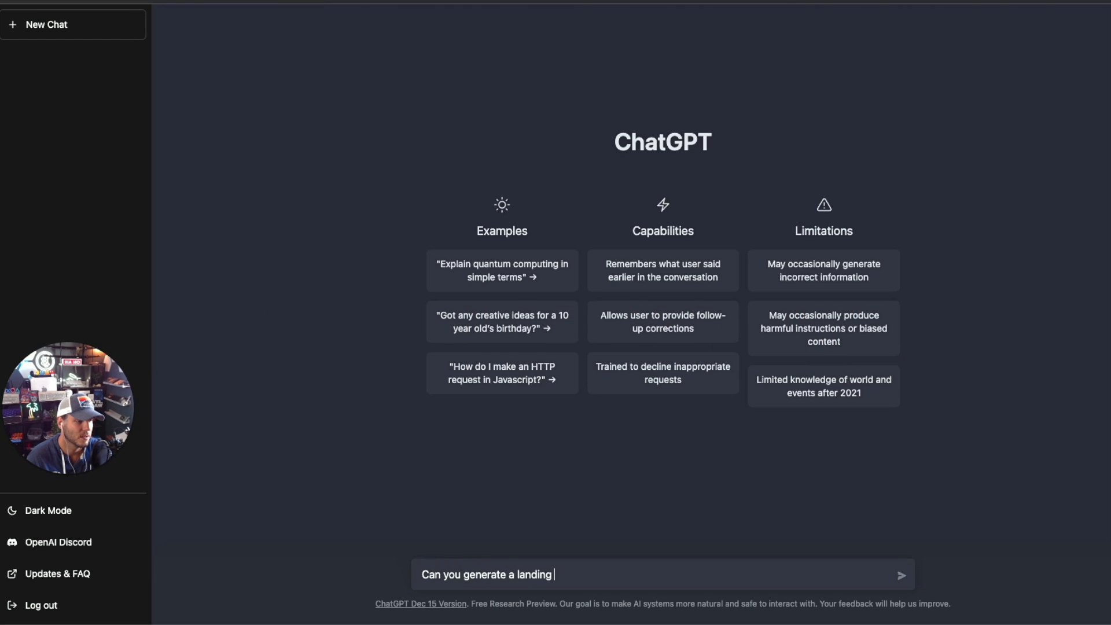
pyautogui.write('copy for a landing page that is offering local plumbing service to')
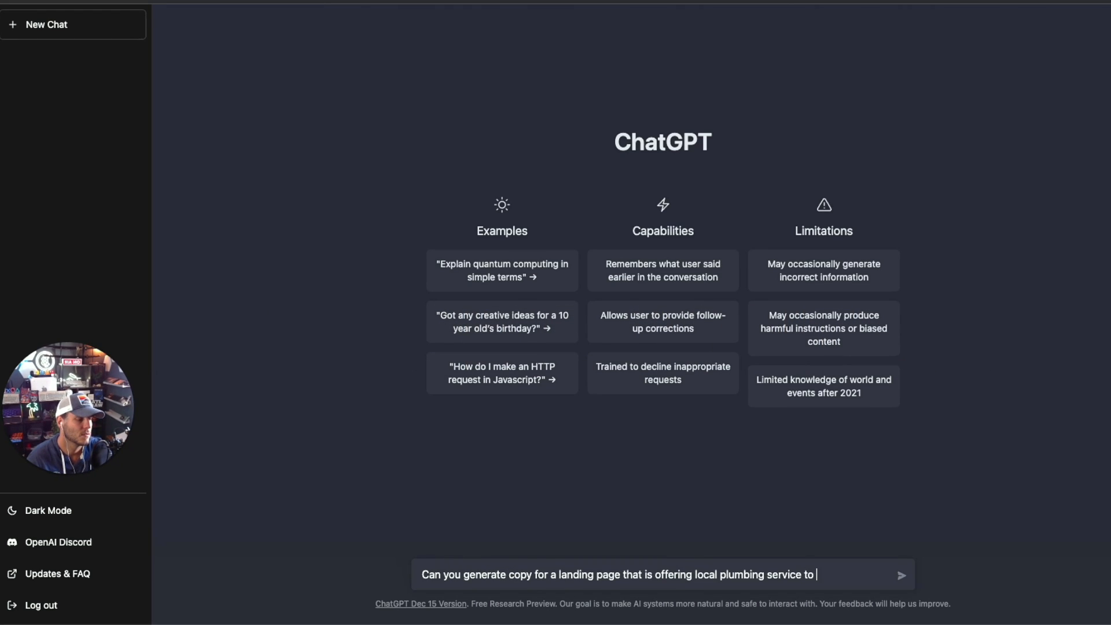
pyautogui.write('jacksonville')
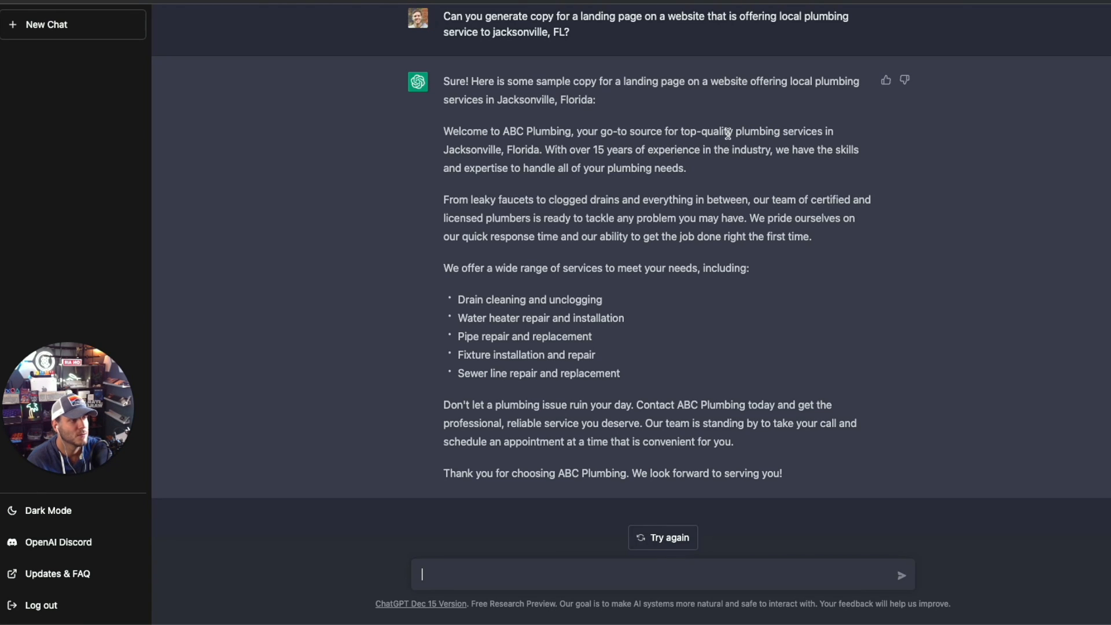
pyautogui.moveTo(493, 149)
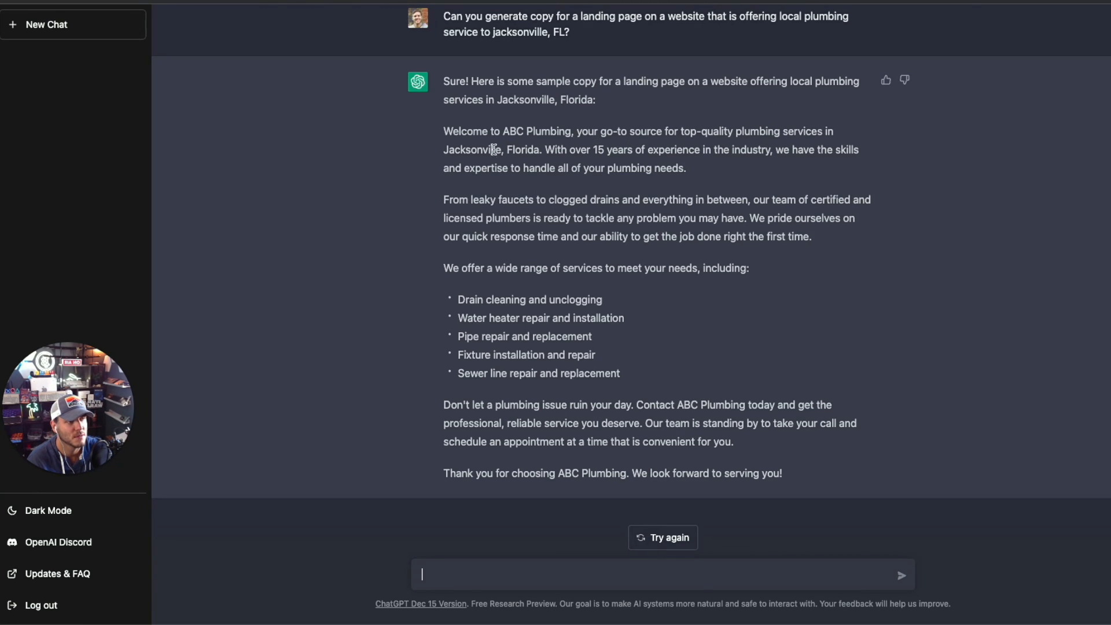
pyautogui.moveTo(537, 279)
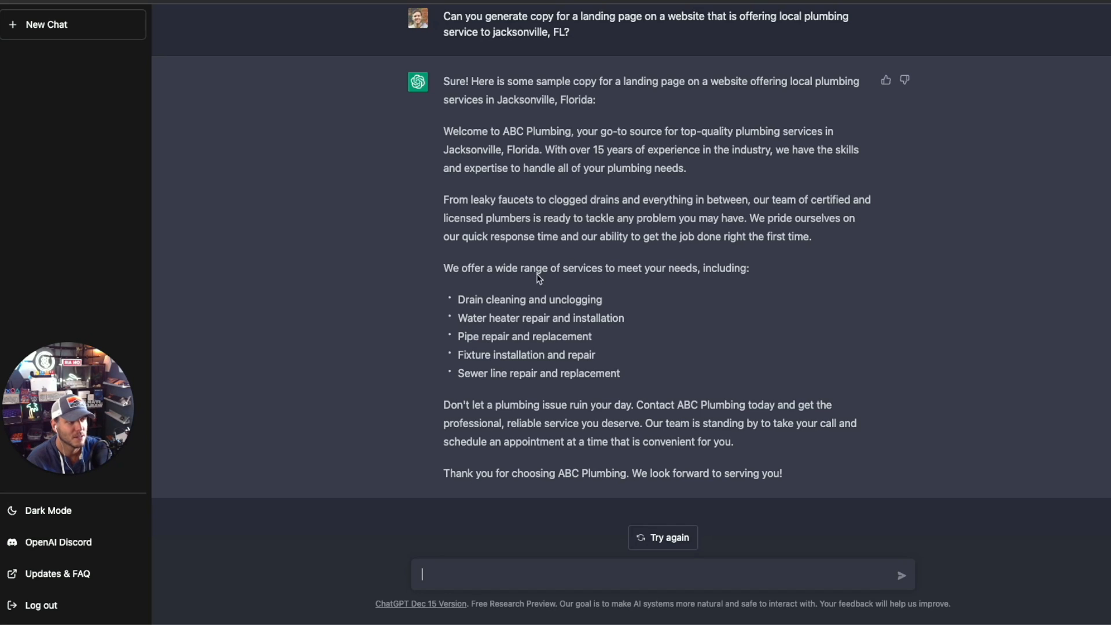
pyautogui.moveTo(508, 213)
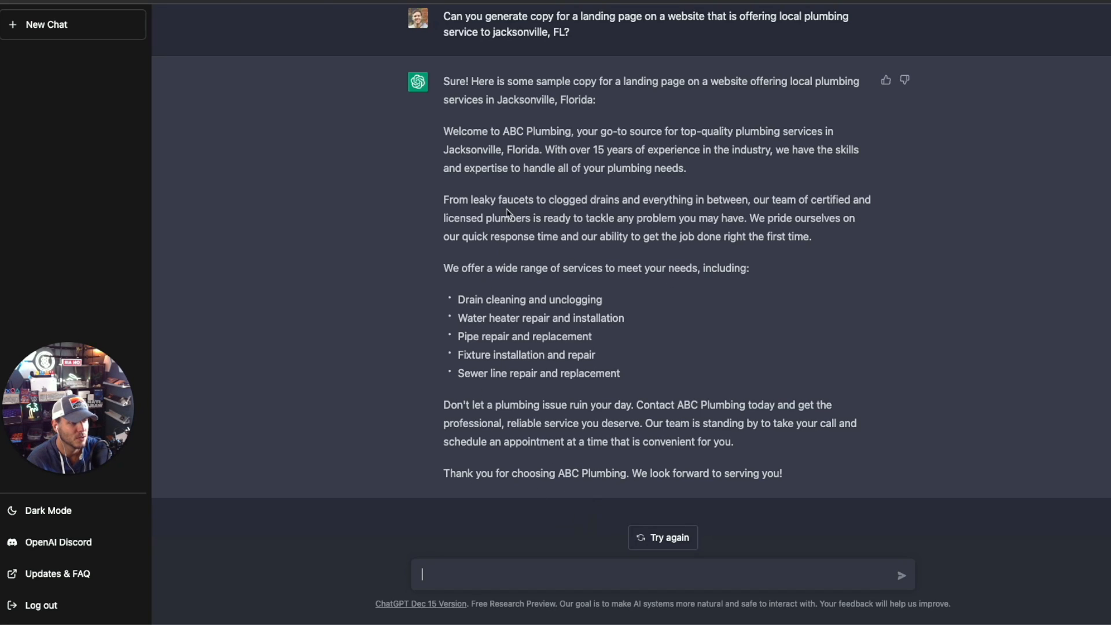
pyautogui.moveTo(597, 291)
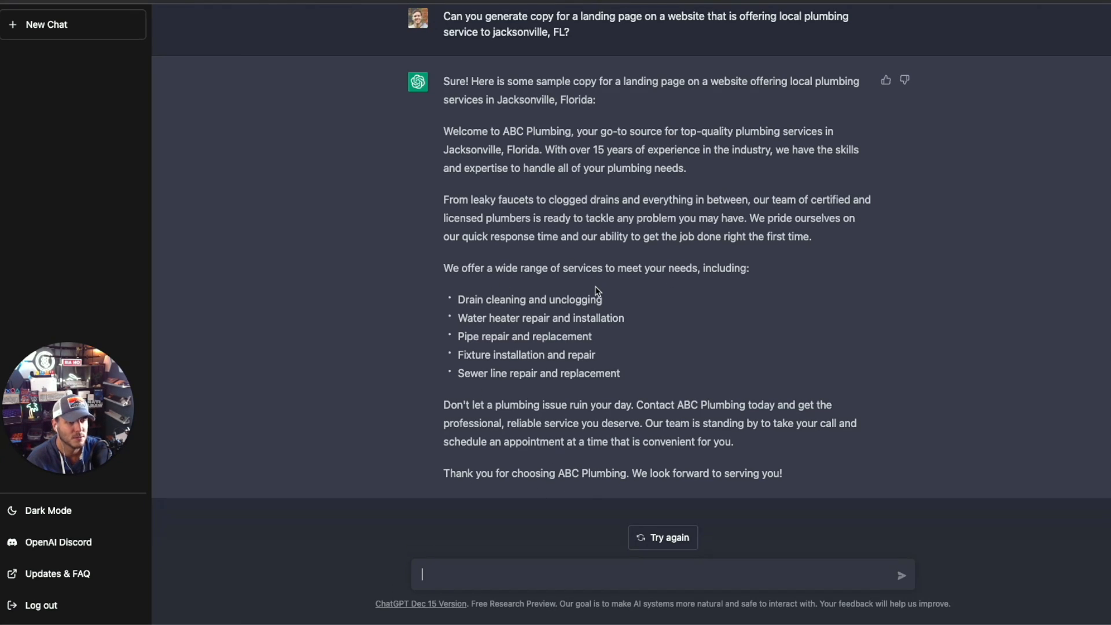
pyautogui.moveTo(594, 291)
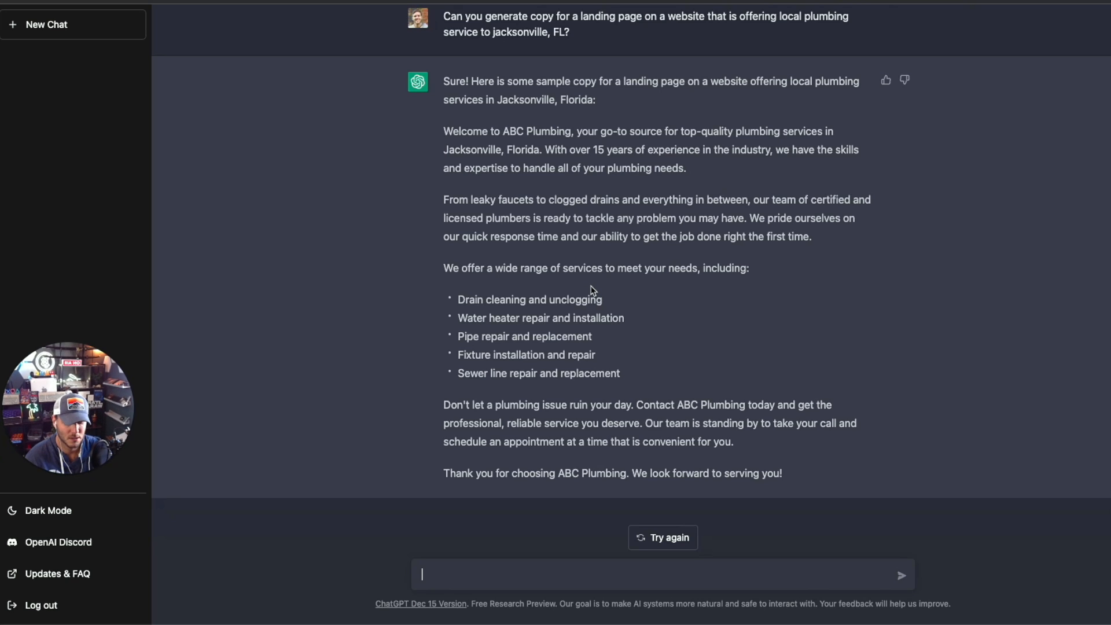
# - Ask 'Can you make this more sales focused in the copy?' and read the revision
pyautogui.write('Can you make th')
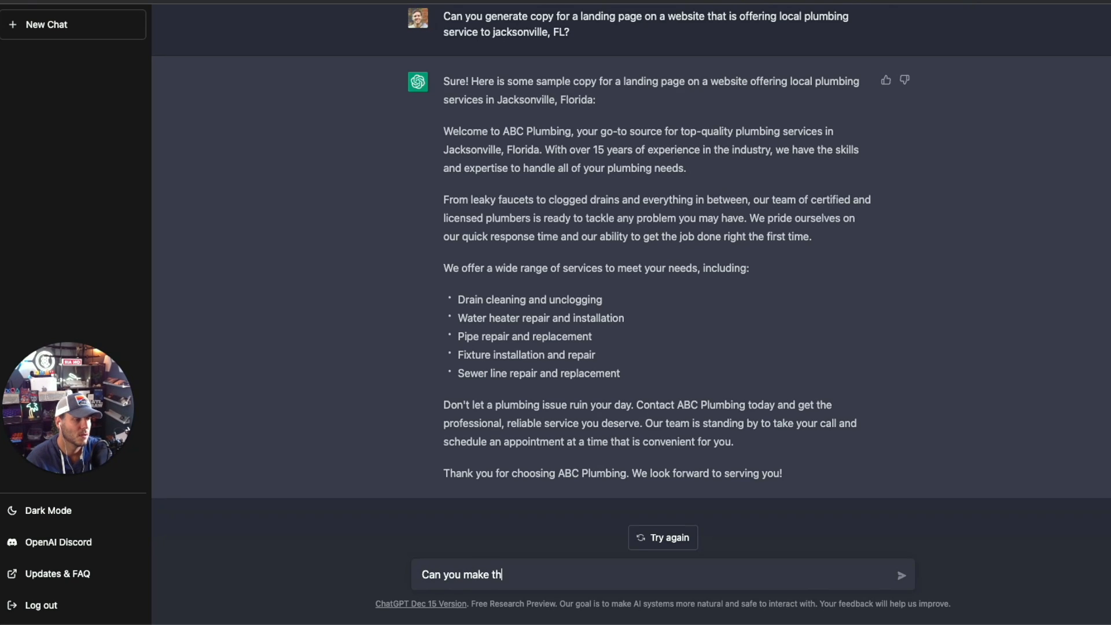
pyautogui.write('is more sales fo')
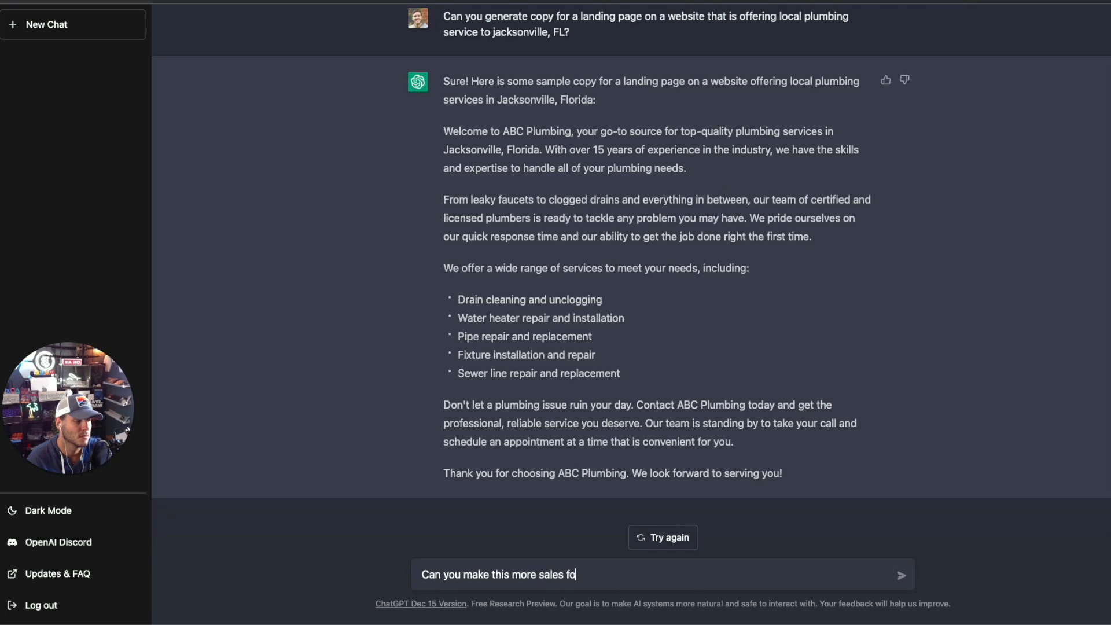
pyautogui.write('cused in the copy?')
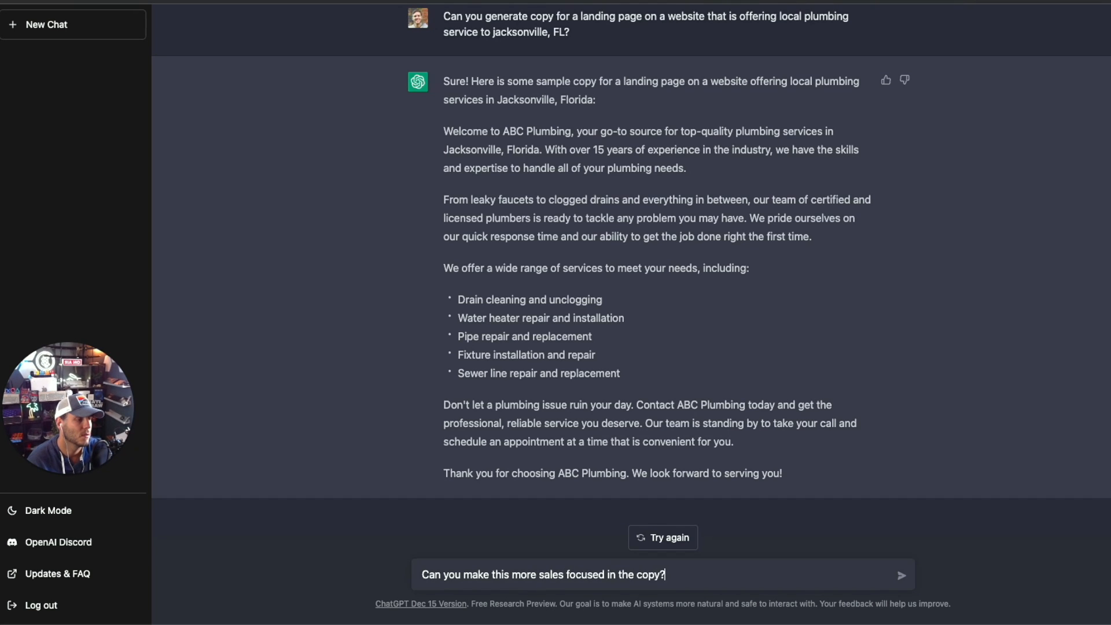
pyautogui.click(901, 575)
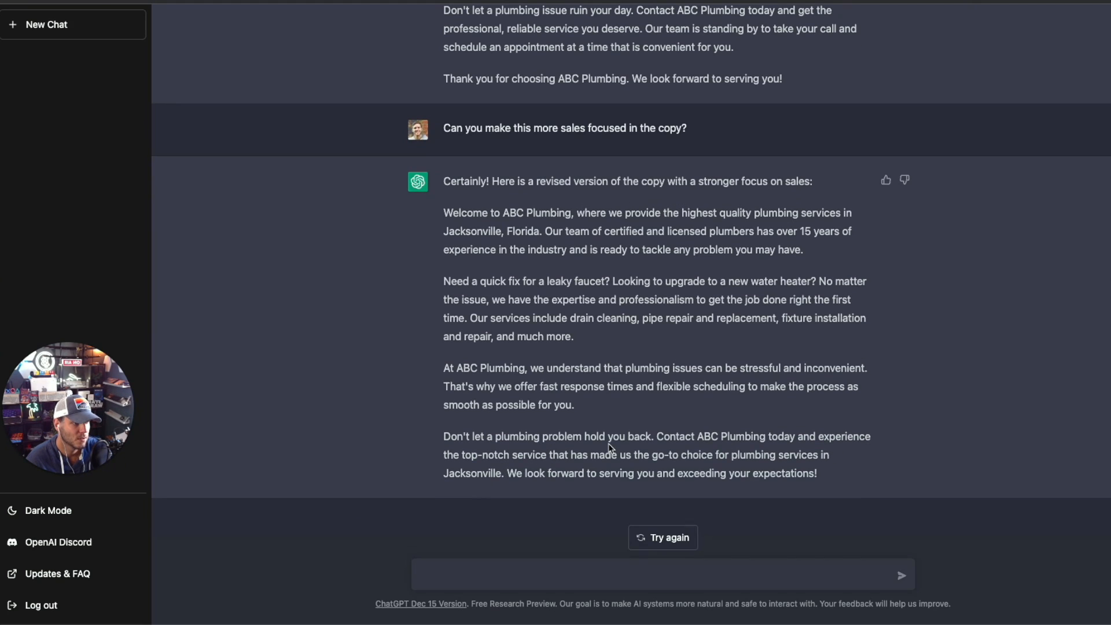
pyautogui.moveTo(830, 450)
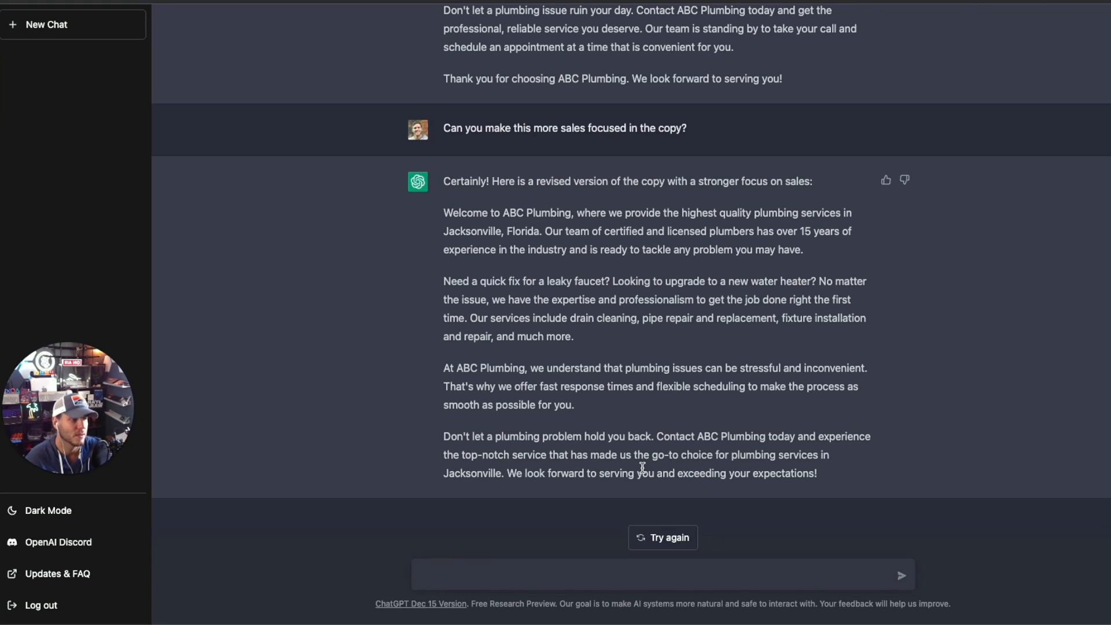
pyautogui.scroll(3)
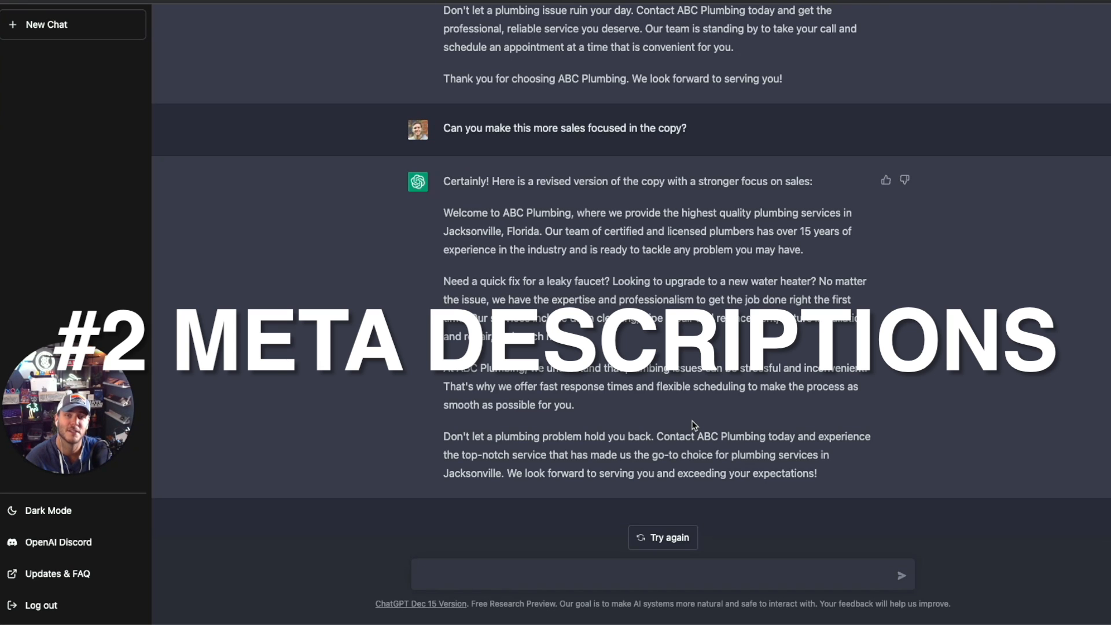
# - Request a meta description for the Jacksonville plumbing business landing page
pyautogui.click(562, 575)
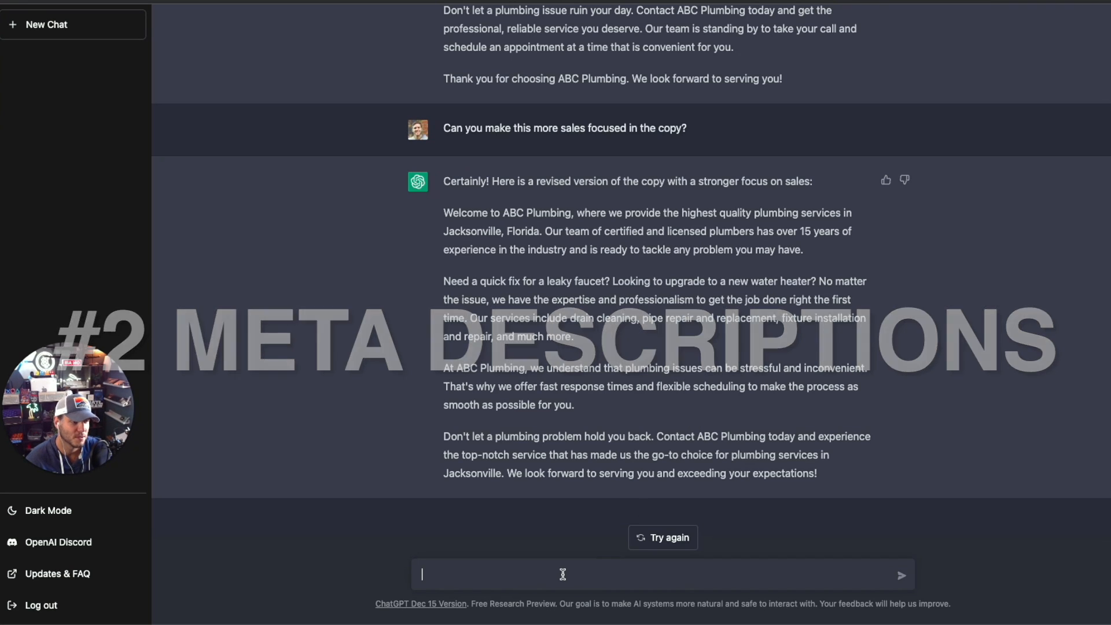
pyautogui.write('Can you gener')
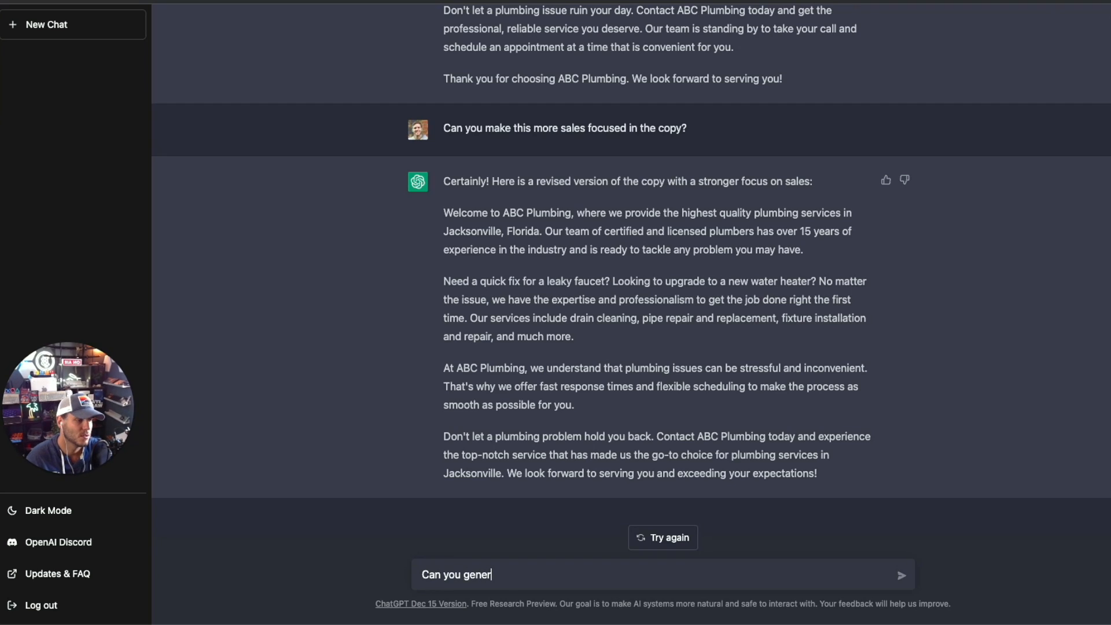
pyautogui.write('ate a meta desc')
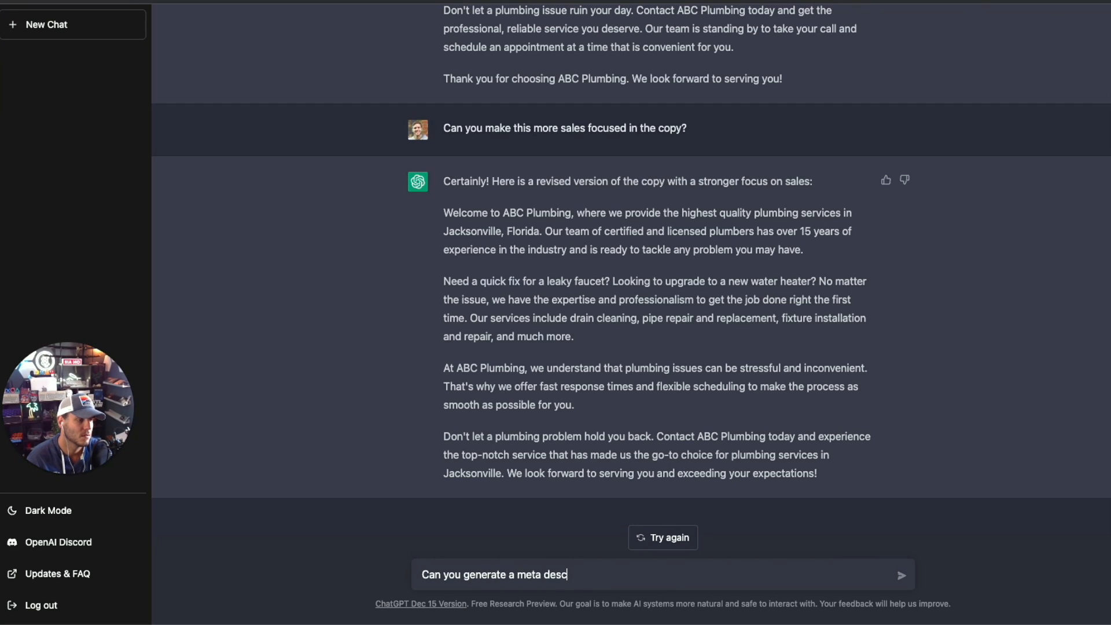
pyautogui.write('ription for this landing page for the plumbing business in')
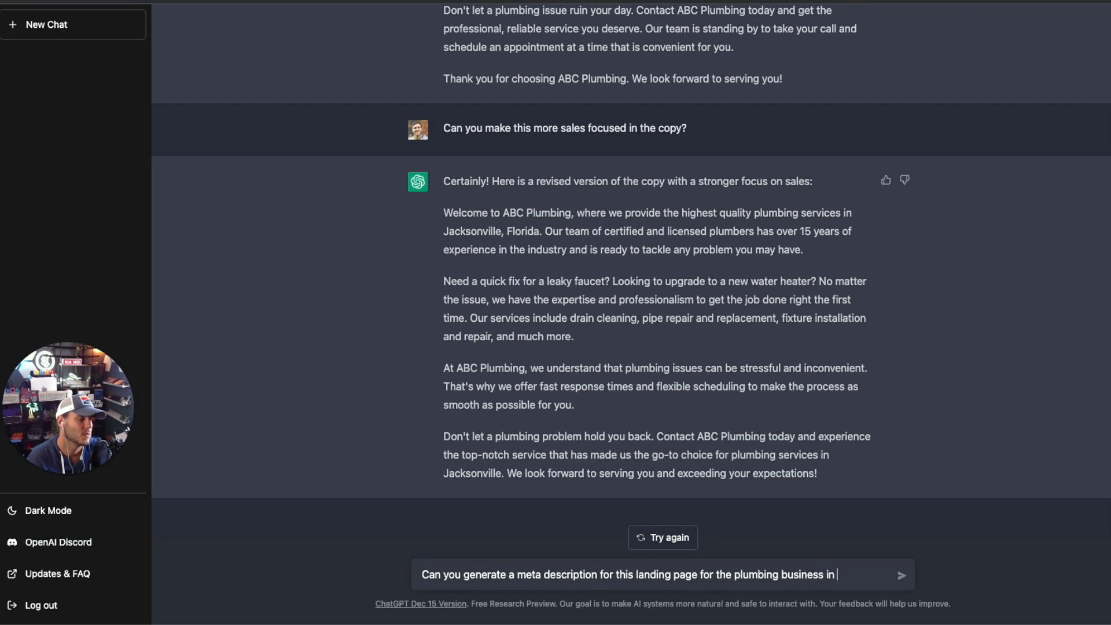
pyautogui.write('jacksonville,')
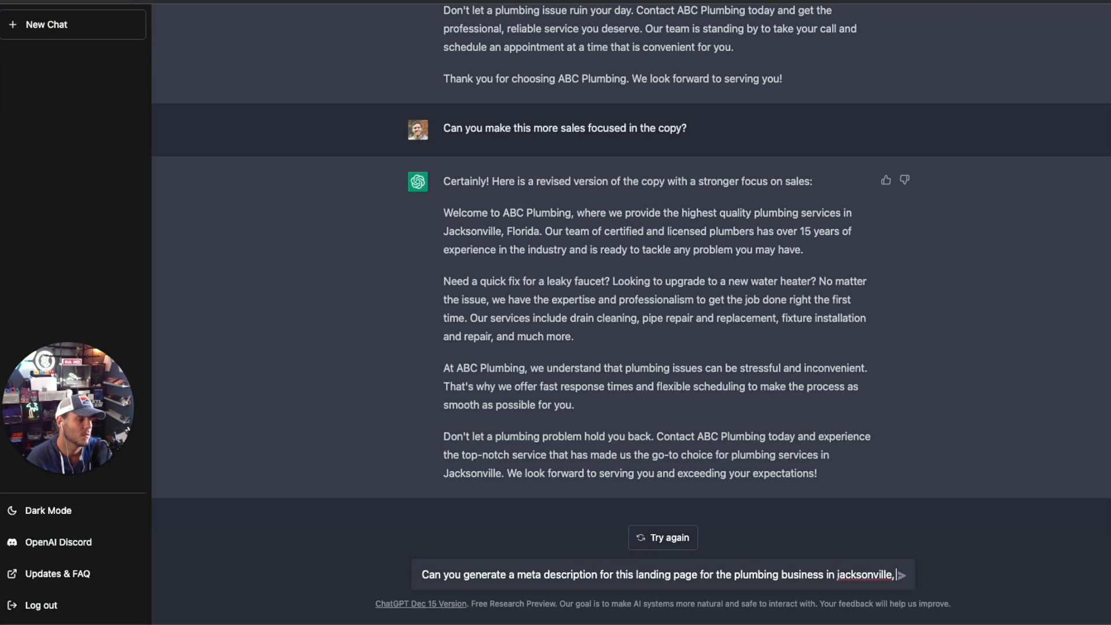
pyautogui.press('Return')
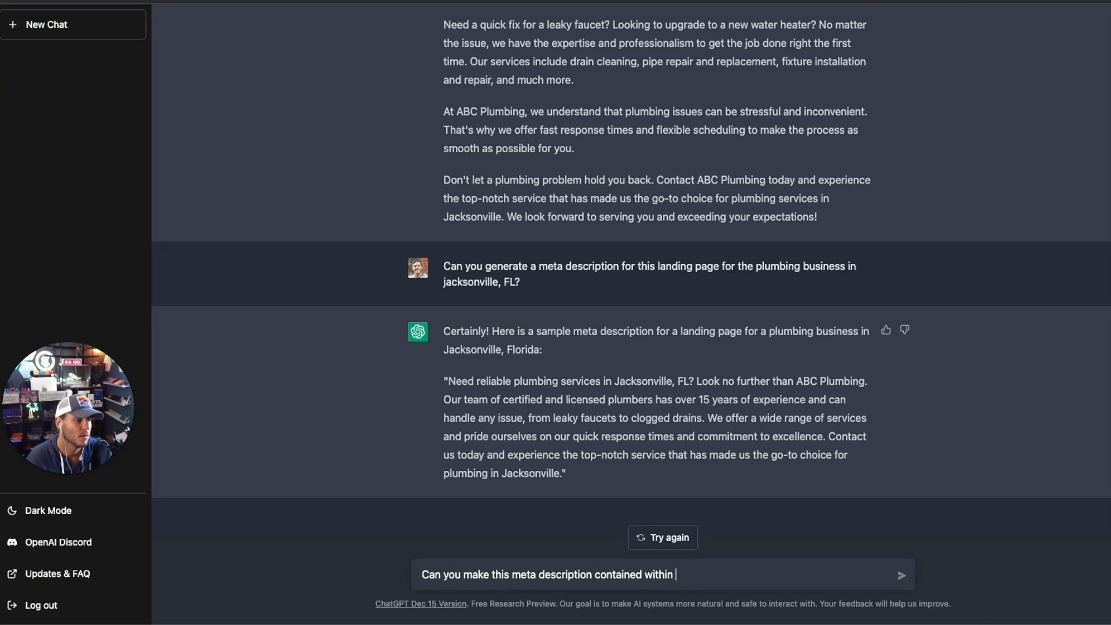
# - Ask for the meta description to be cut to 150 characters
pyautogui.write('150')
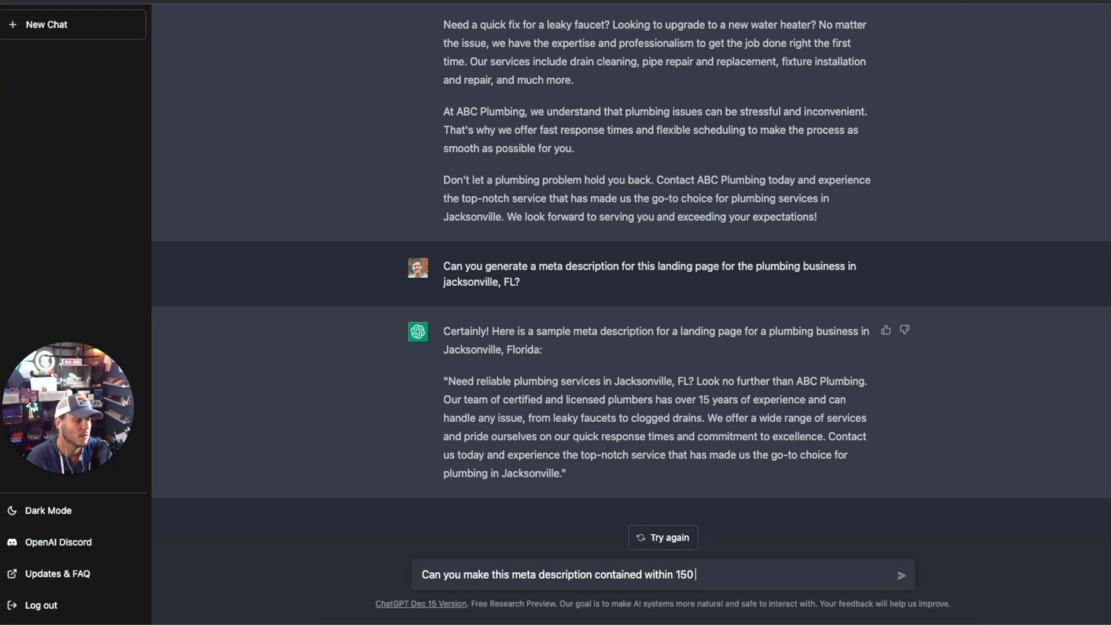
pyautogui.write('charac')
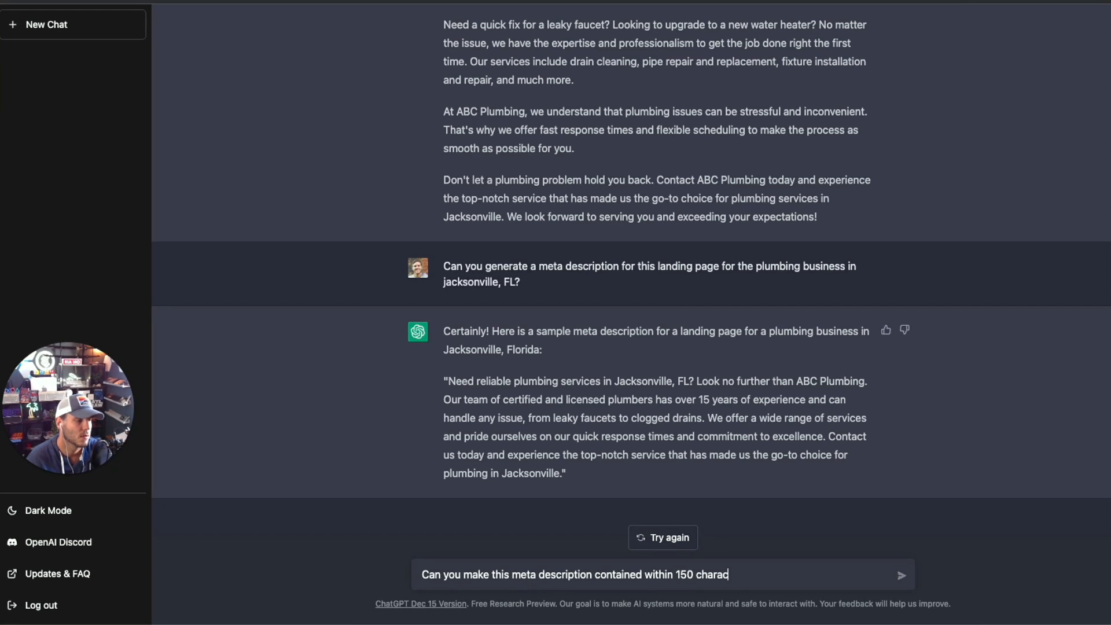
pyautogui.click(901, 575)
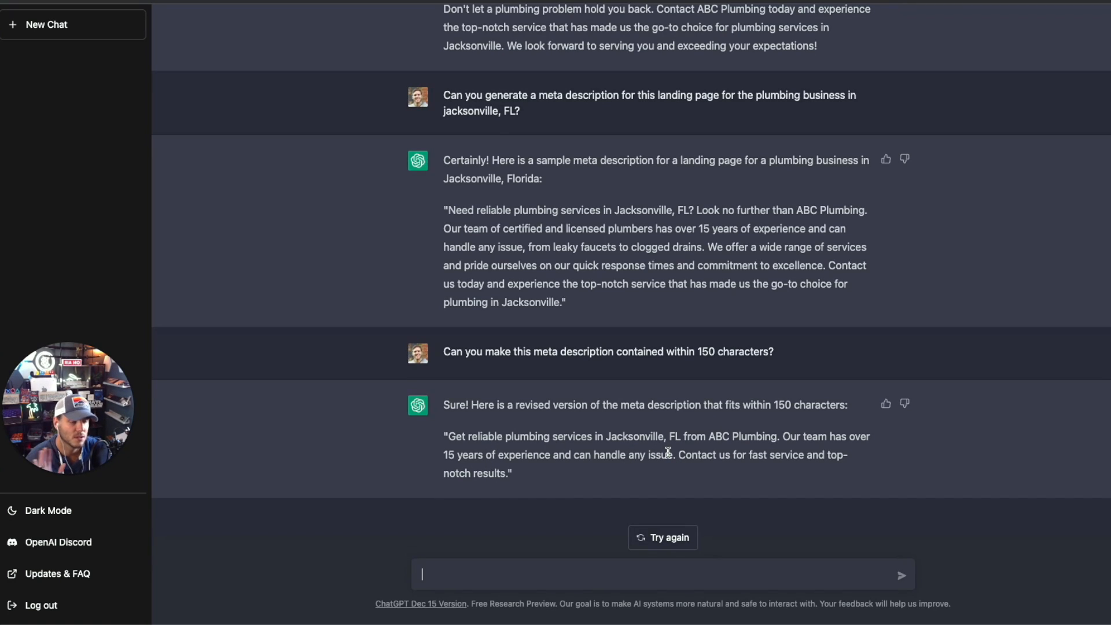
pyautogui.moveTo(664, 457)
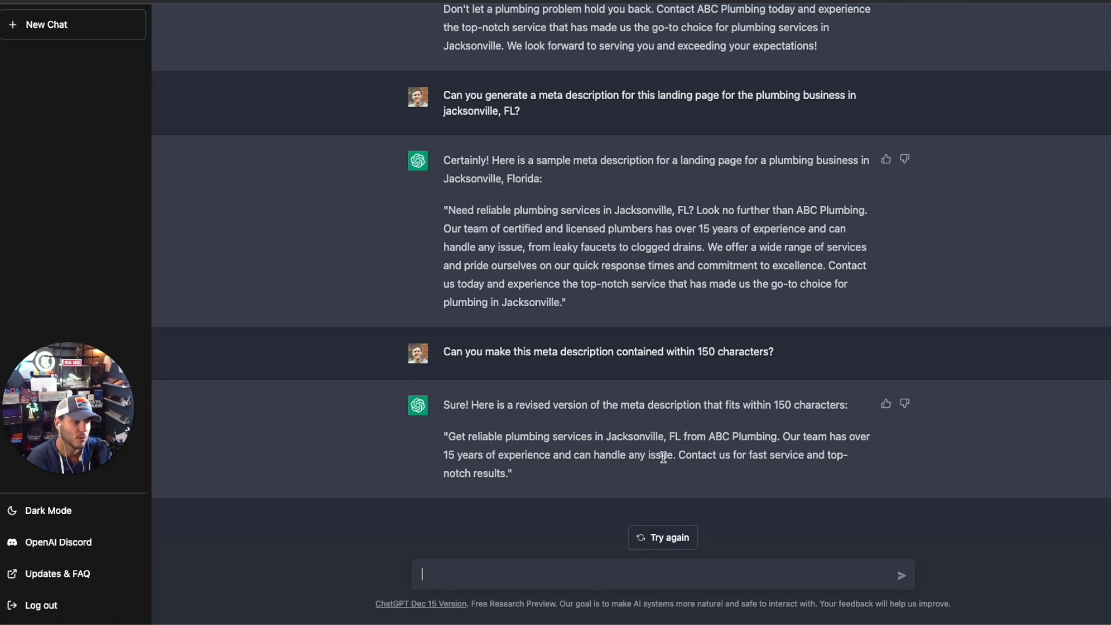
pyautogui.moveTo(694, 426)
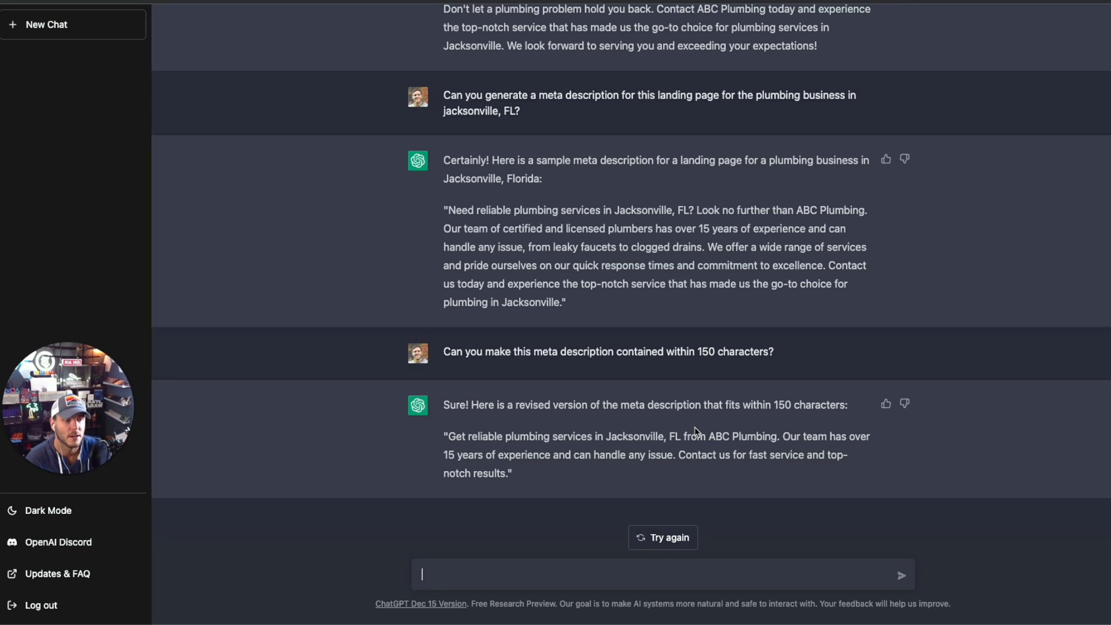
pyautogui.moveTo(464, 468)
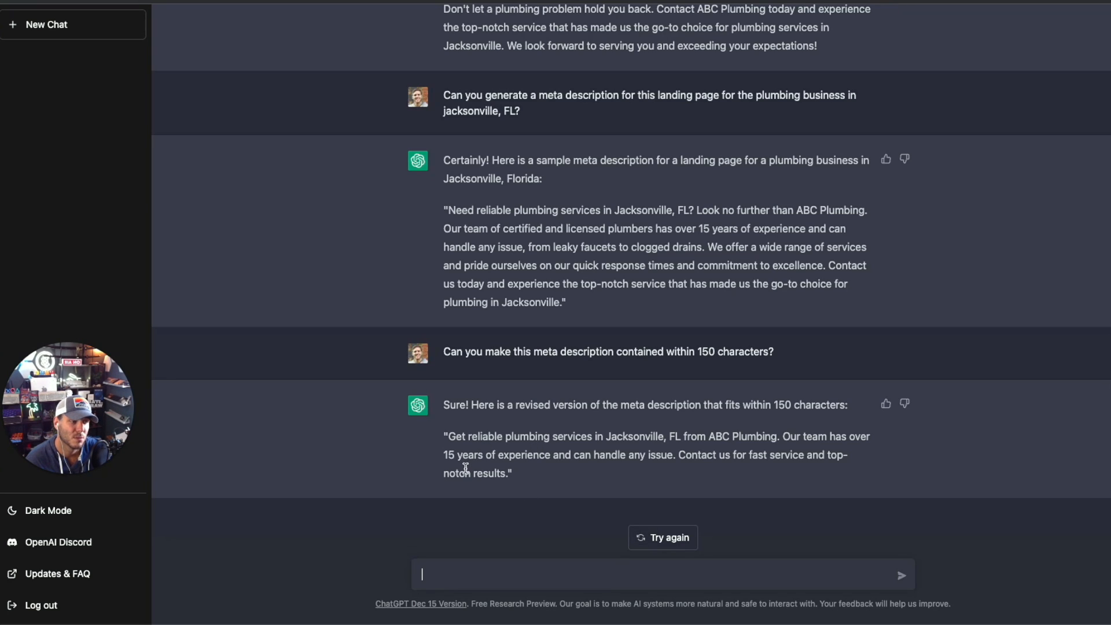
pyautogui.moveTo(481, 420)
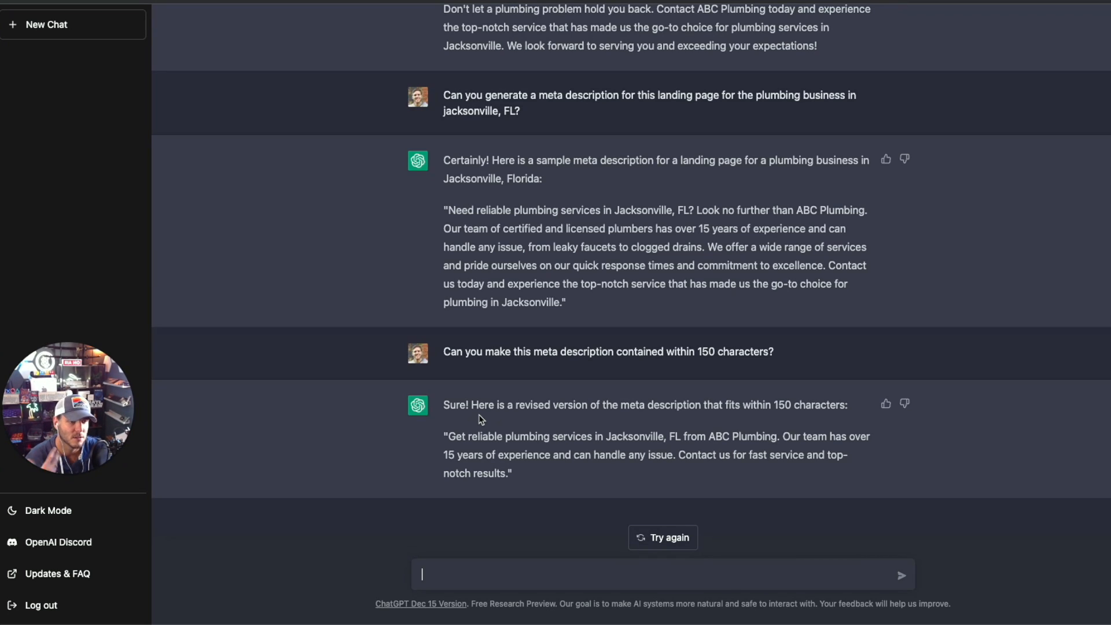
pyautogui.moveTo(507, 464)
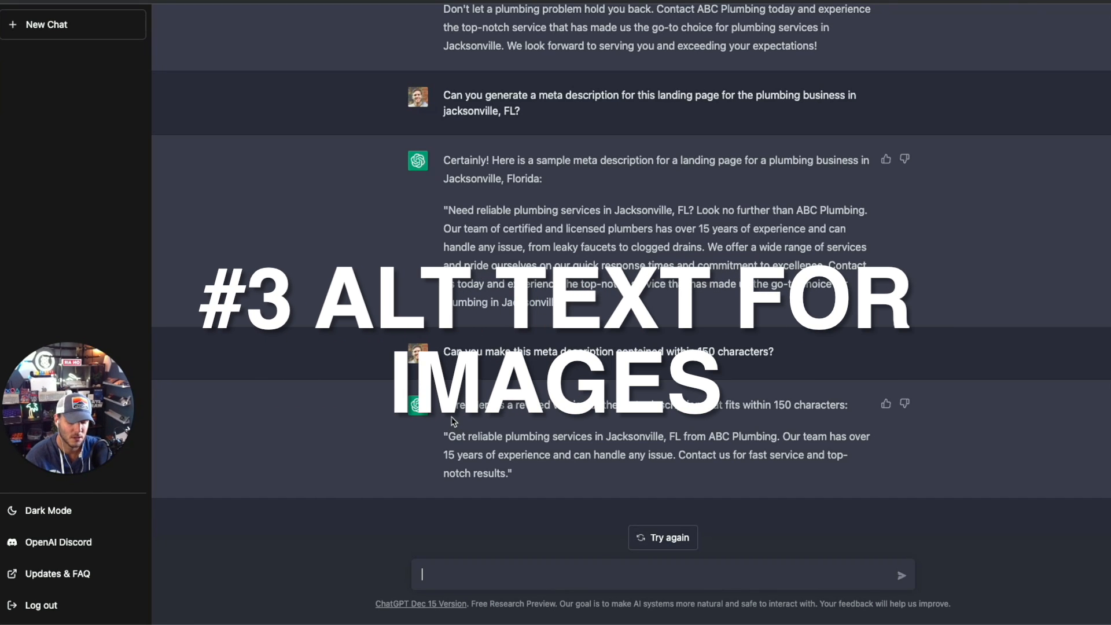
# - Request alt text for the 4 images planned for the landing page
pyautogui.write('Can you gener')
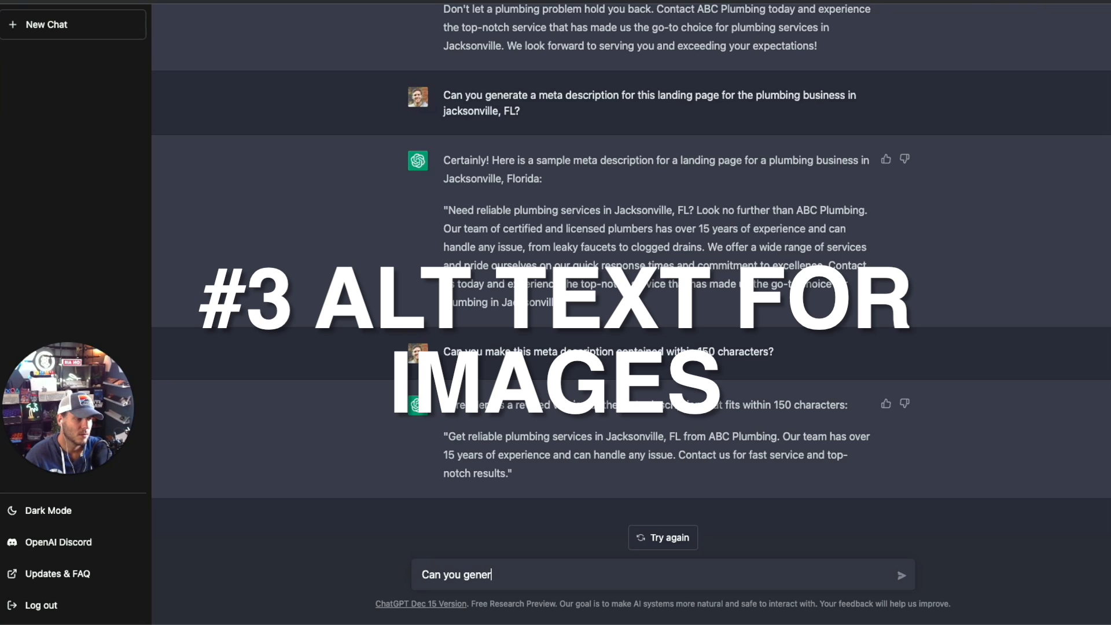
pyautogui.write('ate alt te')
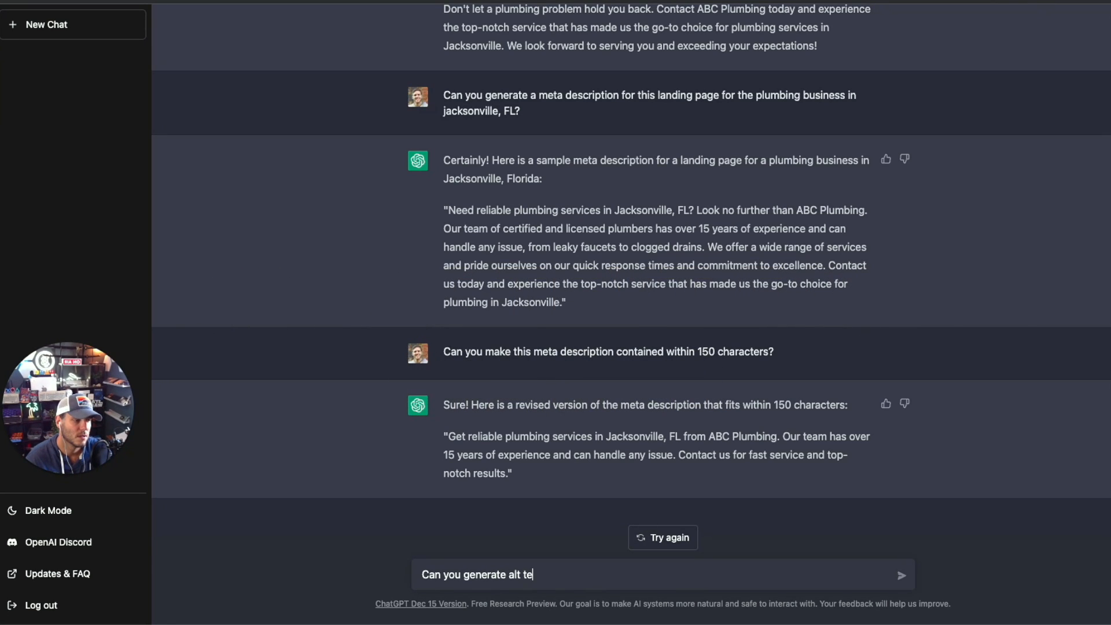
pyautogui.write('xt for 4')
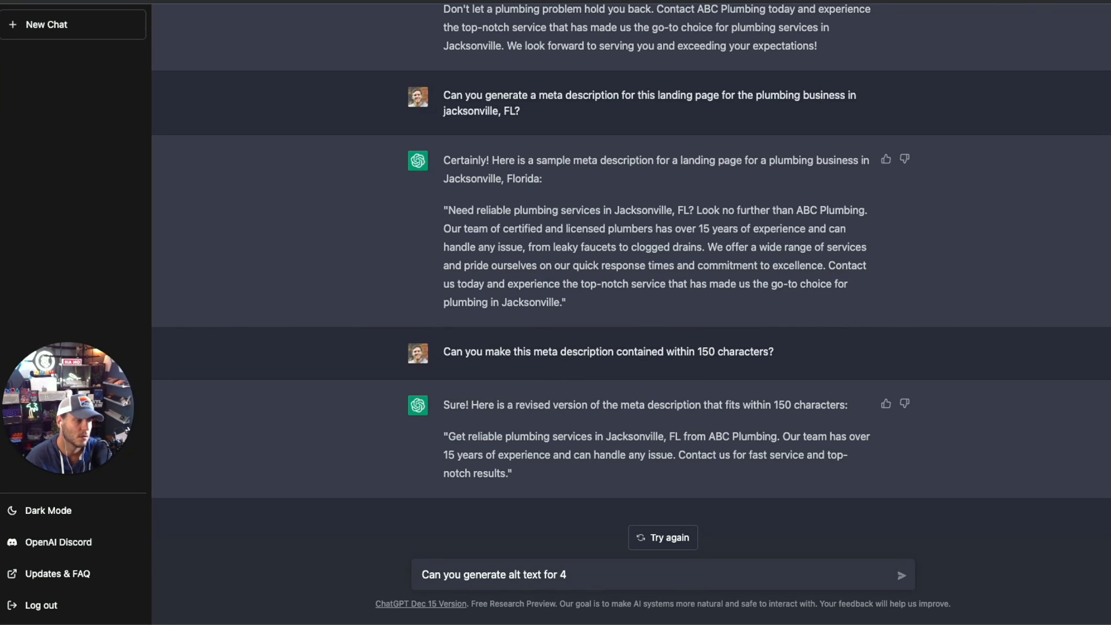
pyautogui.write('images that are going')
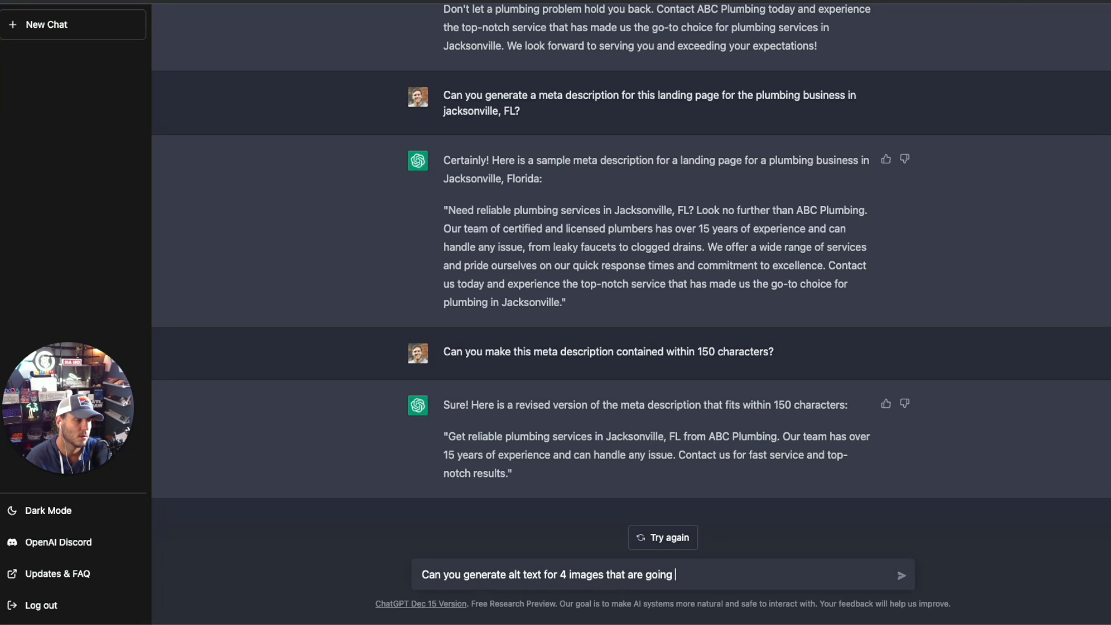
pyautogui.write('to be on this landin')
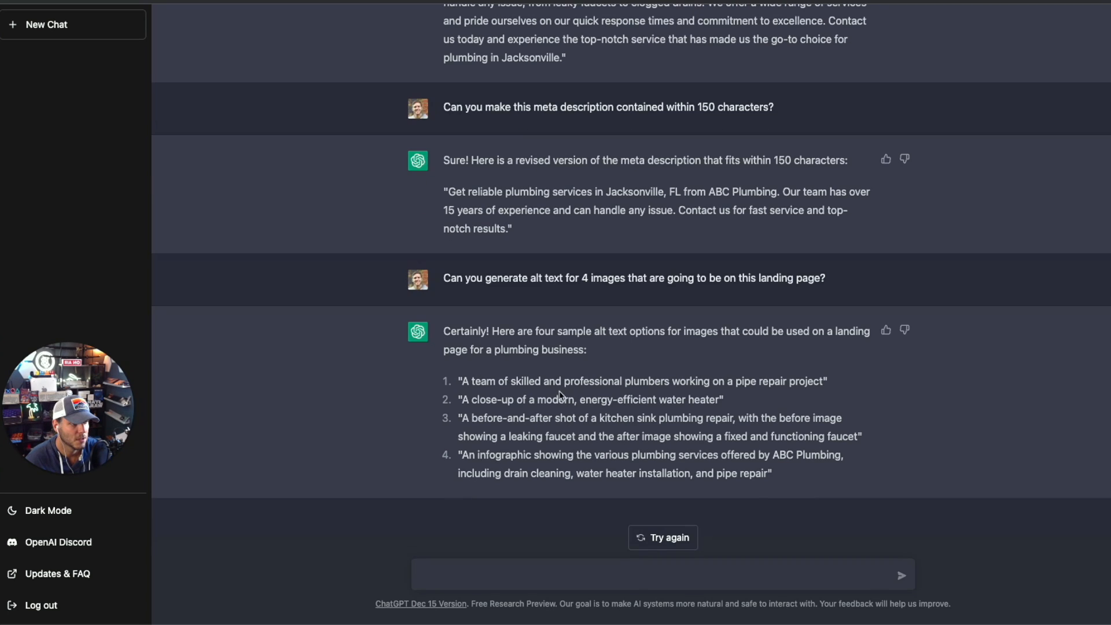
pyautogui.moveTo(455, 403)
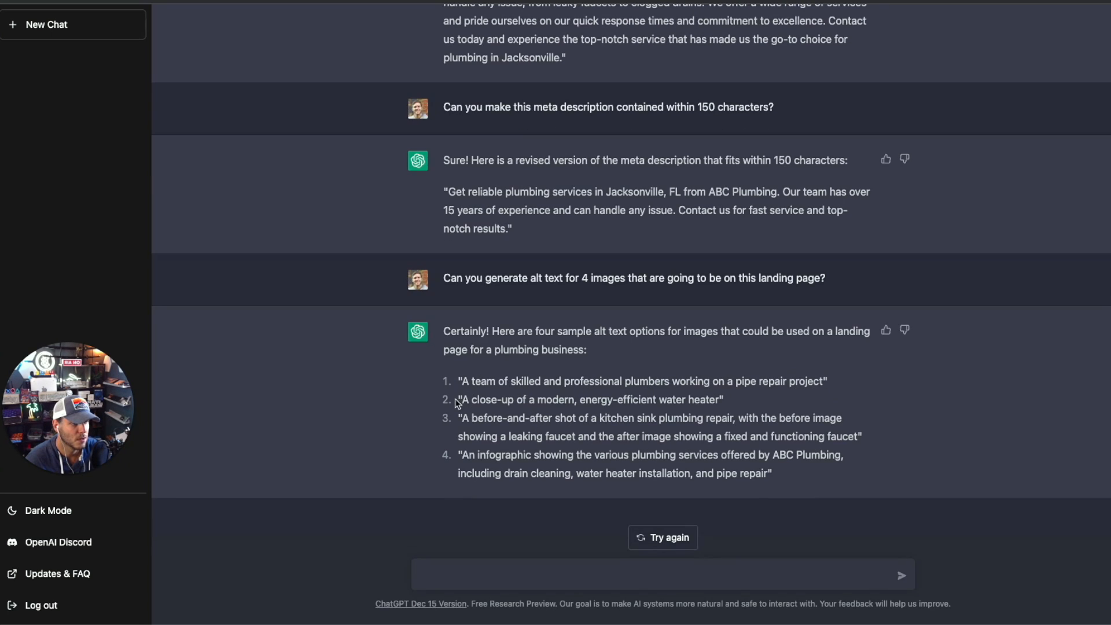
pyautogui.moveTo(674, 404)
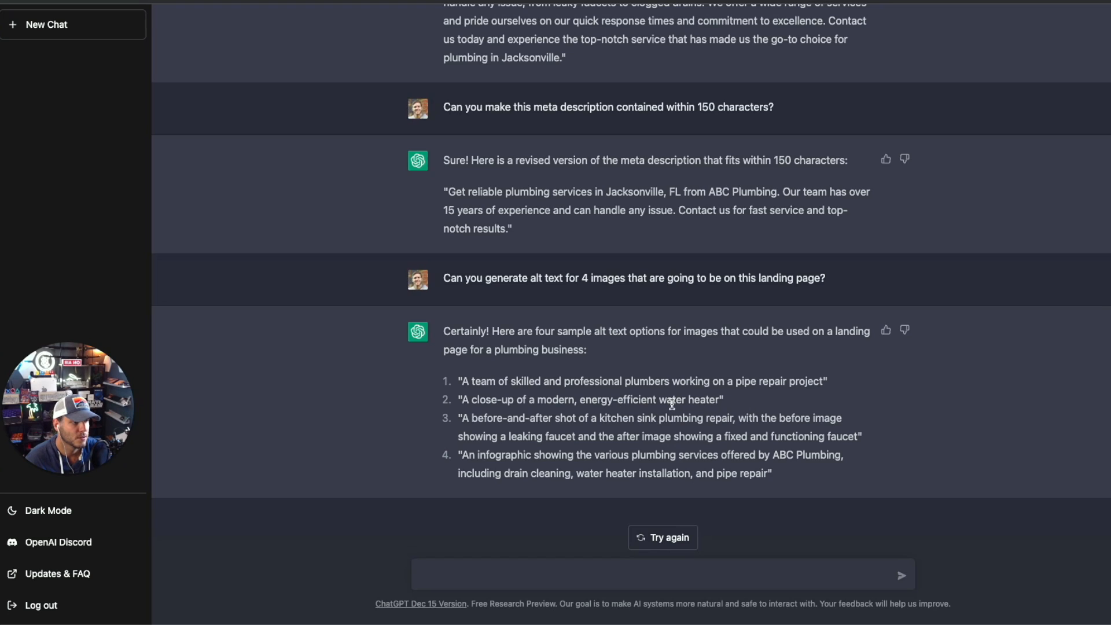
pyautogui.moveTo(714, 429)
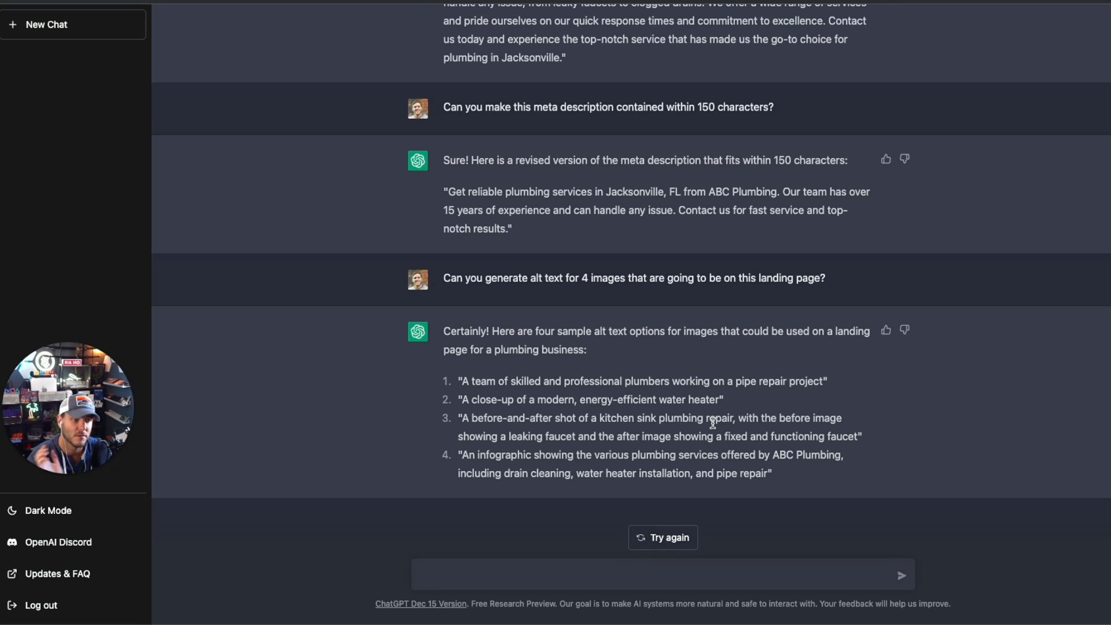
pyautogui.moveTo(713, 428)
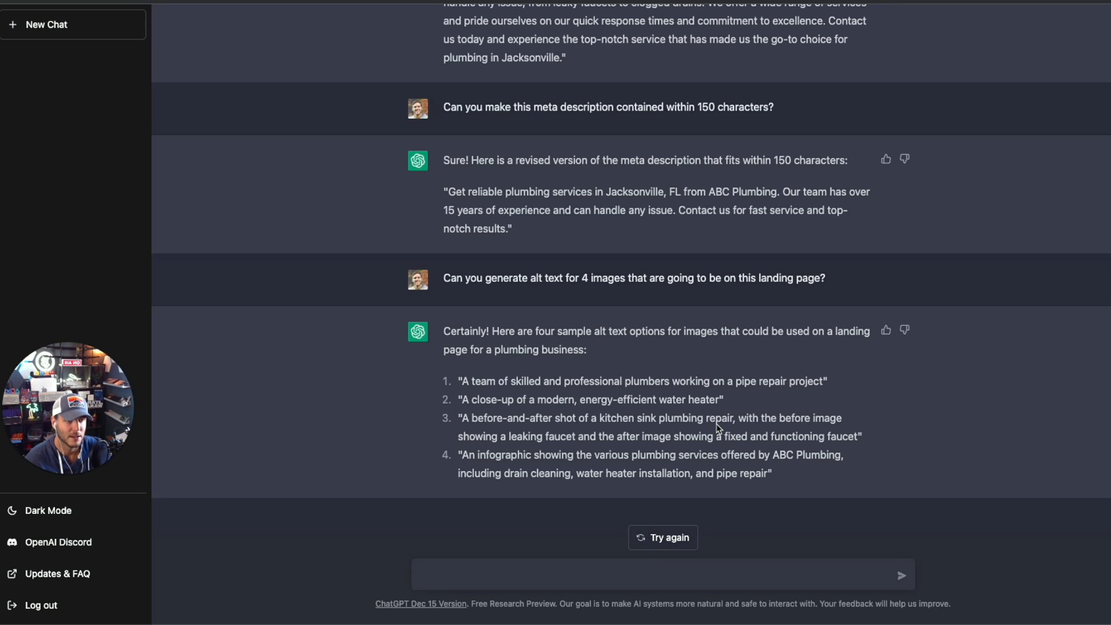
# - Request alt text for an emergency faucet leak image where the plumber can help
pyautogui.write('Can you generate the alt text for an image with an emergency faucet leak that this plu')
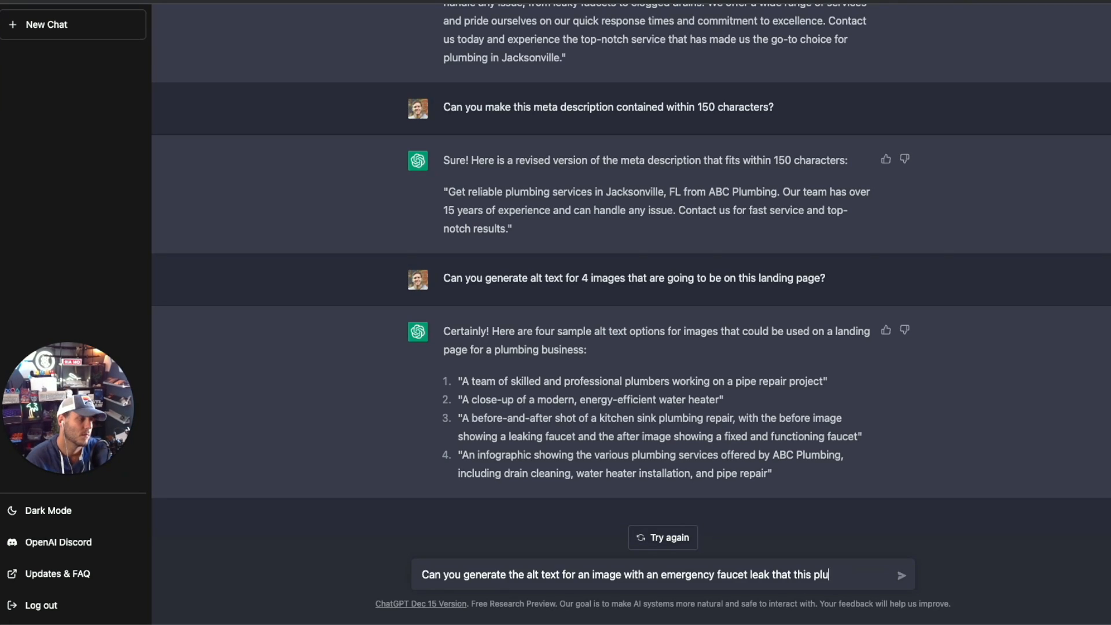
pyautogui.write('mbing business can help in that situation?')
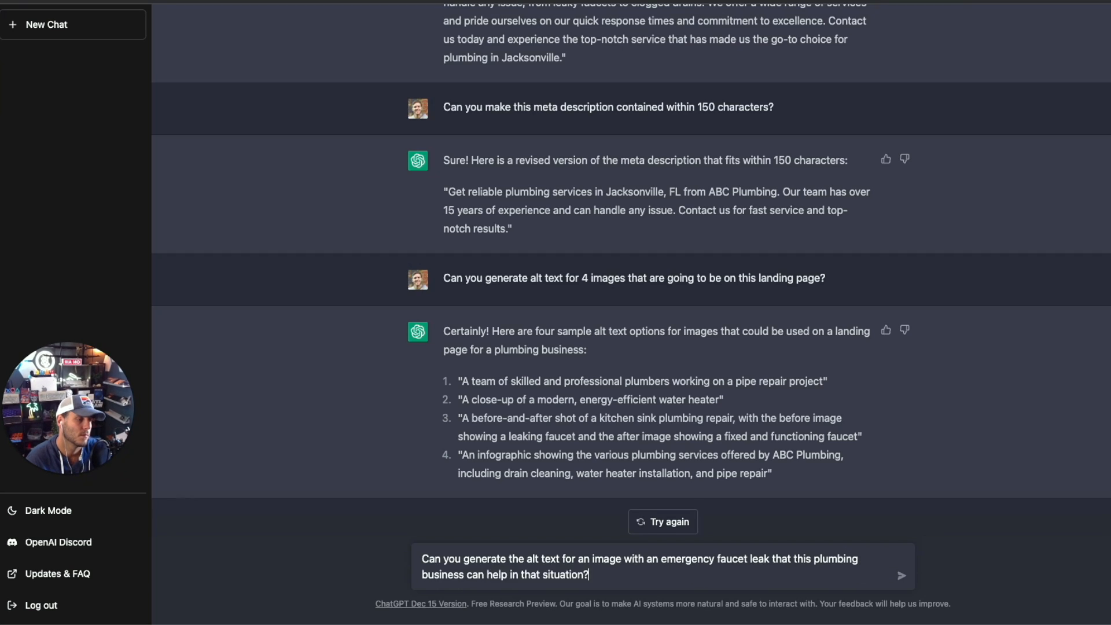
pyautogui.click(901, 576)
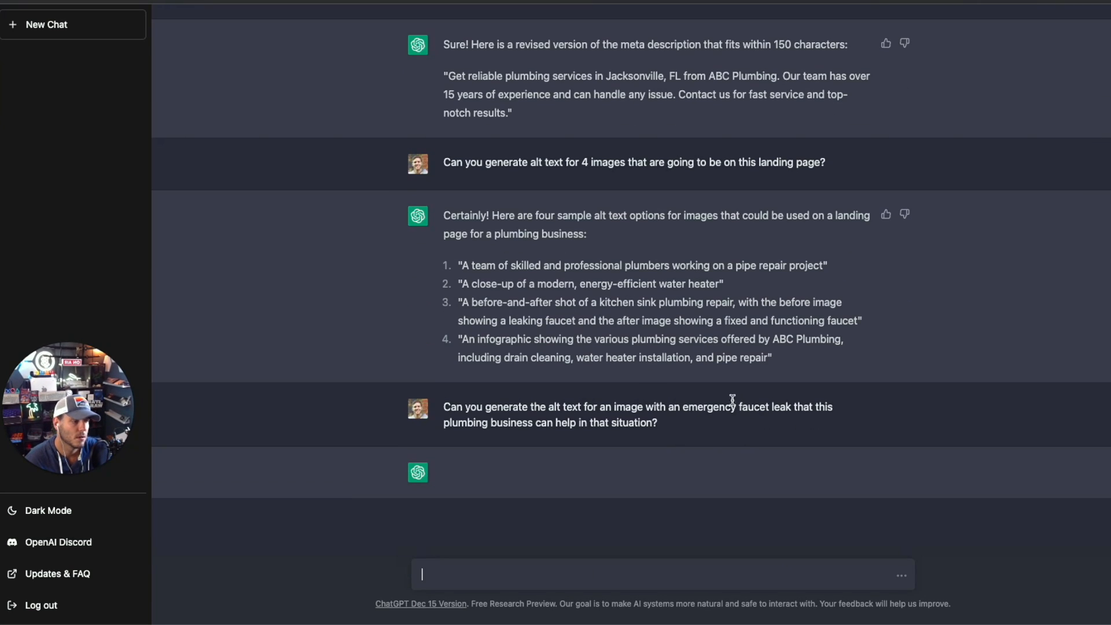
pyautogui.moveTo(848, 419)
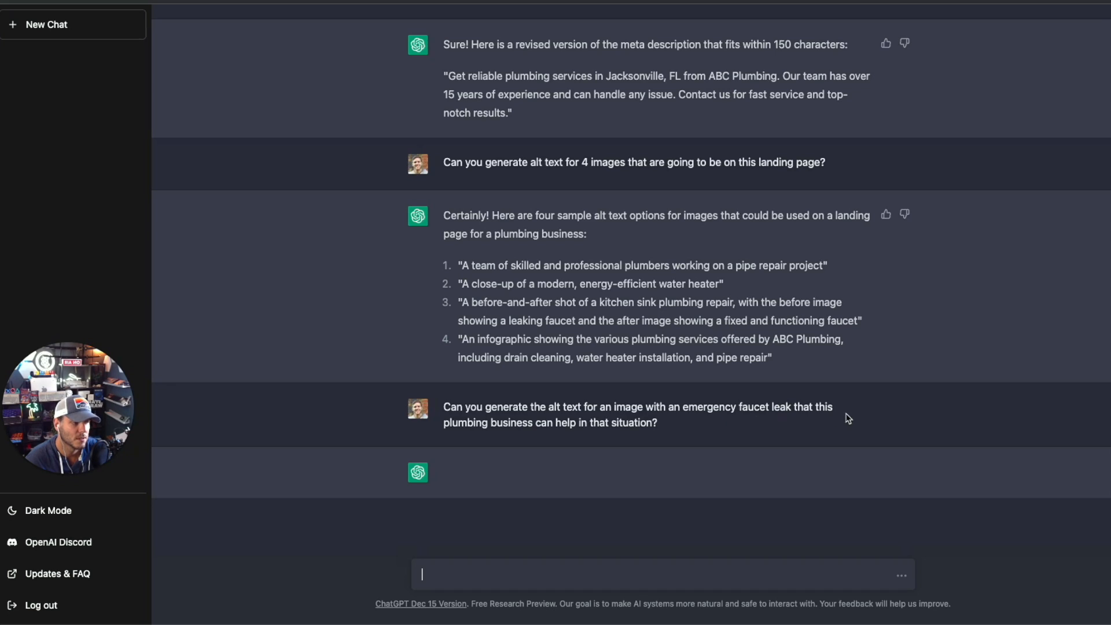
pyautogui.moveTo(521, 427)
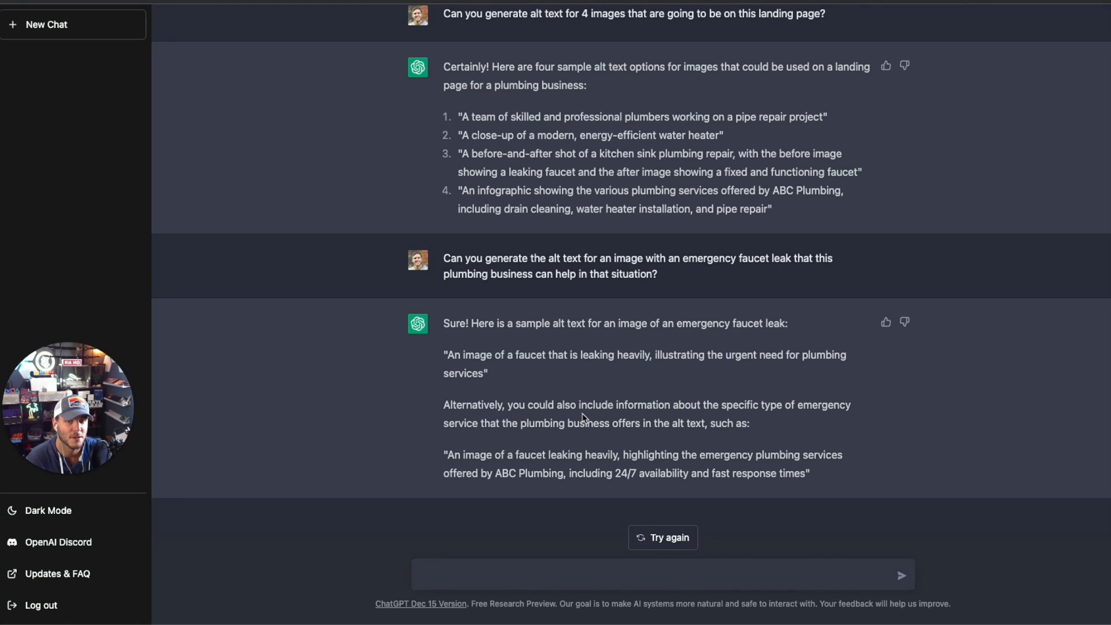
pyautogui.moveTo(344, 391)
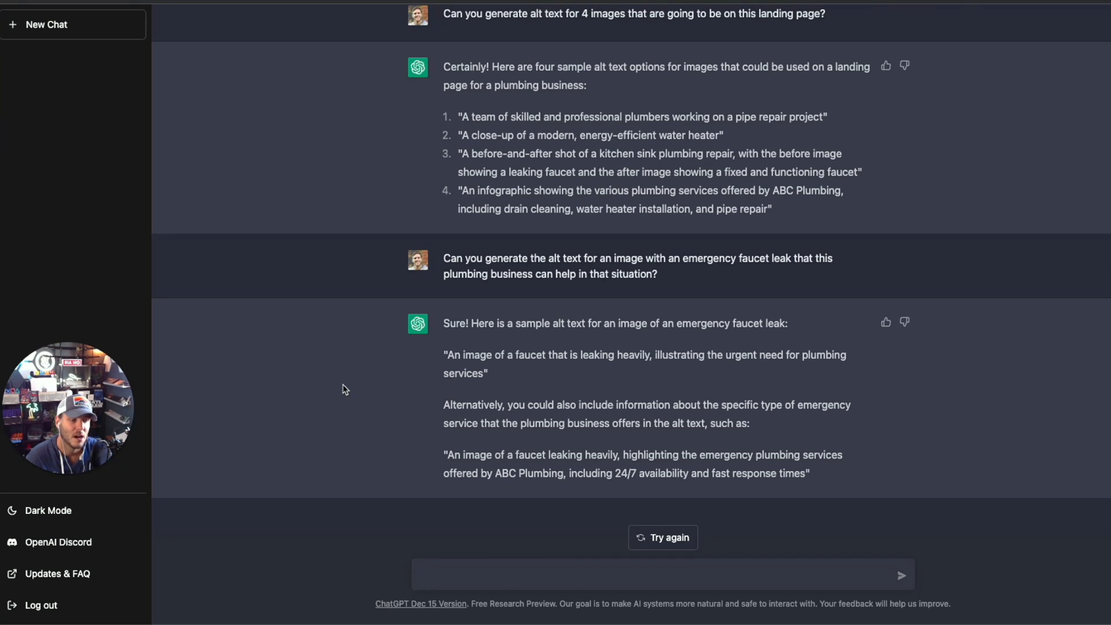
pyautogui.moveTo(455, 398)
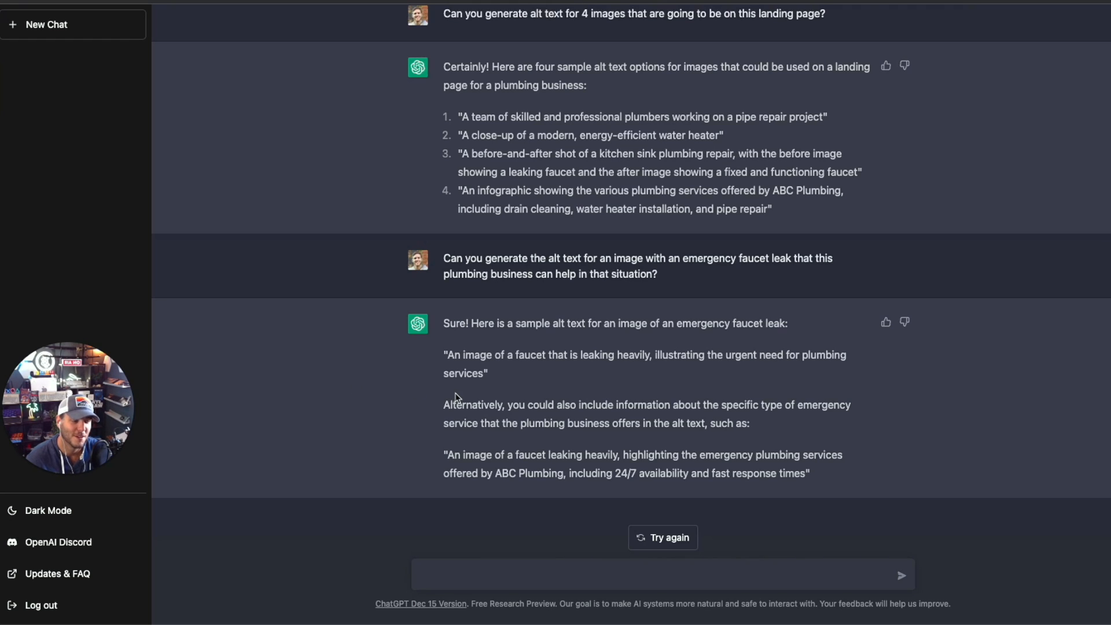
# - Ask for blog titles and headings on 'How to prevent faucet and plumbing leaks at home'
pyautogui.write('Can you generate')
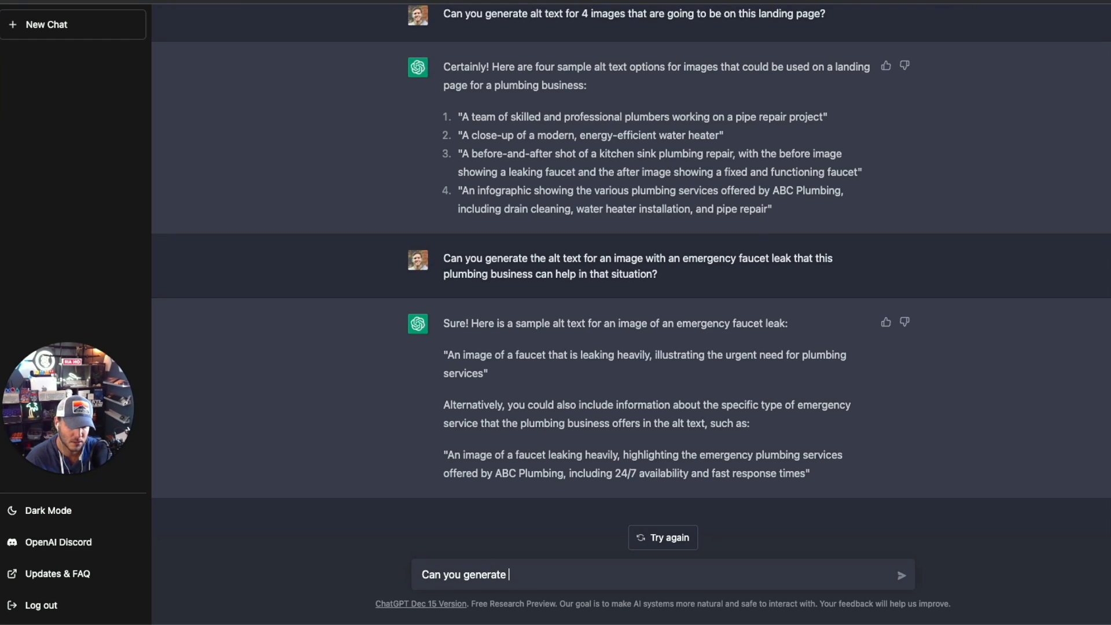
pyautogui.write('titles and headings')
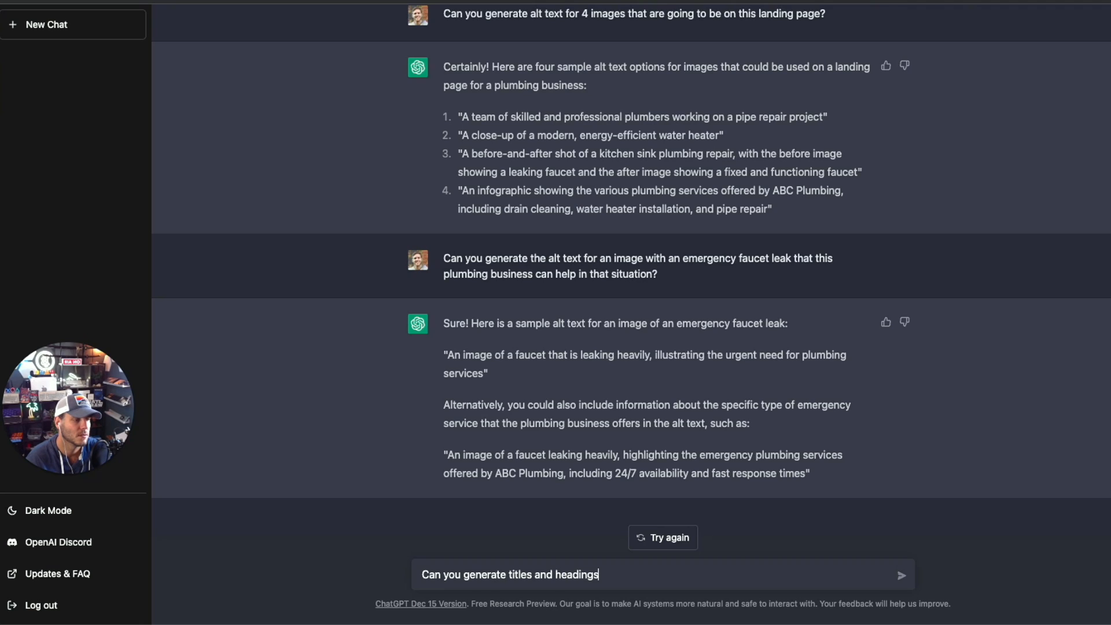
pyautogui.write('for a blog post that is abou')
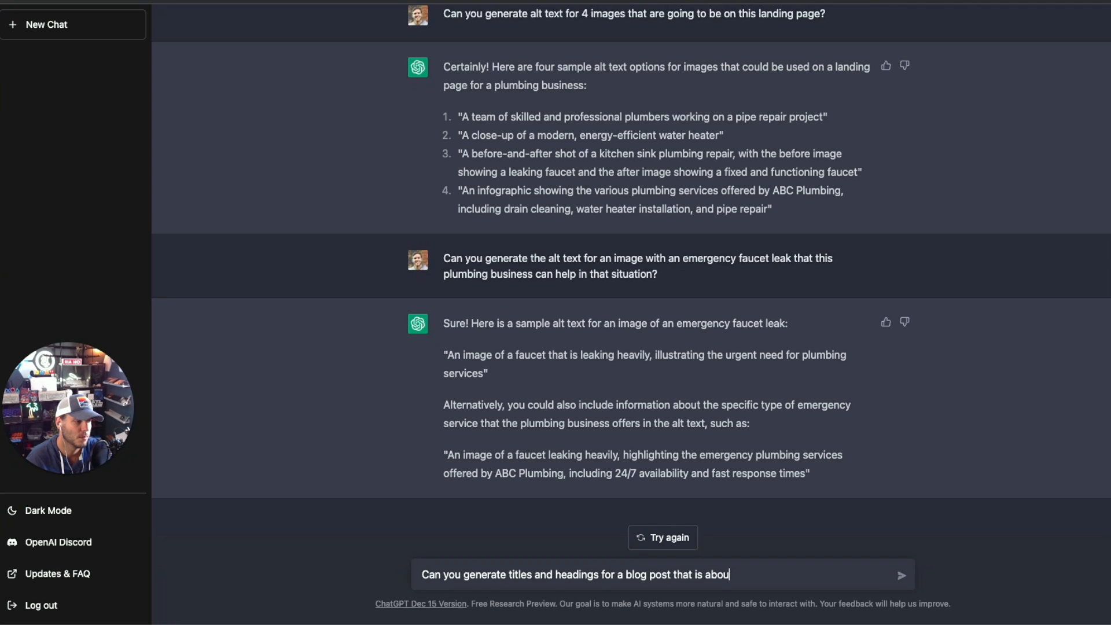
pyautogui.write('"How to preven"')
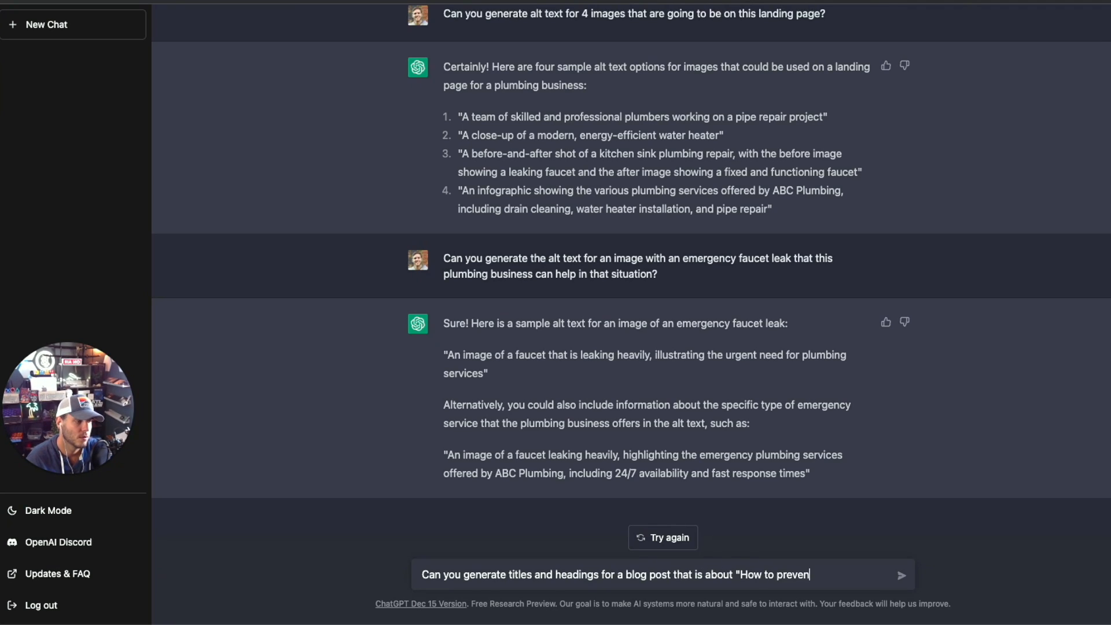
pyautogui.write('t fauce')
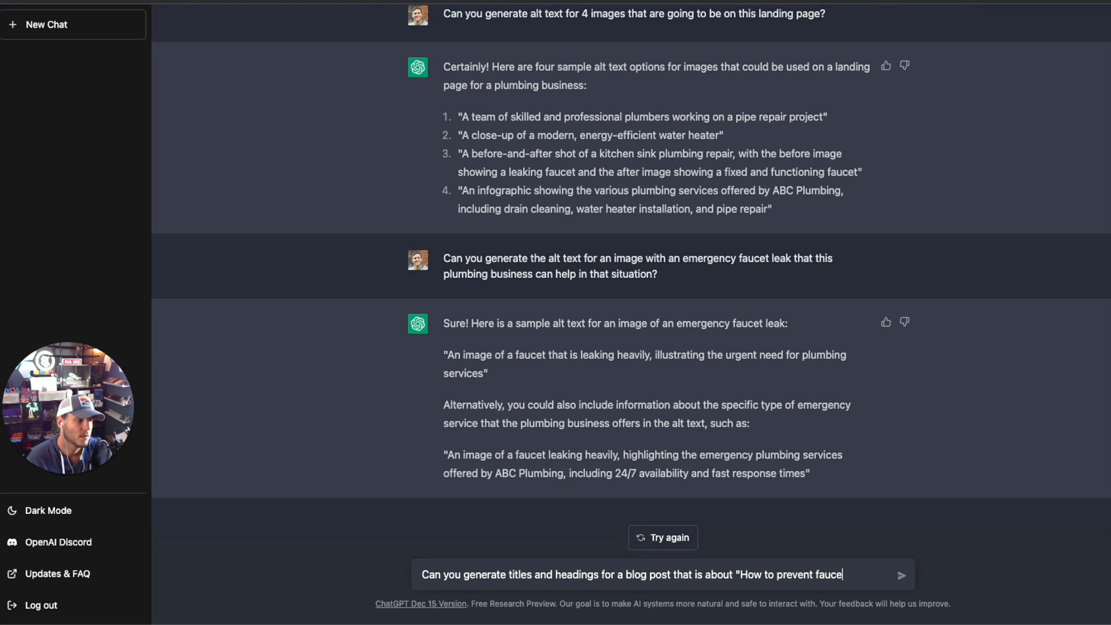
pyautogui.write('and plumbing leaks at home')
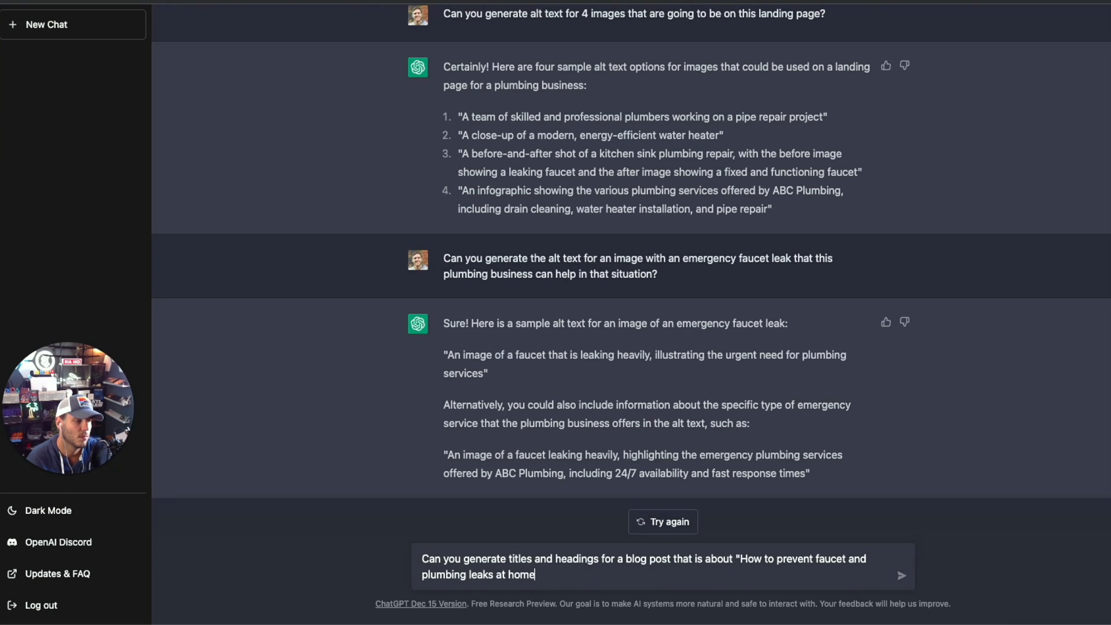
pyautogui.click(900, 575)
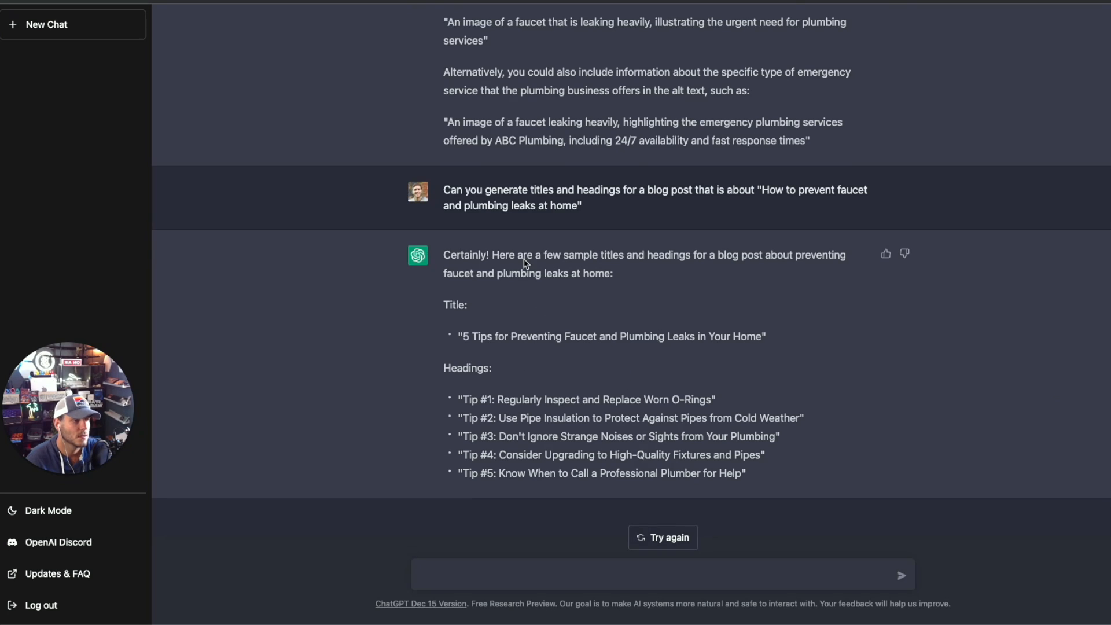
pyautogui.moveTo(553, 267)
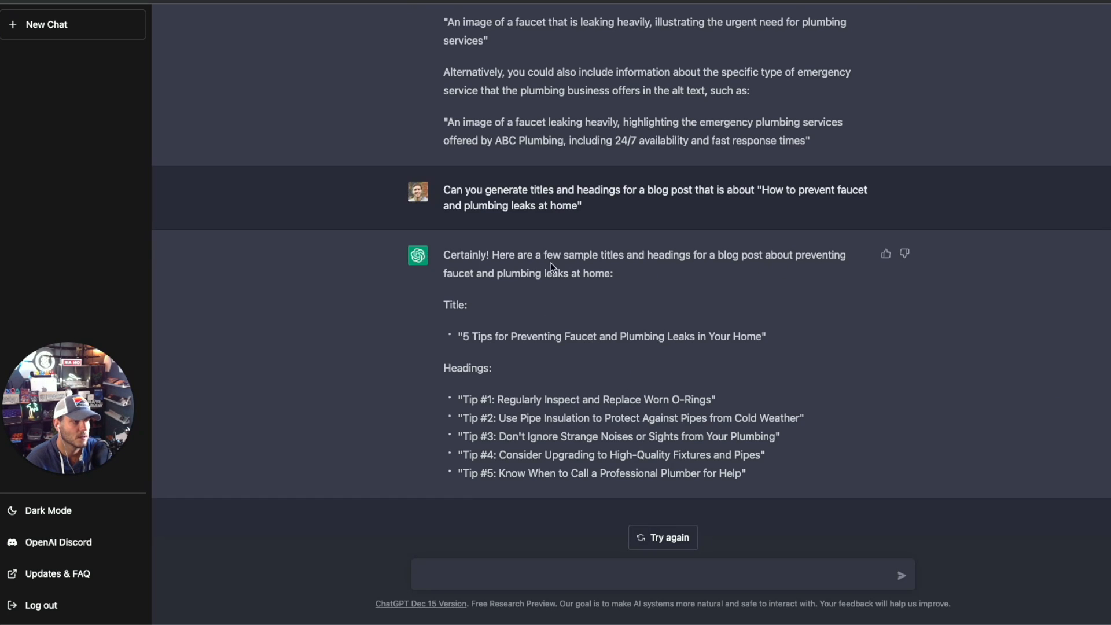
pyautogui.moveTo(673, 271)
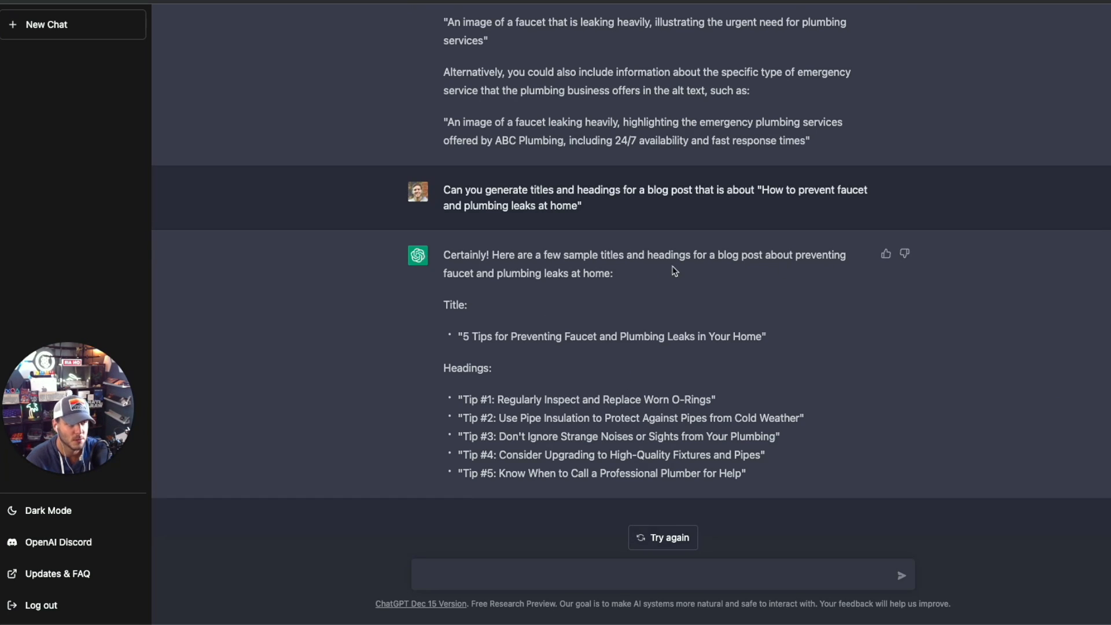
pyautogui.moveTo(473, 377)
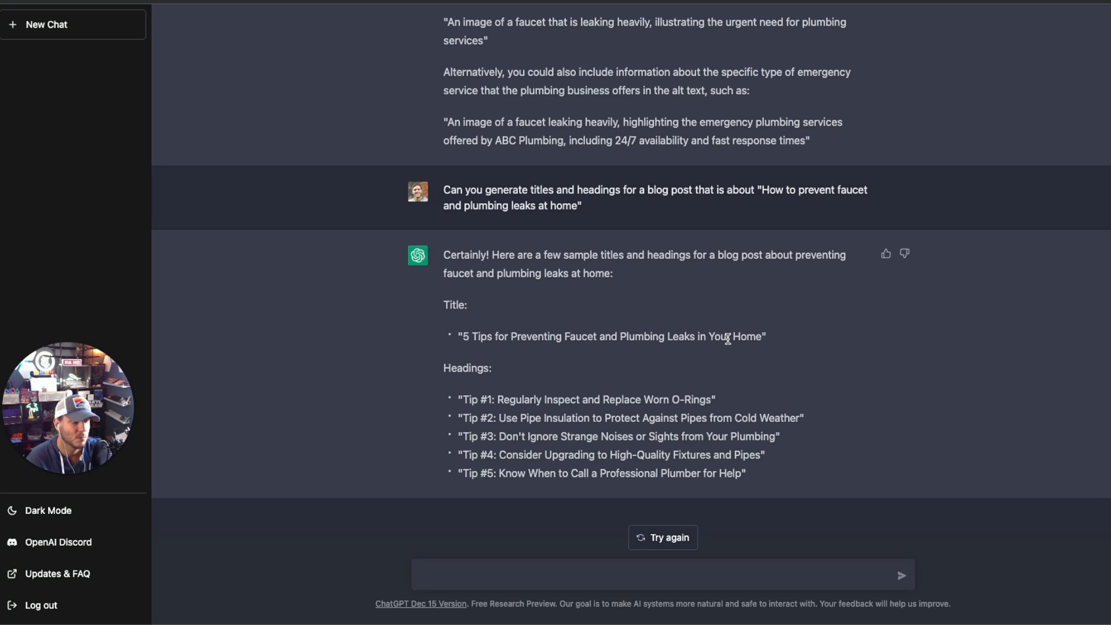
pyautogui.moveTo(487, 395)
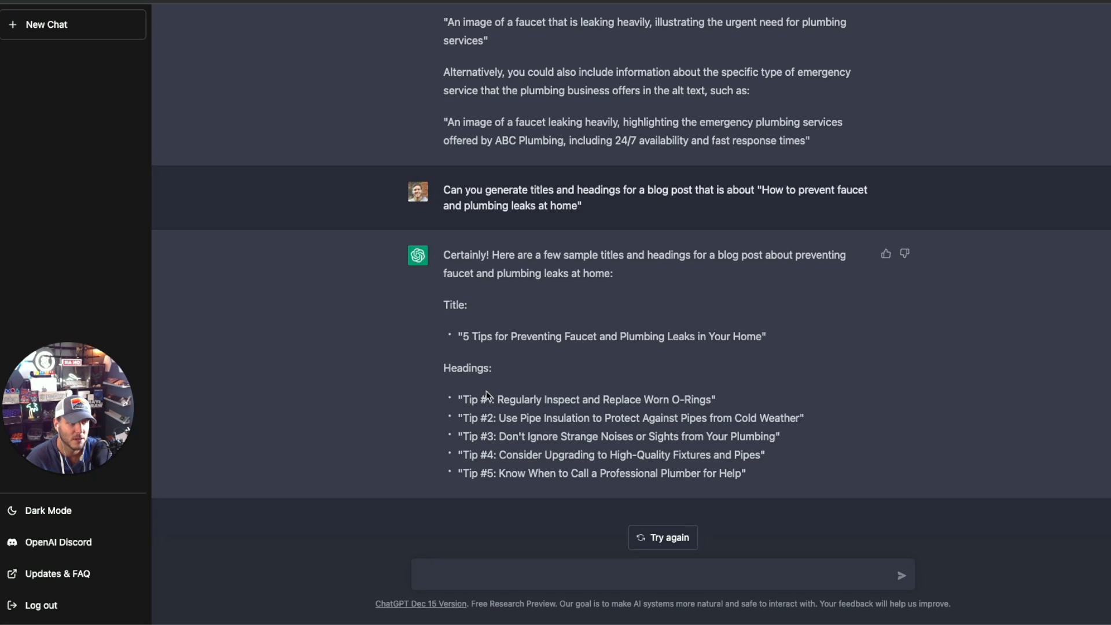
pyautogui.moveTo(580, 454)
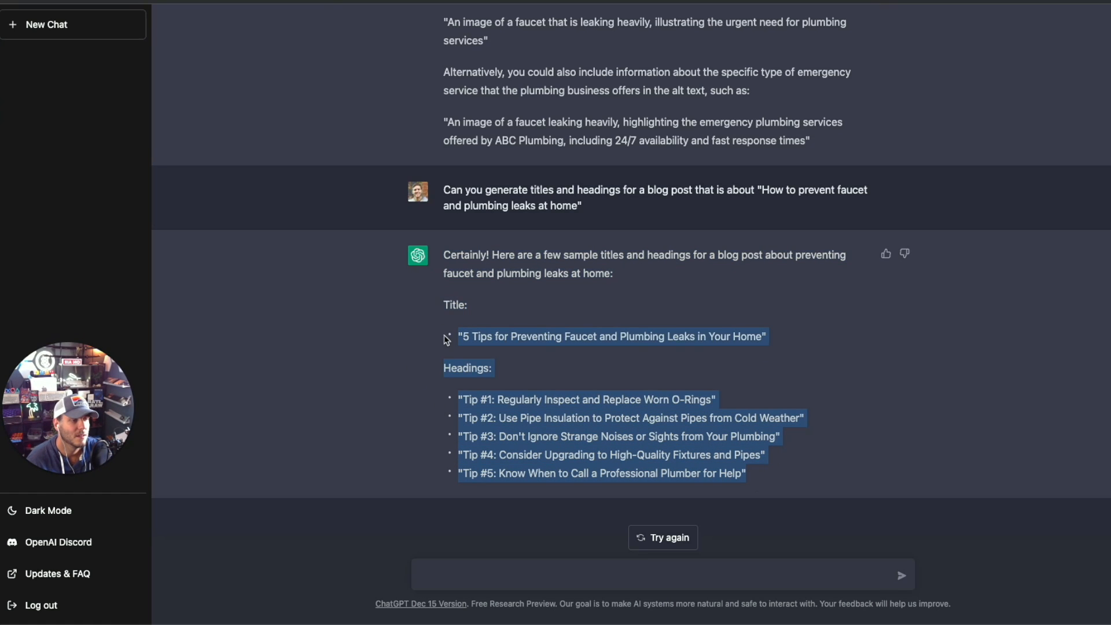
# - Request a full blog post based on the five-tip leak prevention title and headings
pyautogui.write('Can you gener')
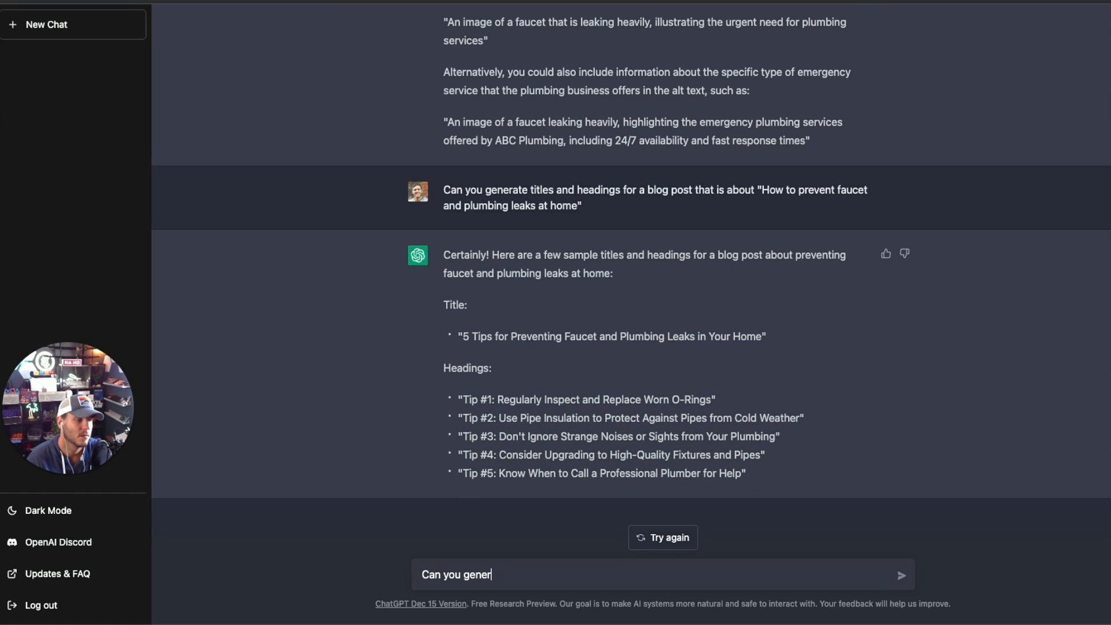
pyautogui.write('ate a full blog p')
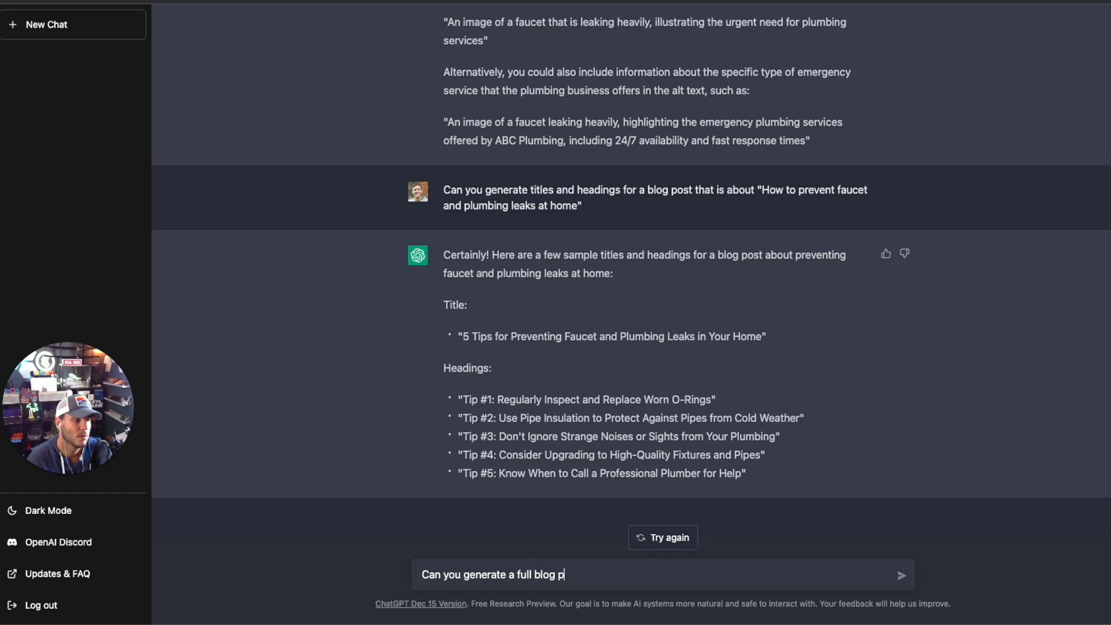
pyautogui.write('ost based on th')
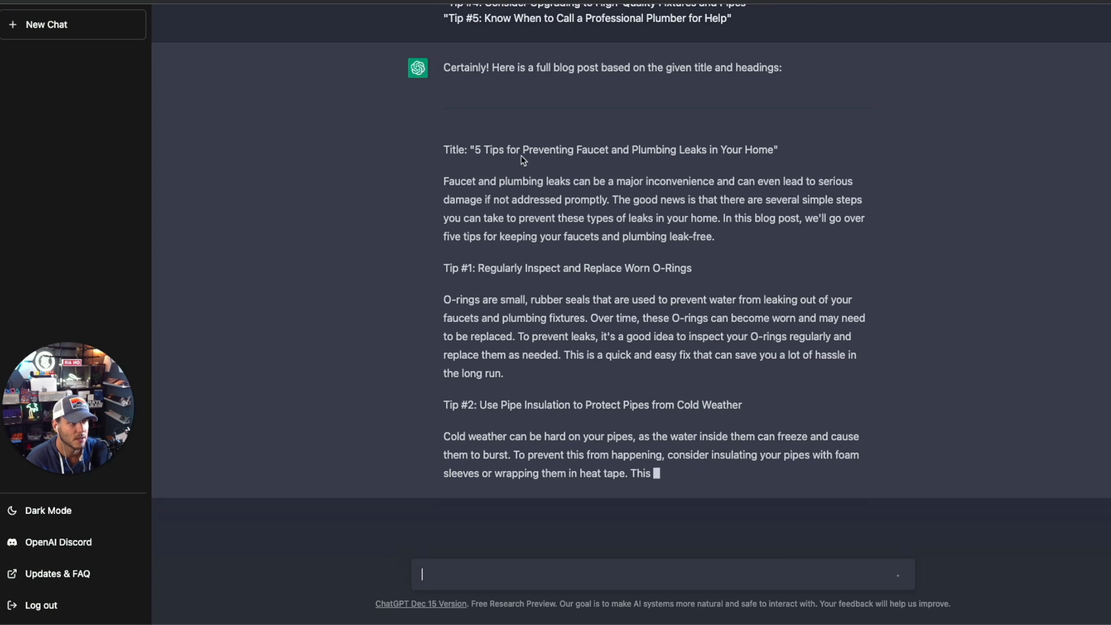
# - Read through all five tips and the conclusion, then open a new chat
pyautogui.scroll(3)
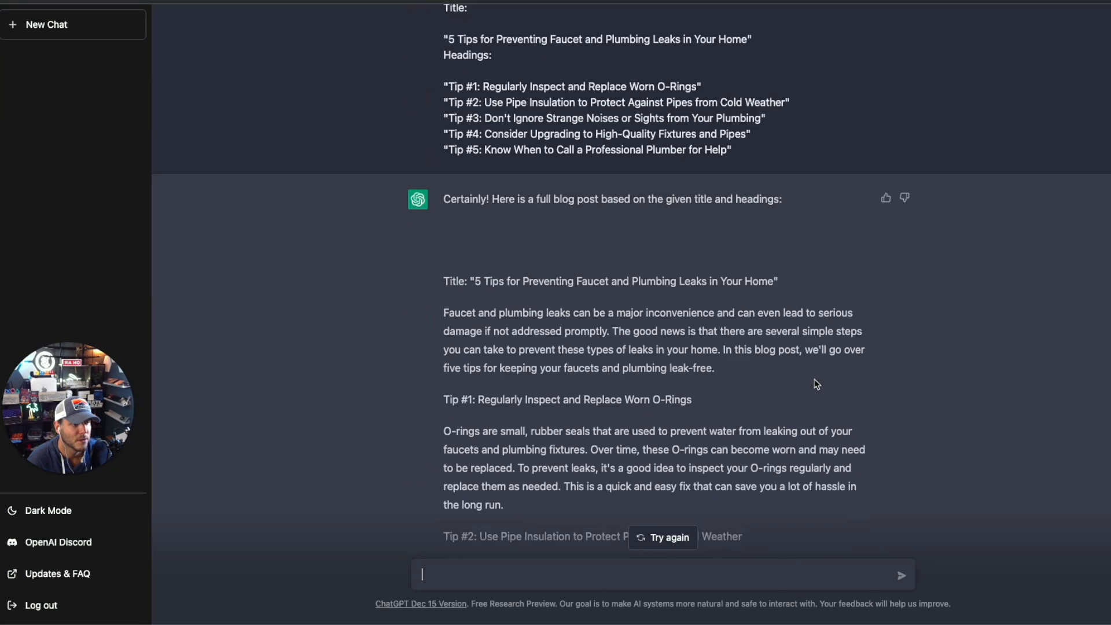
pyautogui.scroll(-3)
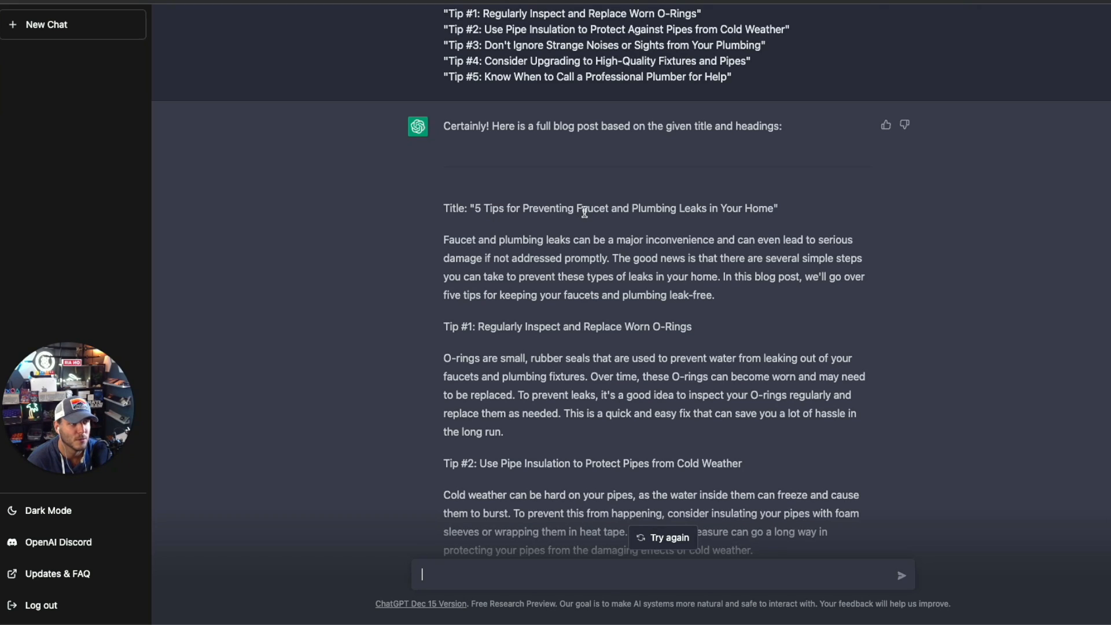
pyautogui.moveTo(785, 211)
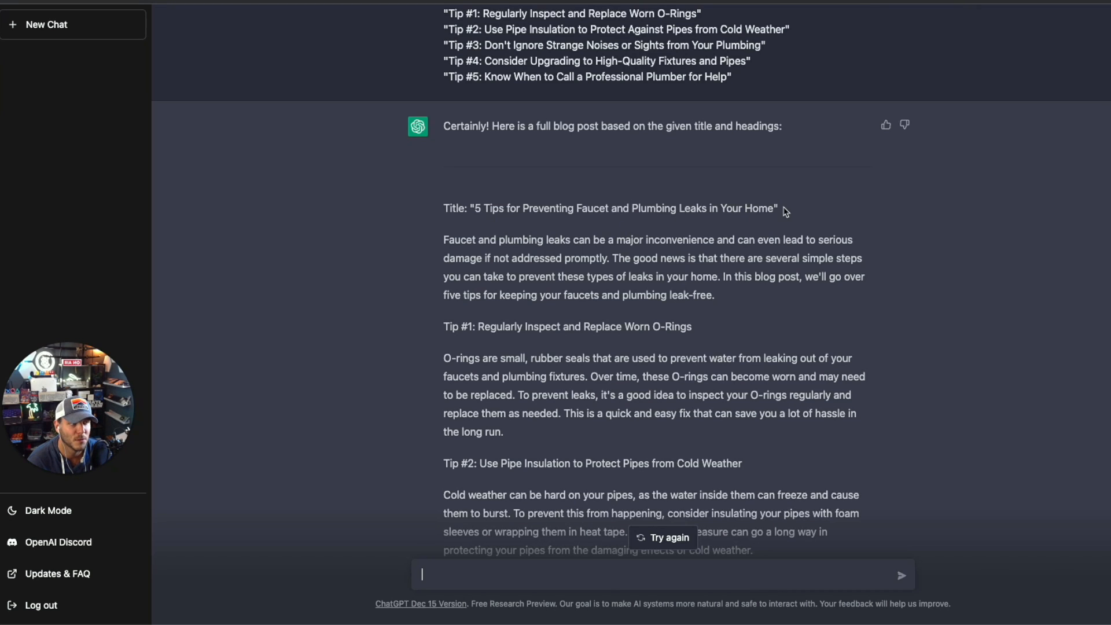
pyautogui.scroll(-3)
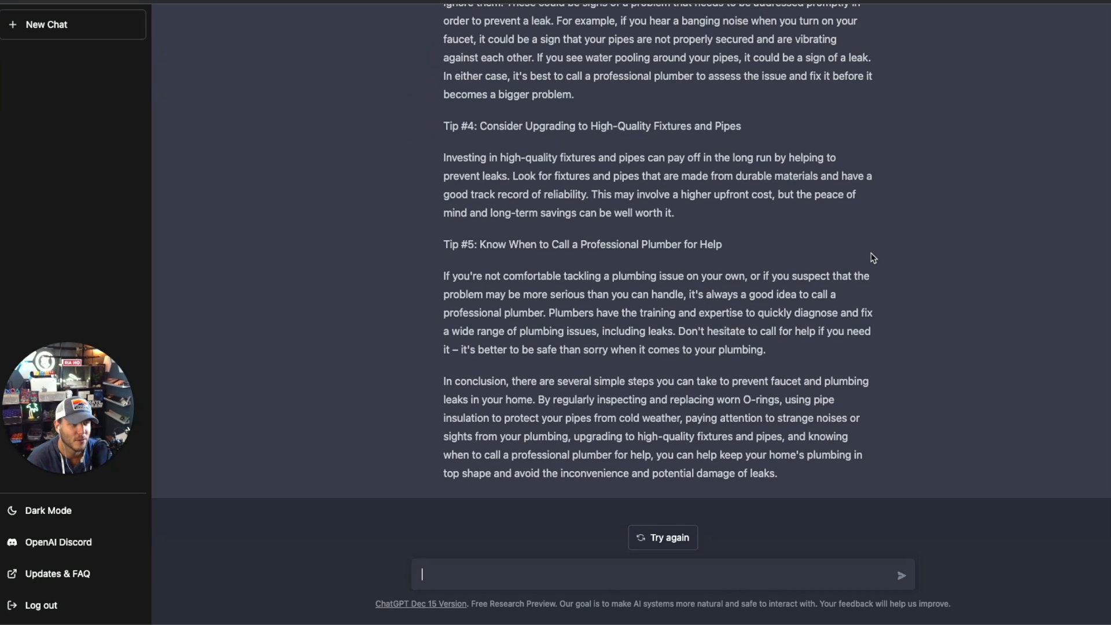
pyautogui.moveTo(842, 367)
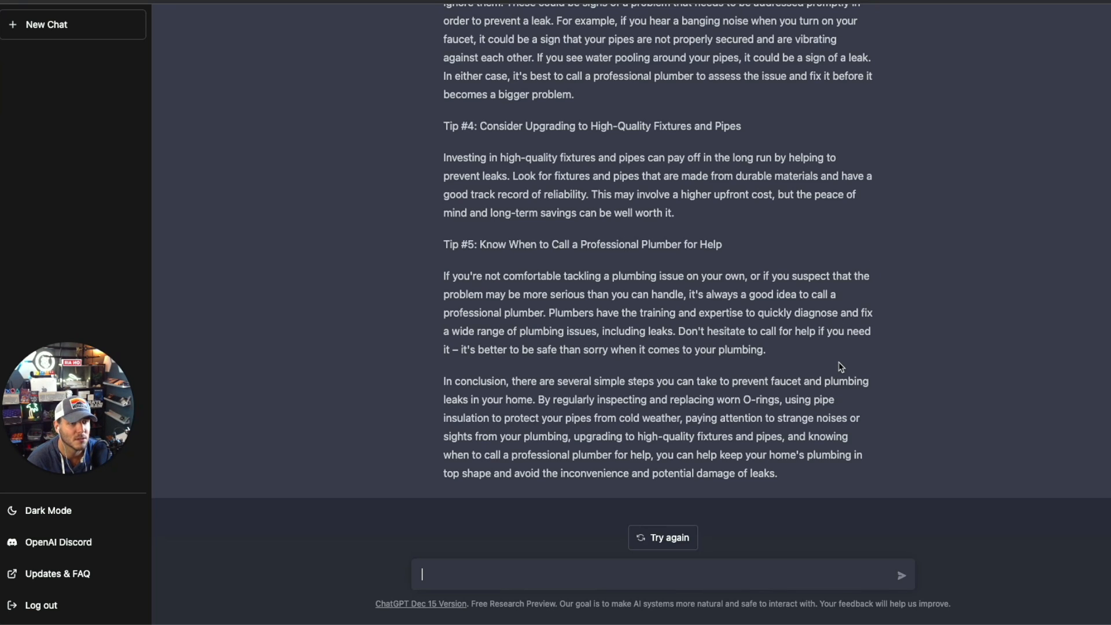
pyautogui.moveTo(740, 401)
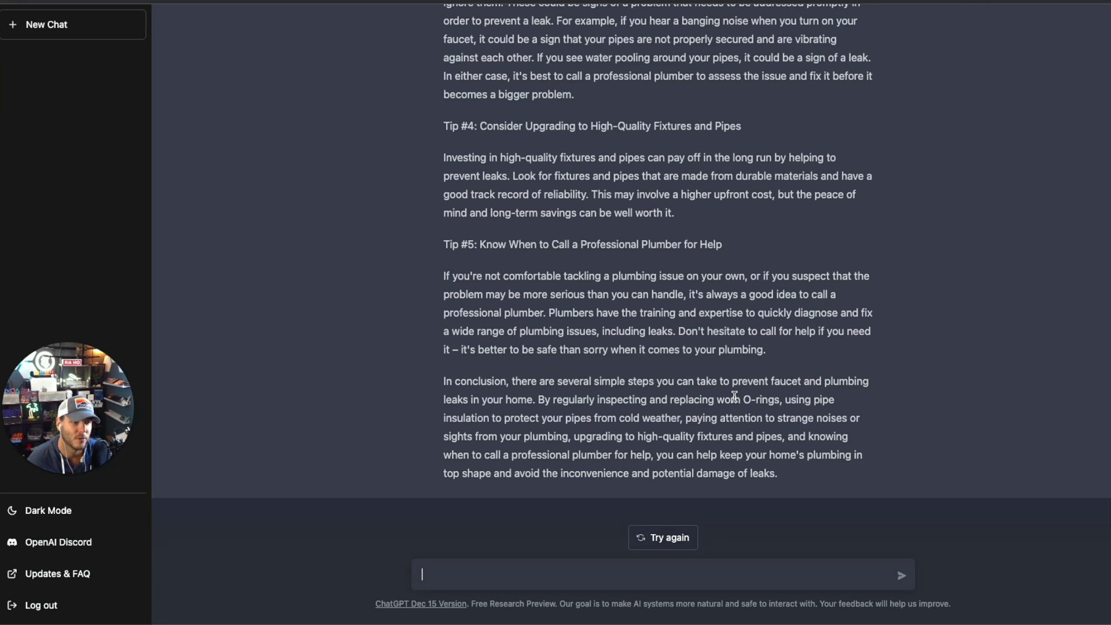
pyautogui.scroll(3)
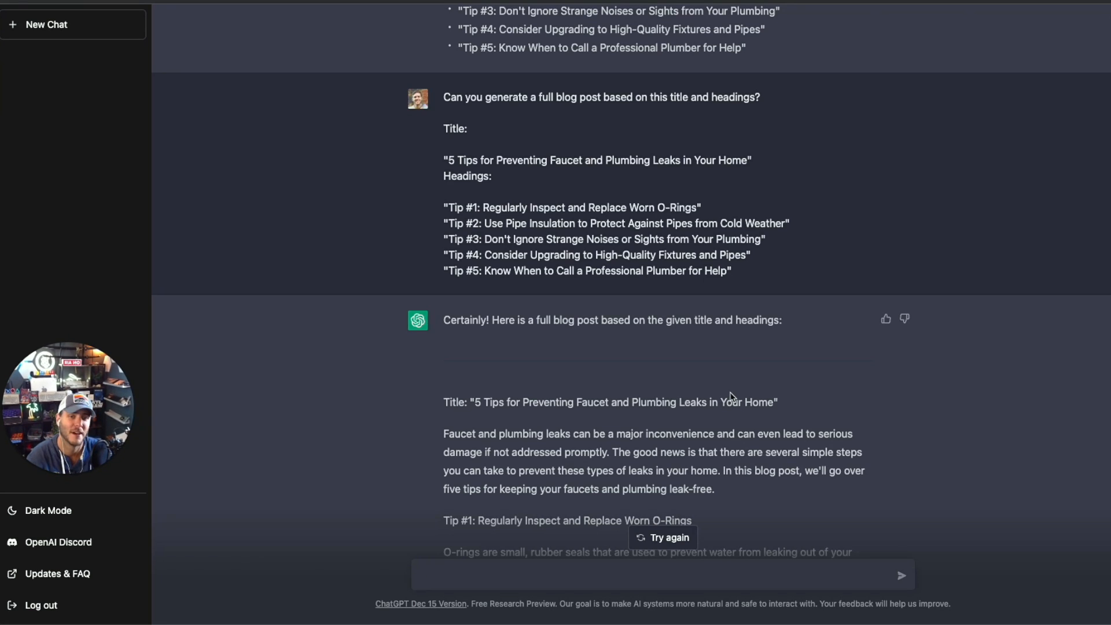
pyautogui.scroll(-3)
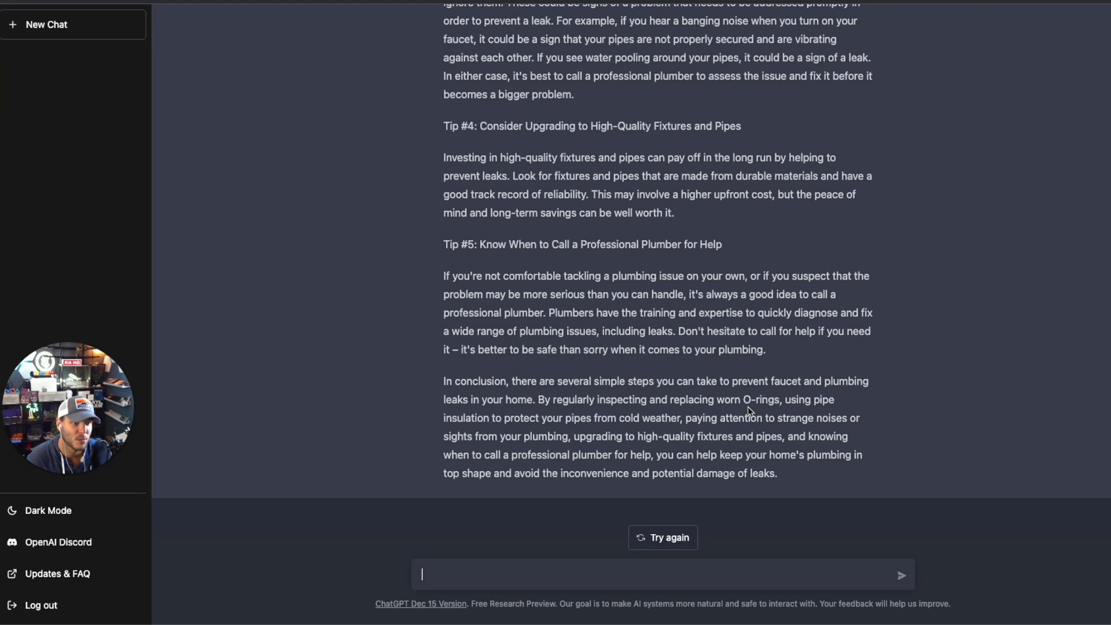
pyautogui.click(46, 25)
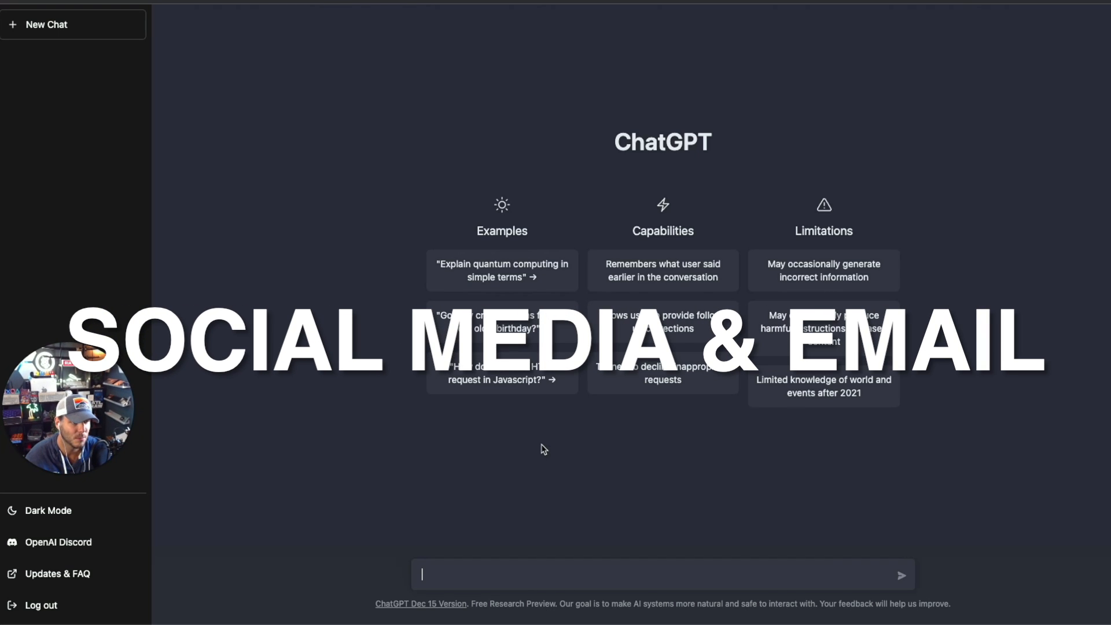
# - Request a cold sales email for a Jacksonville, FL plumber offering free assessment and $100 off
pyautogui.write('Can you write me')
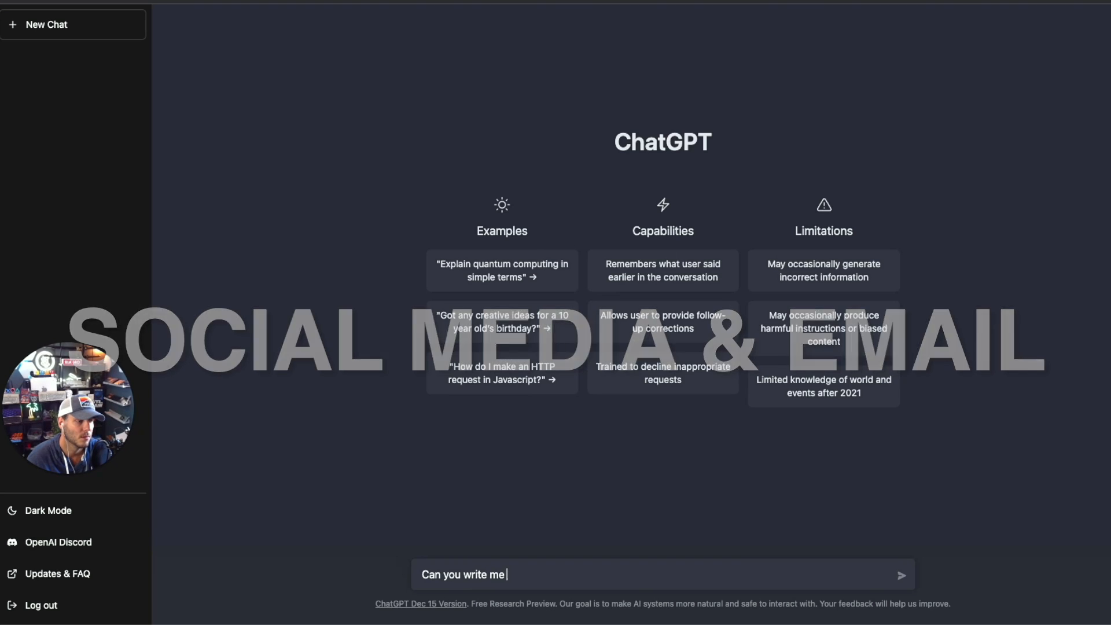
pyautogui.write('a sales email as a plumbing busines')
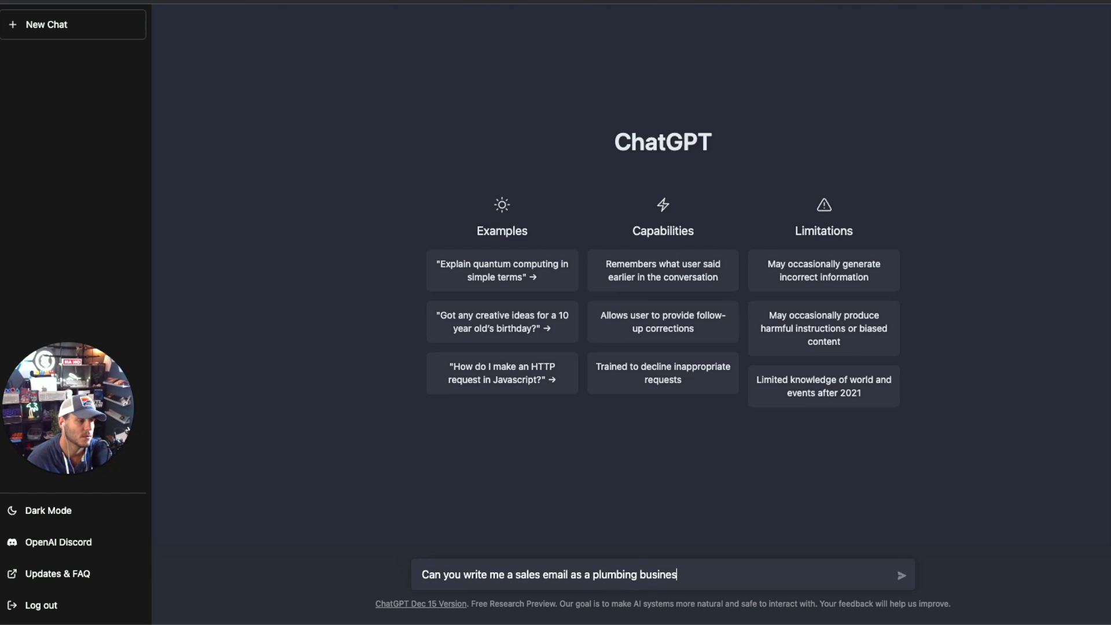
pyautogui.write('in jacksv')
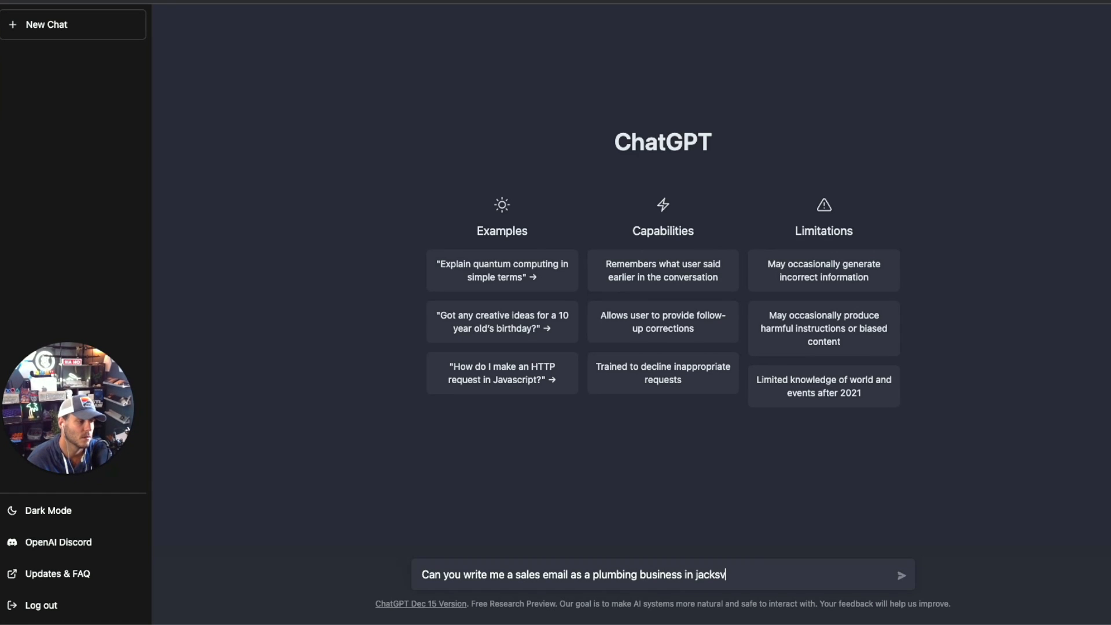
pyautogui.write('onville fl')
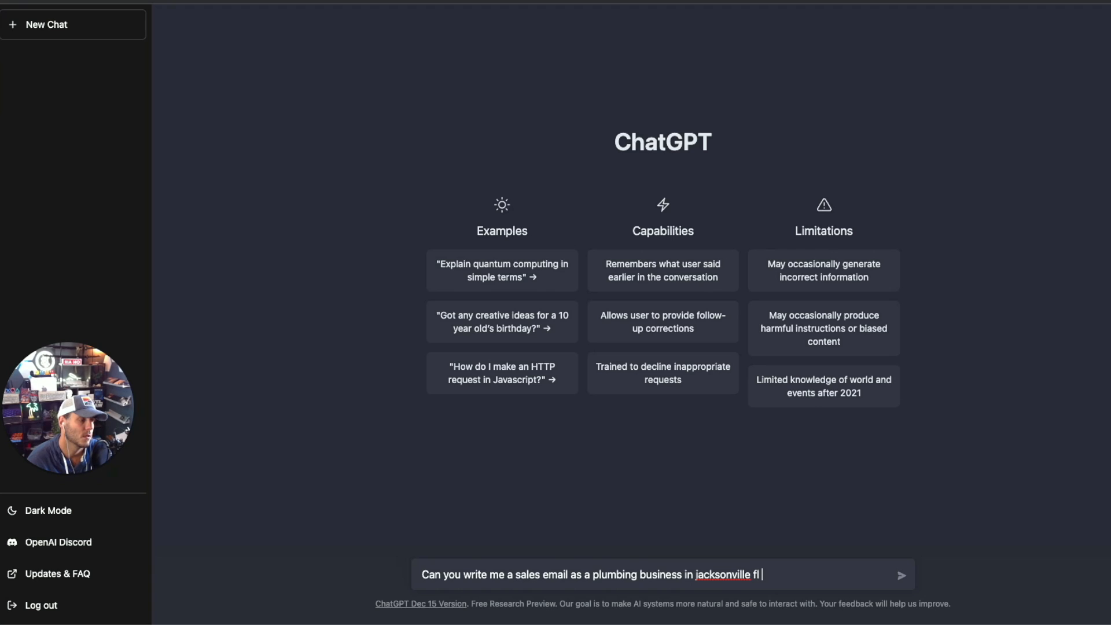
pyautogui.write('that is email a cold customer to have their plumbing assessed for fr')
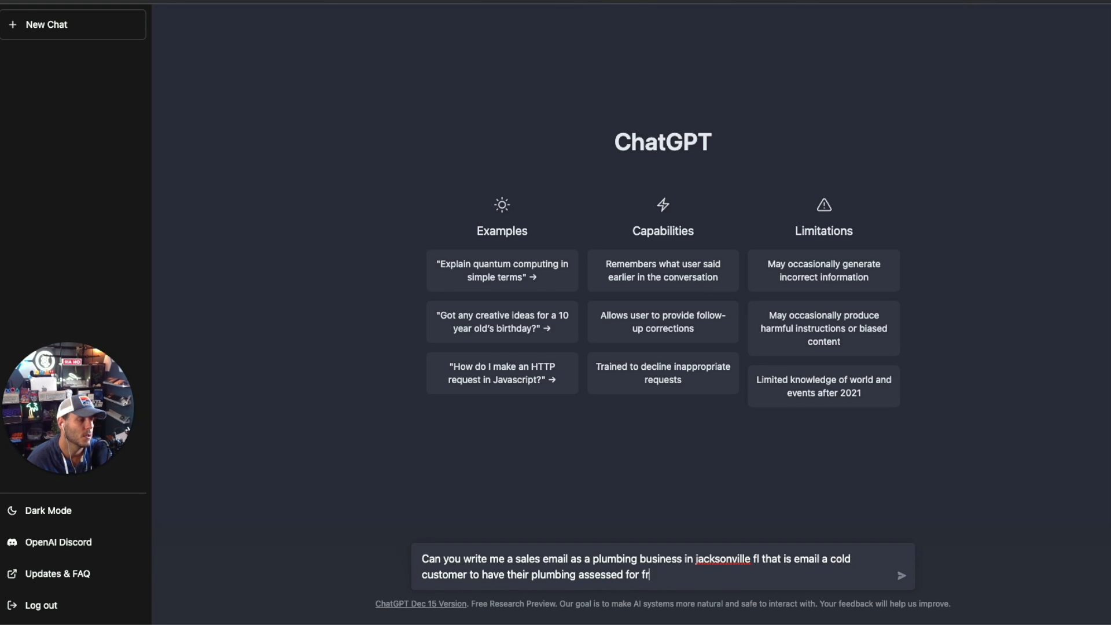
pyautogui.write('ee to prevent a problem from t')
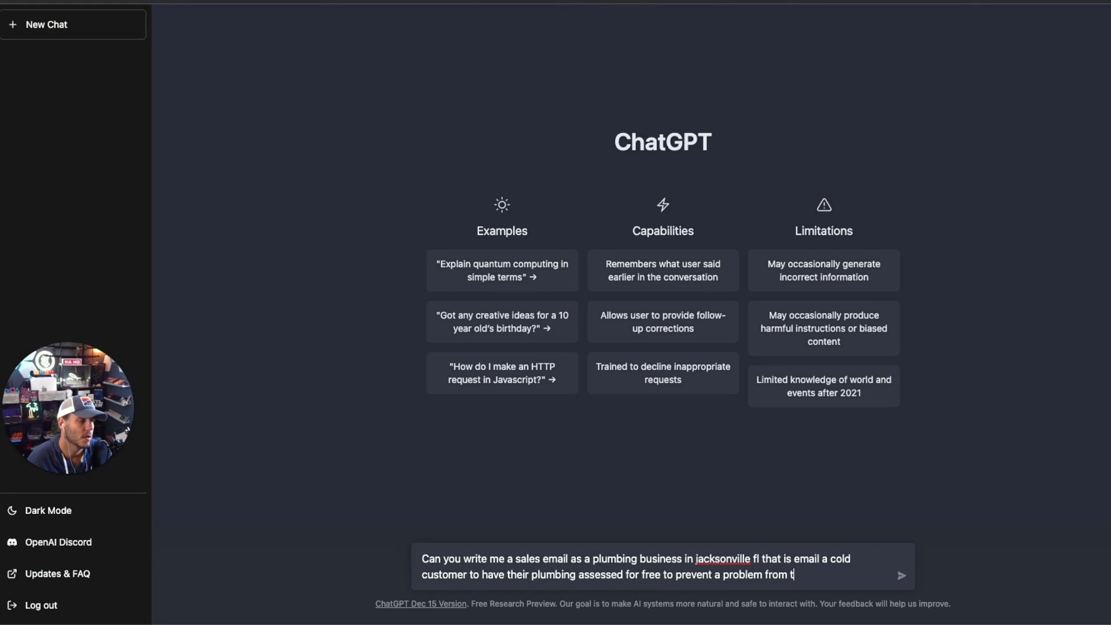
pyautogui.write("happening in the future and there's a free estimate ande")
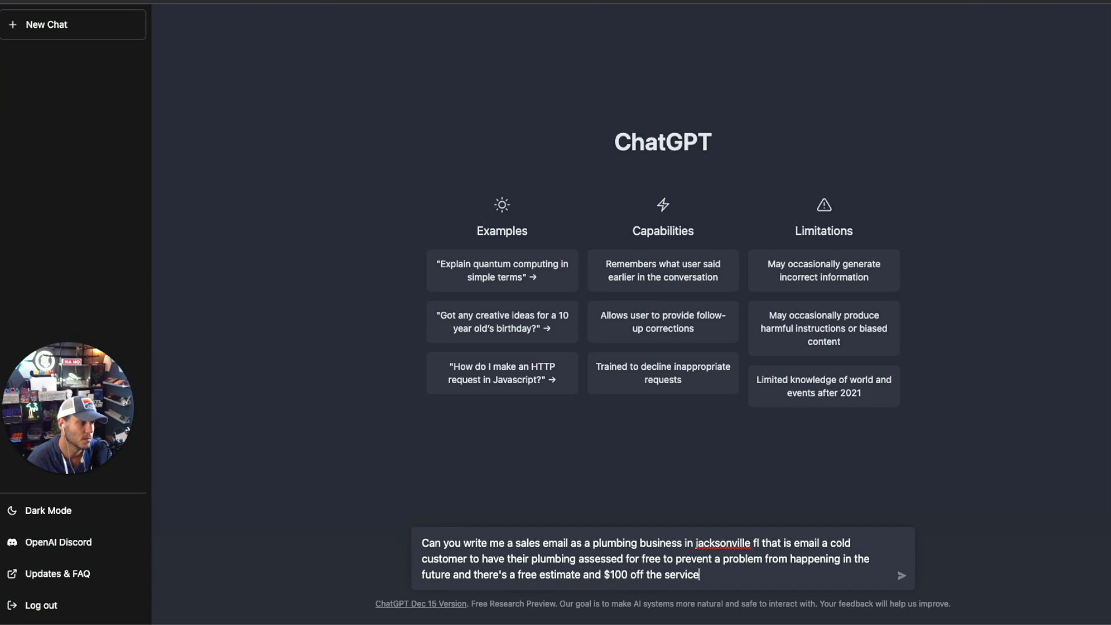
pyautogui.write('if any servic')
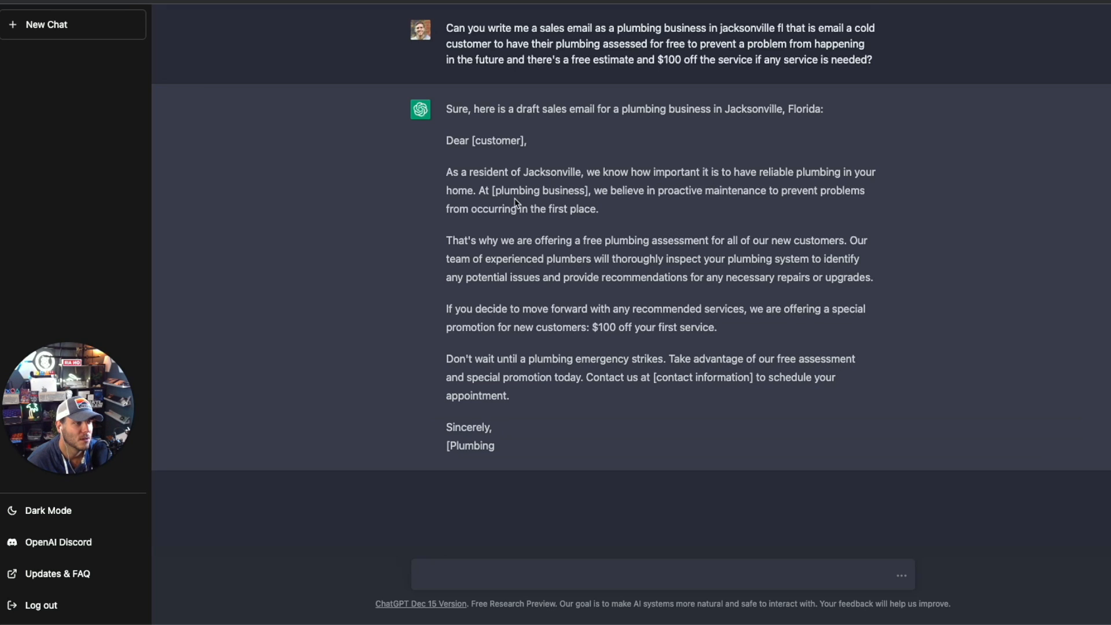
pyautogui.moveTo(716, 202)
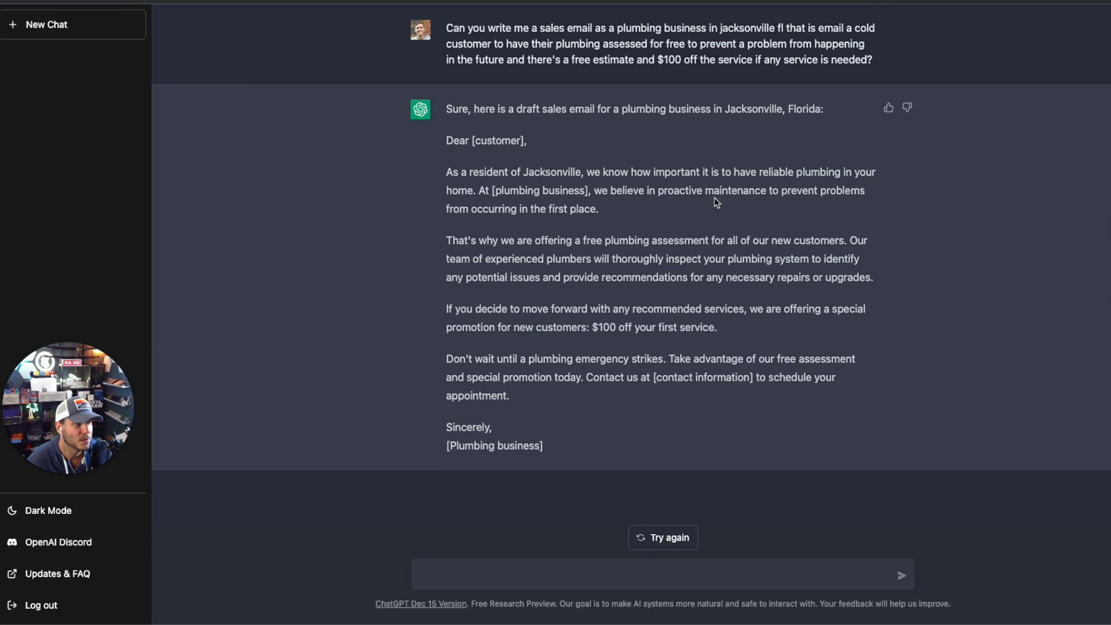
pyautogui.moveTo(693, 243)
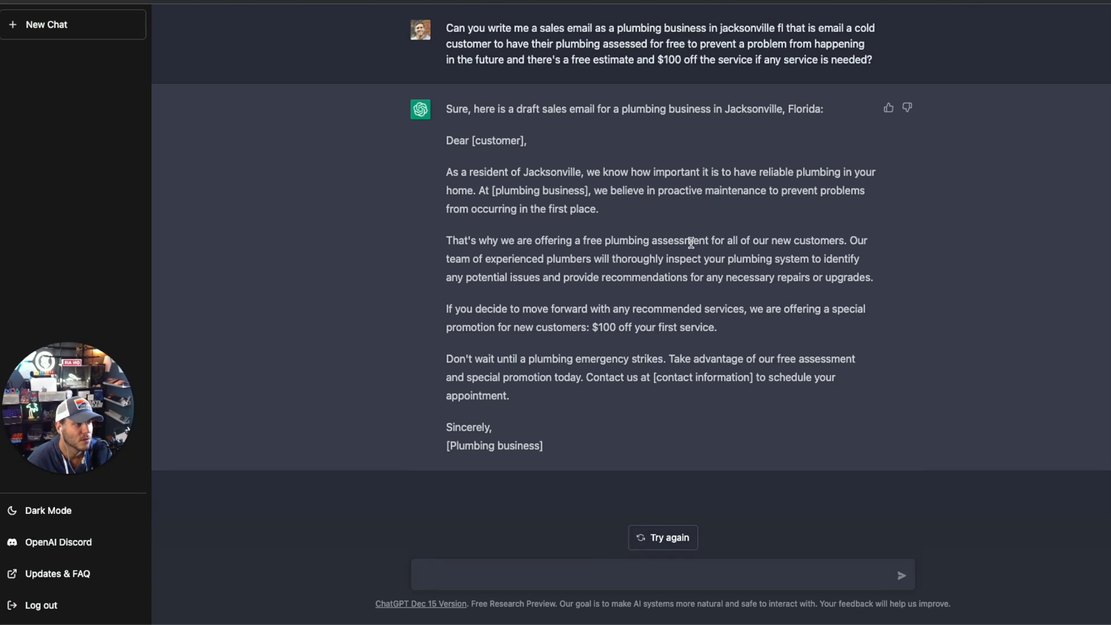
pyautogui.moveTo(728, 252)
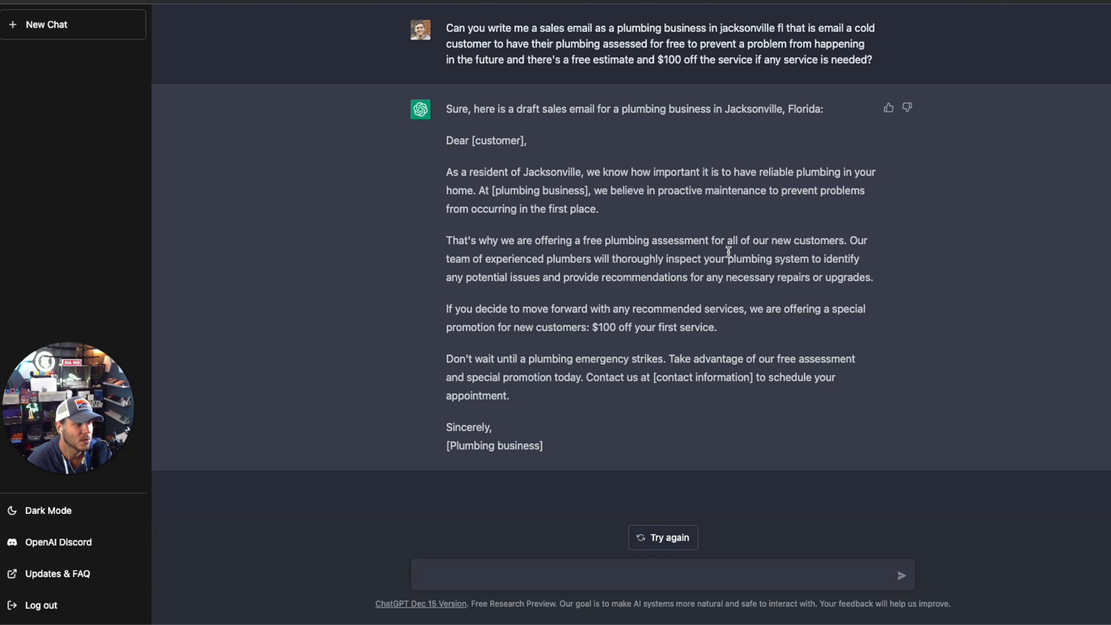
pyautogui.moveTo(662, 359)
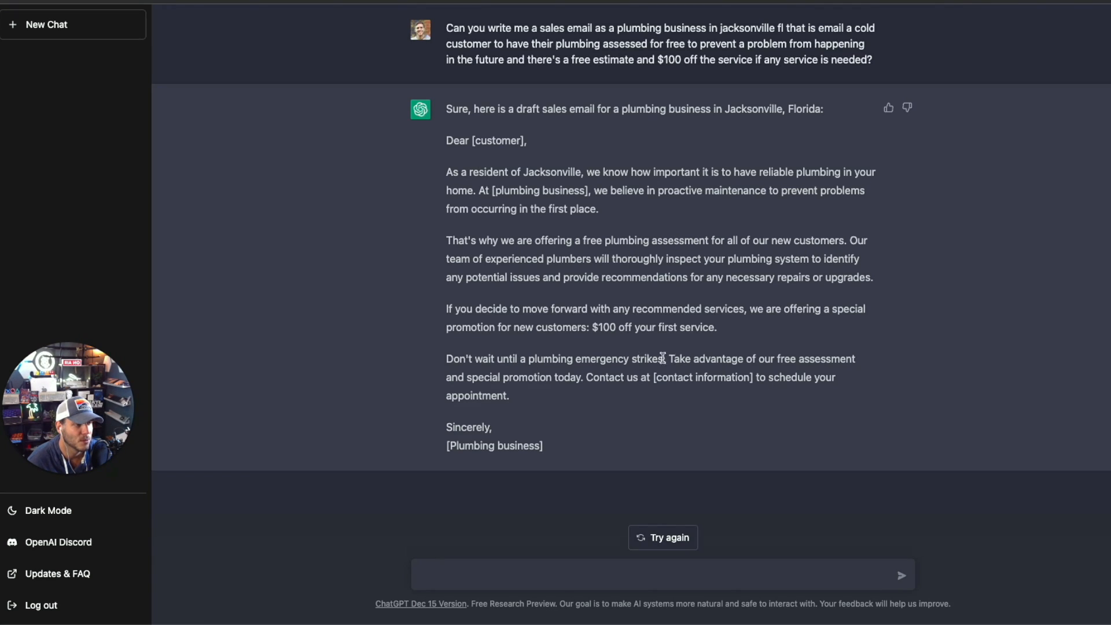
pyautogui.moveTo(694, 381)
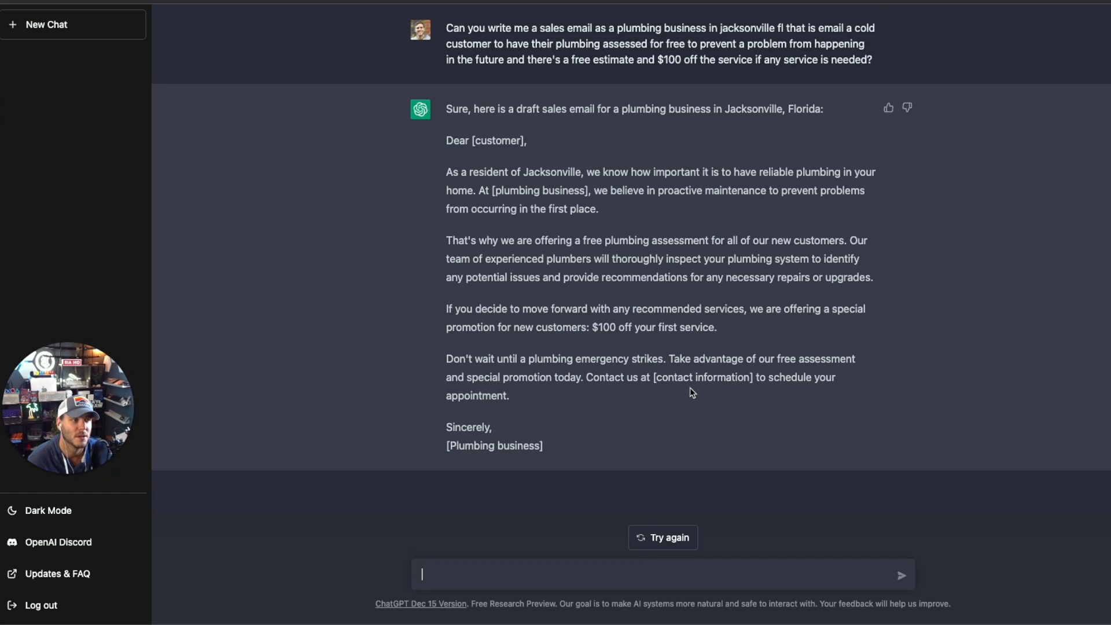
pyautogui.moveTo(686, 391)
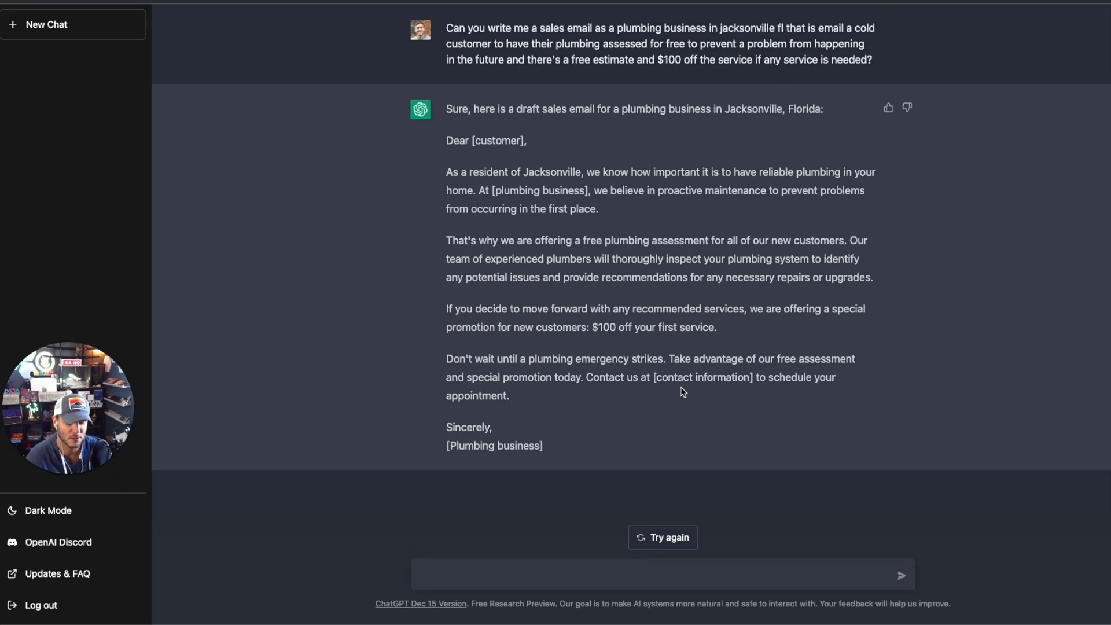
# - Request five social media posts around the same service and sale offer
pyautogui.write('Can you gen')
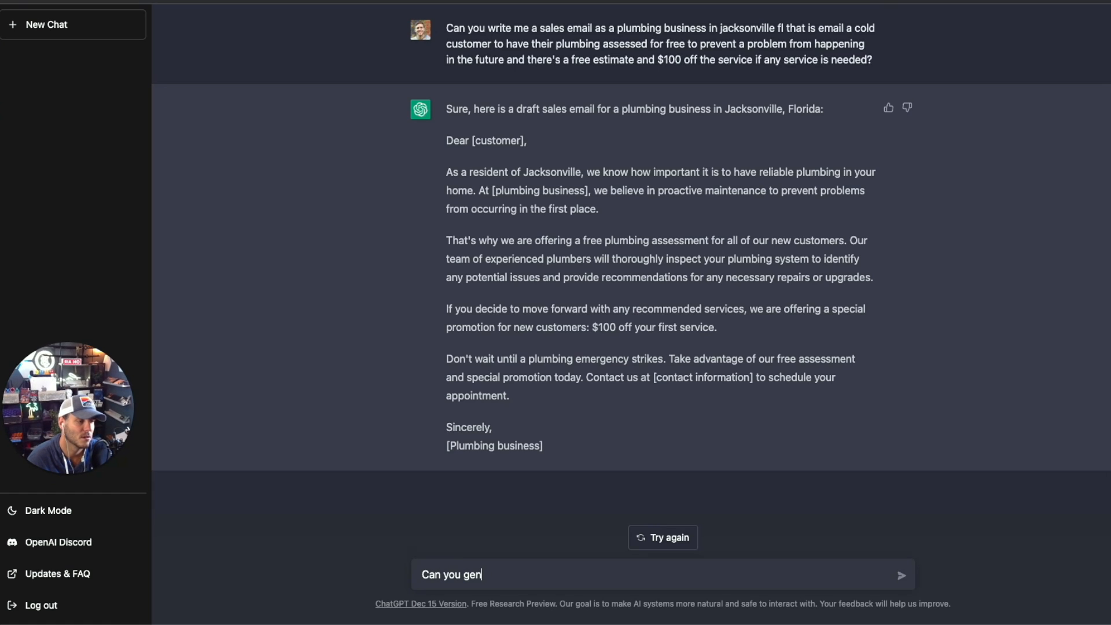
pyautogui.write('erate 5 social media post')
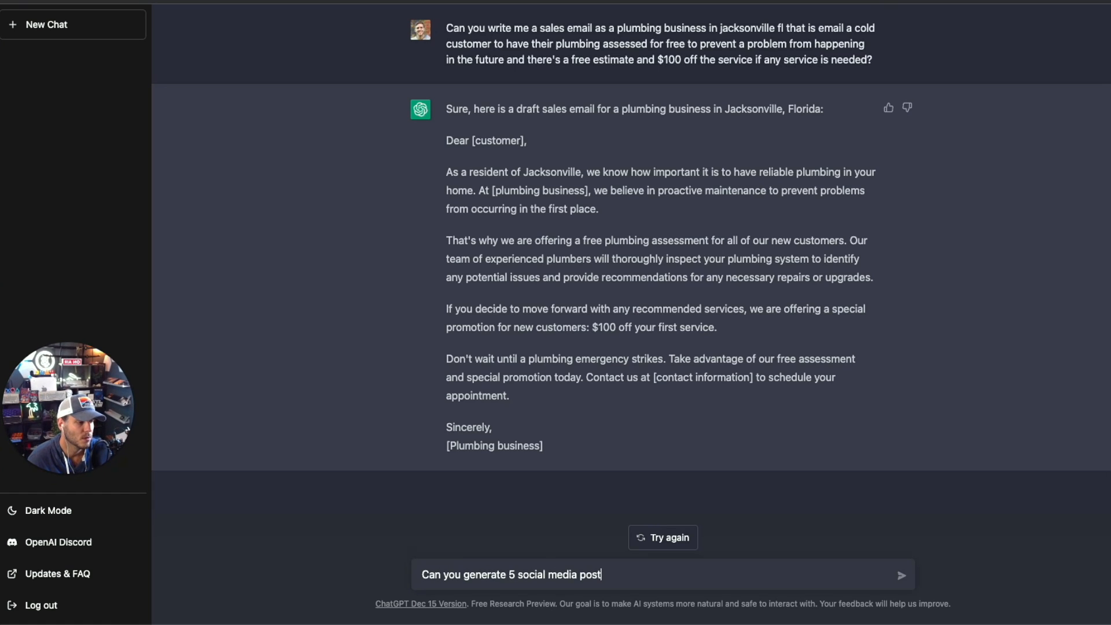
pyautogui.write('s around this s')
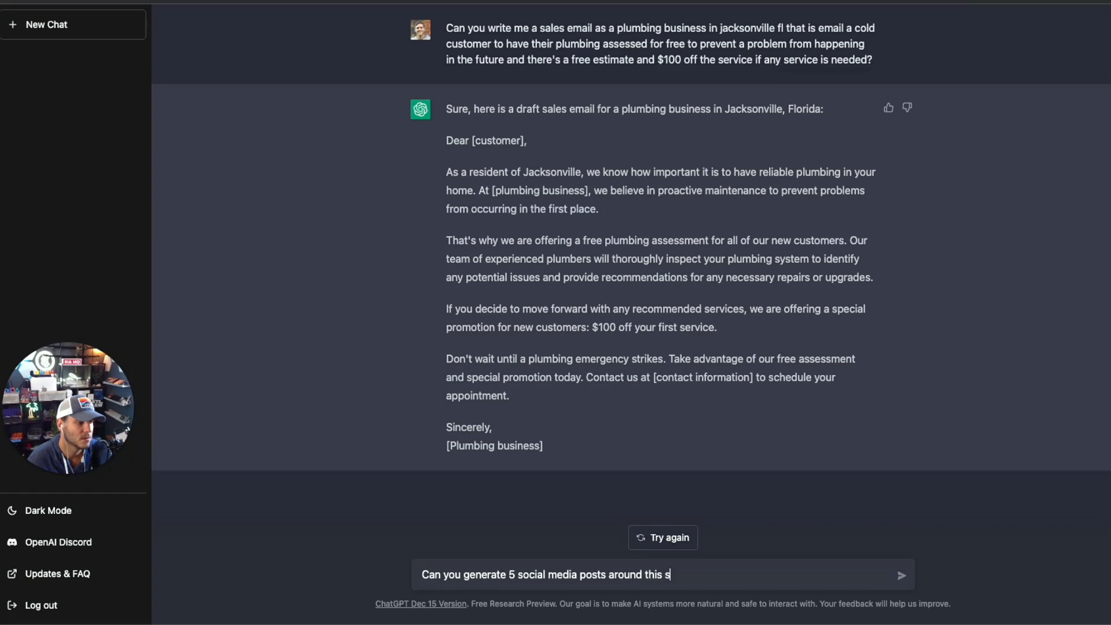
pyautogui.write('ame service')
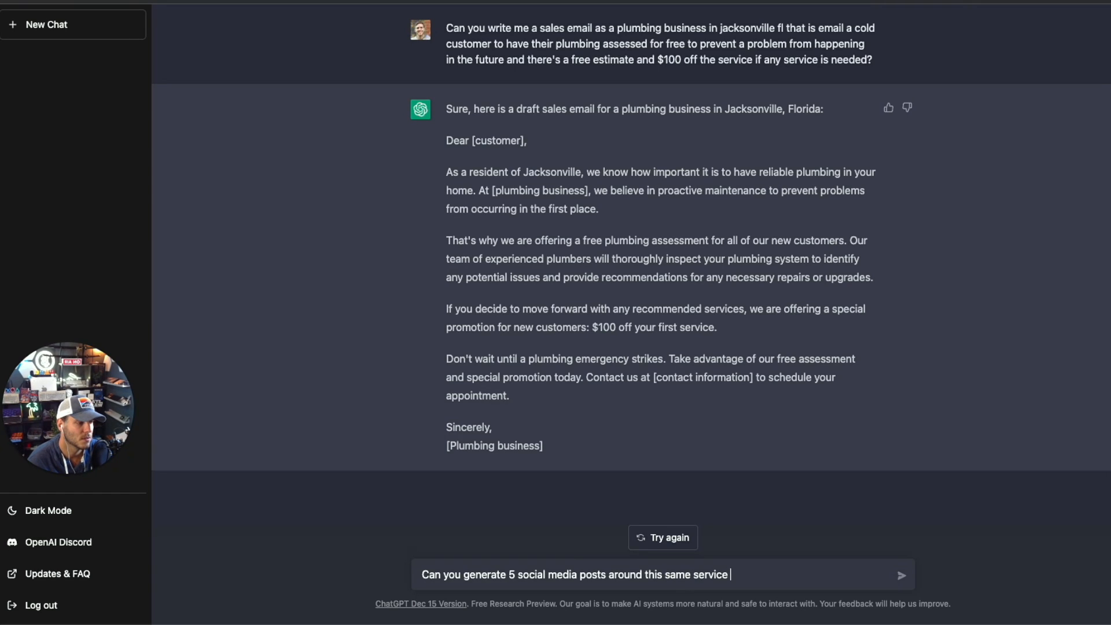
pyautogui.write('and with the same sale offer in the')
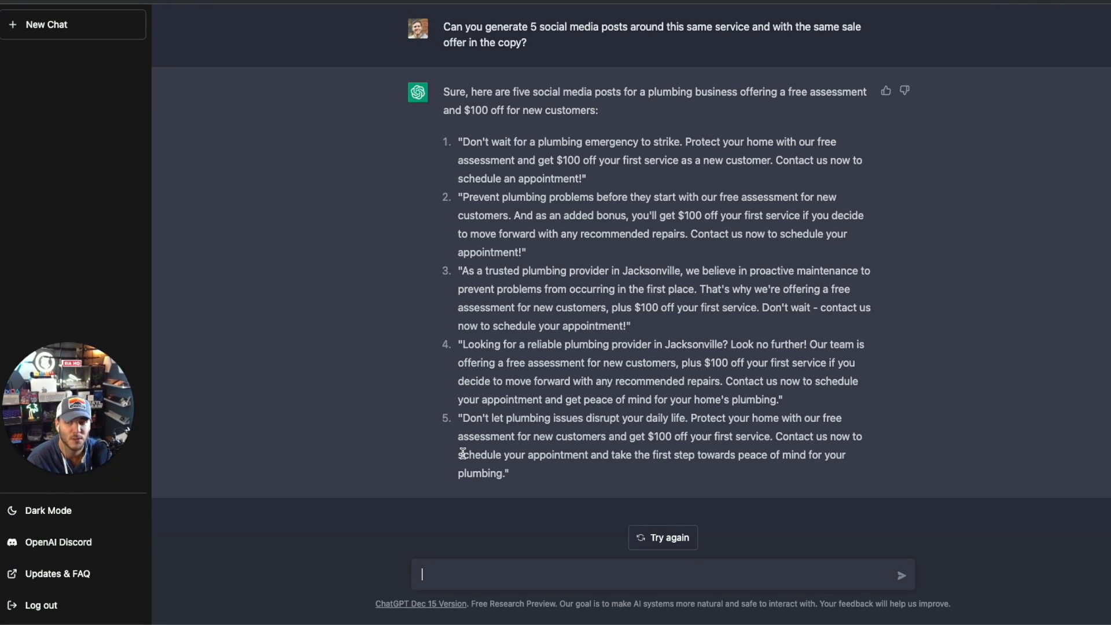
pyautogui.moveTo(442, 340)
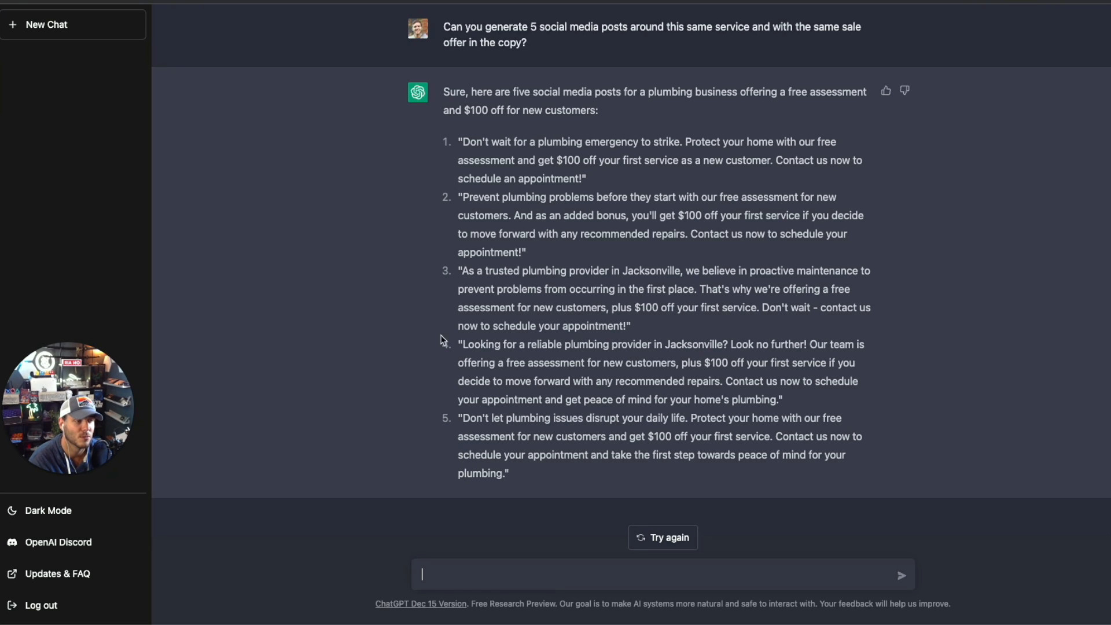
pyautogui.moveTo(536, 318)
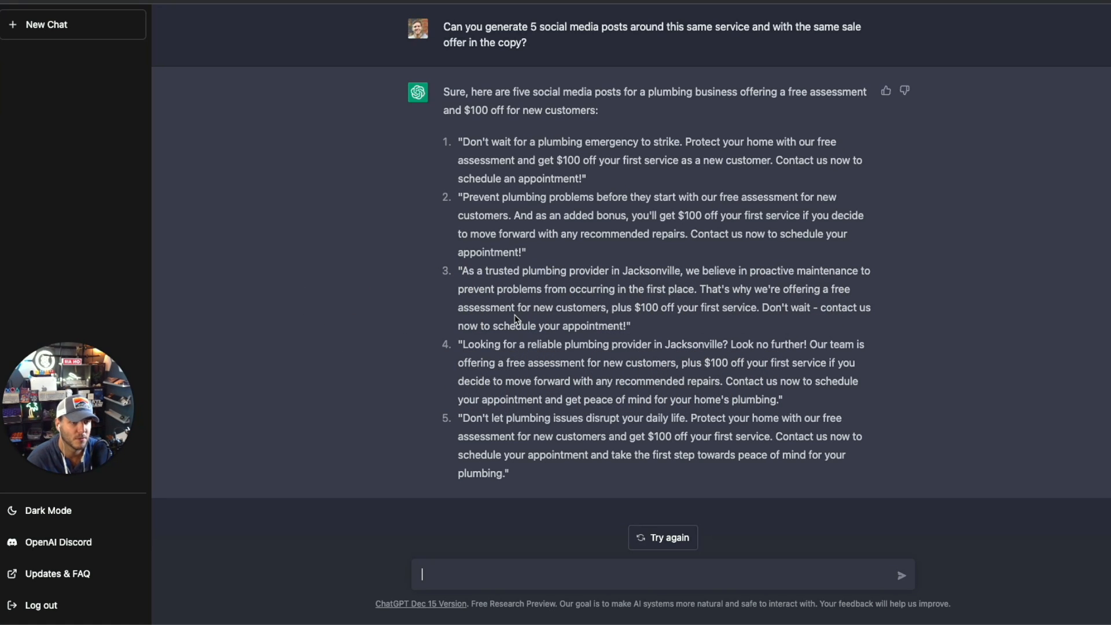
# - Send a request for Facebook and Google paid-ad copy using the same offer, then review the options
pyautogui.write('Can')
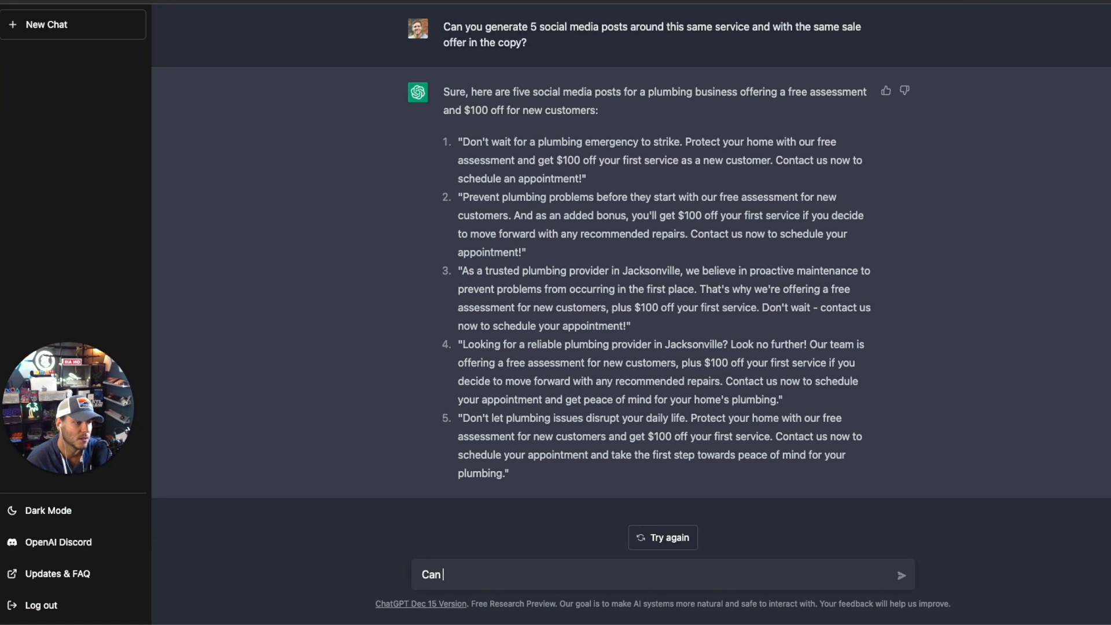
pyautogui.write('you generate some copy option')
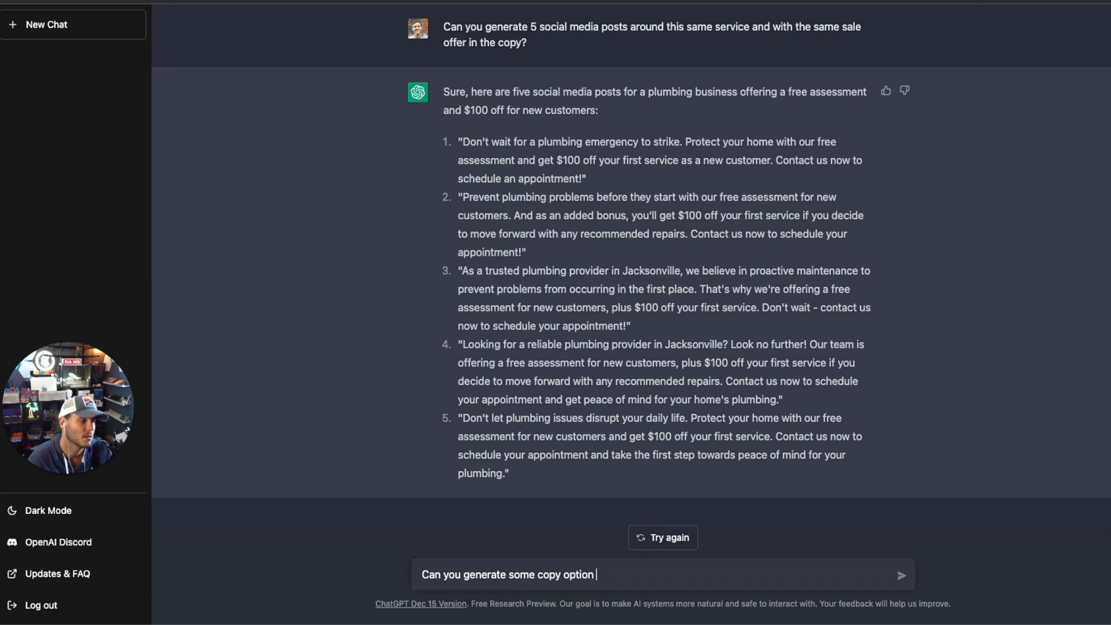
pyautogui.write('s that we can')
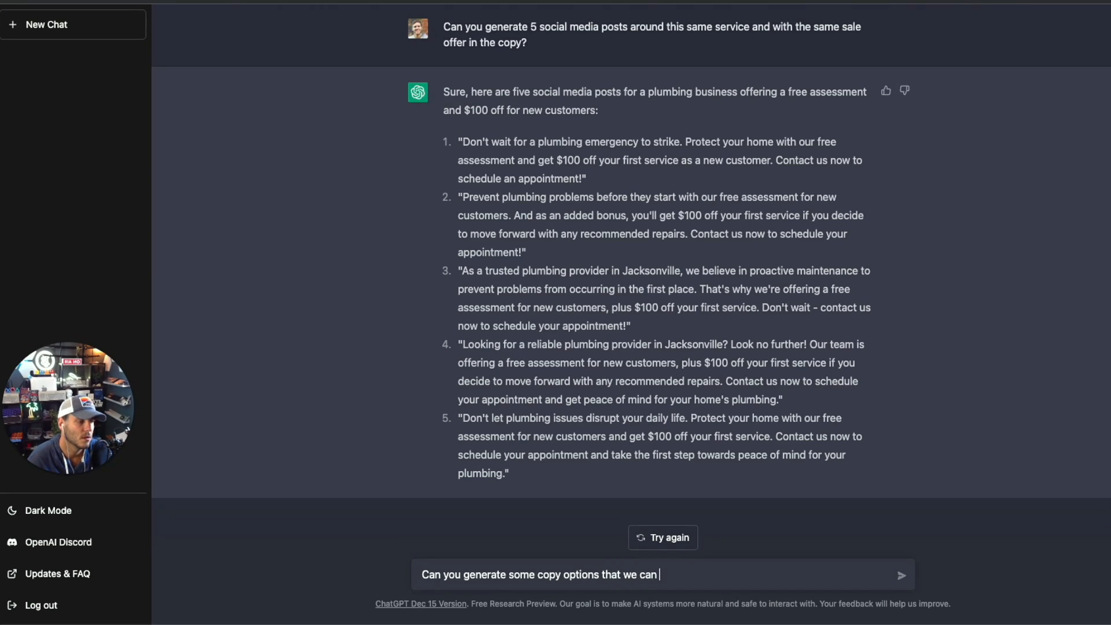
pyautogui.write('use for a p')
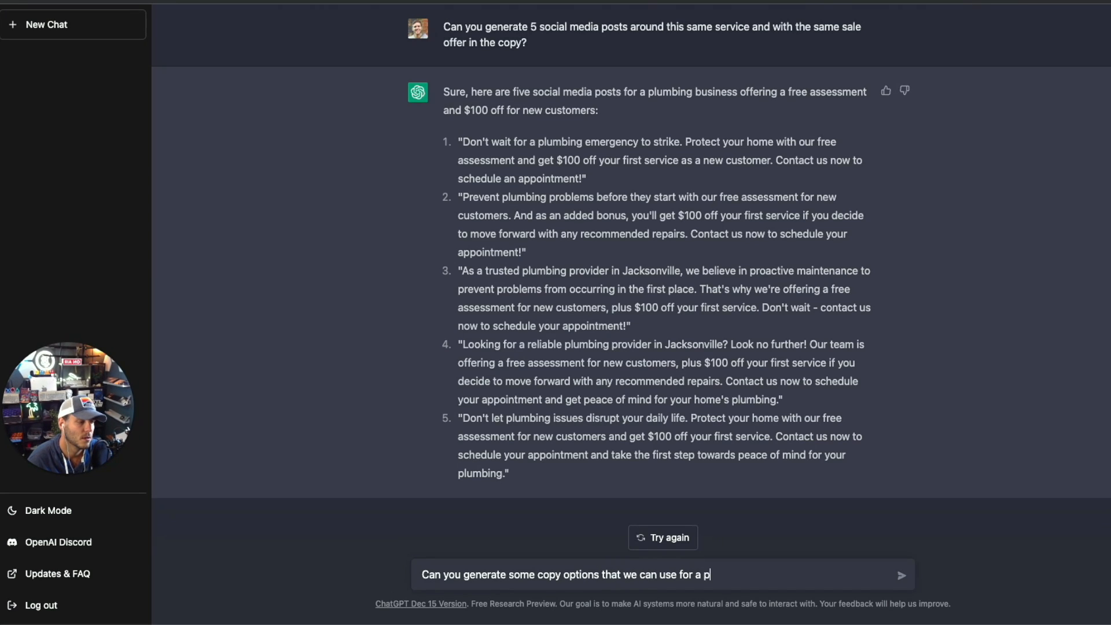
pyautogui.write('aid ads')
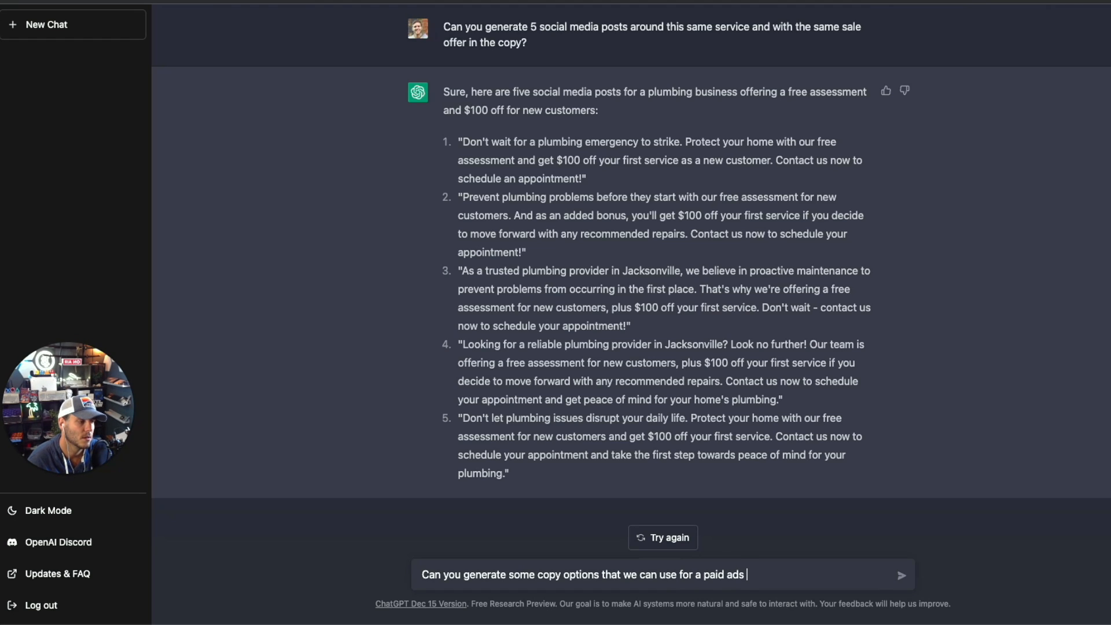
pyautogui.write('campaign using this same offer that you shared?')
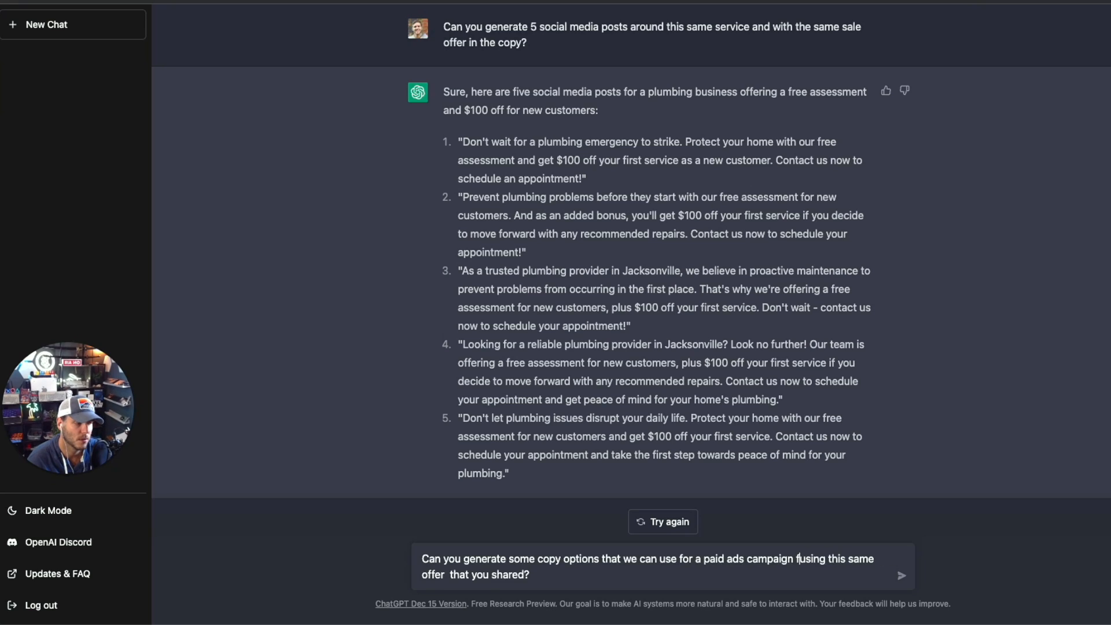
pyautogui.write('for Facebook and Google PPC')
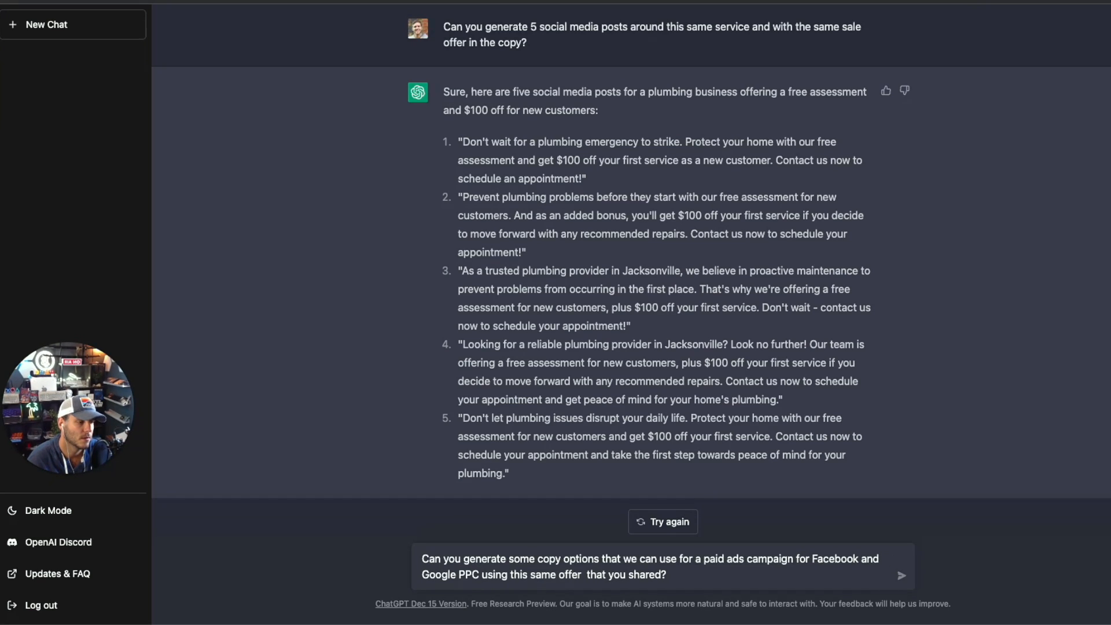
pyautogui.click(901, 575)
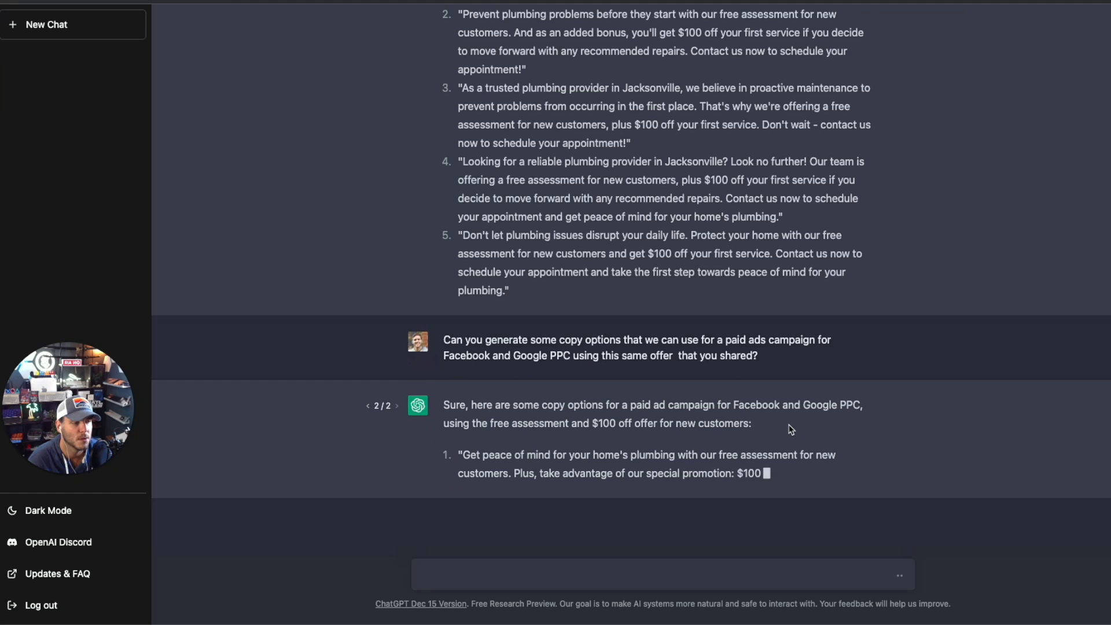
pyautogui.scroll(-3)
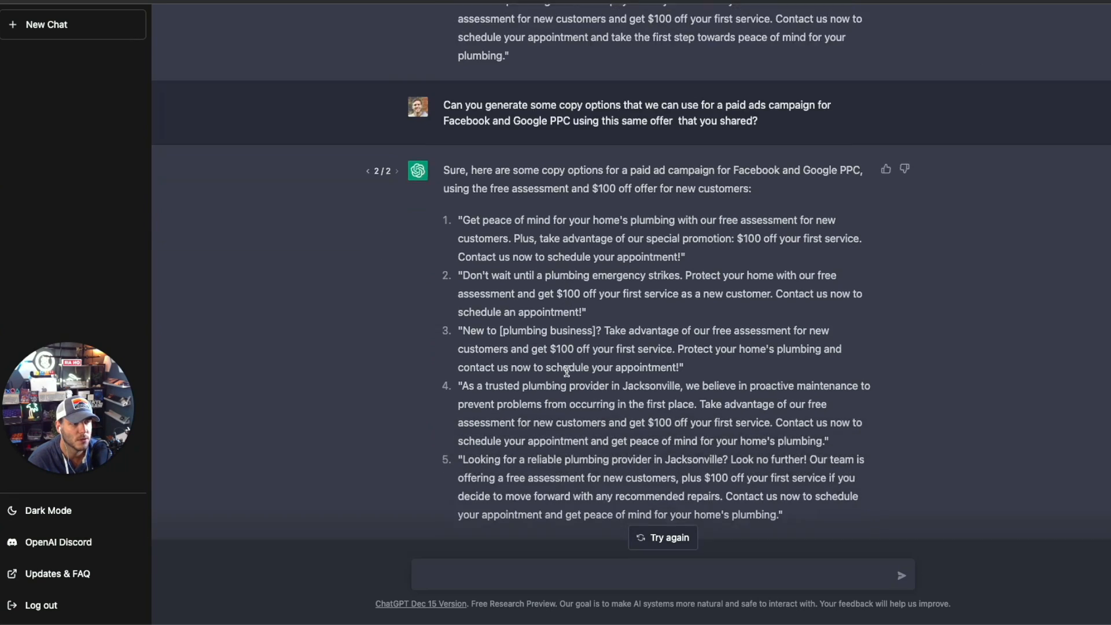
pyautogui.scroll(-3)
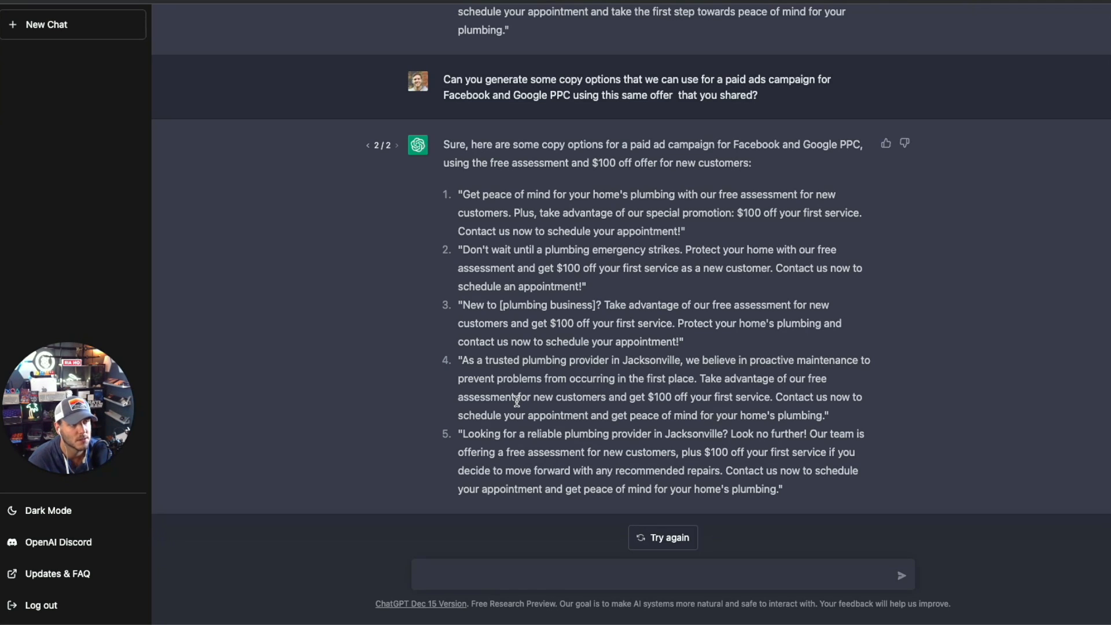
pyautogui.scroll(3)
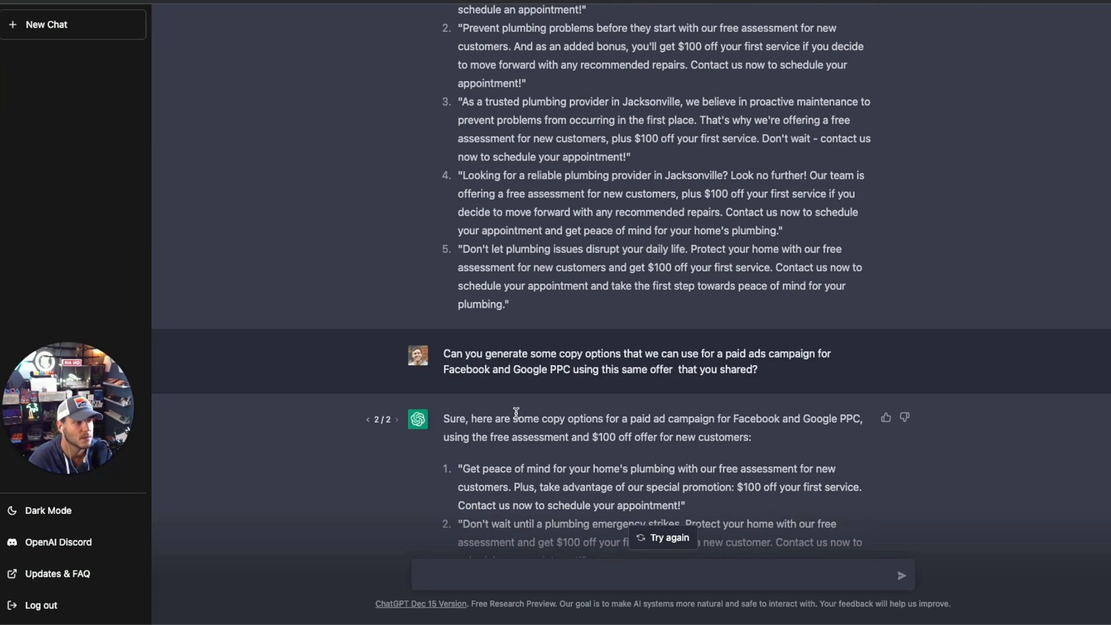
pyautogui.scroll(-3)
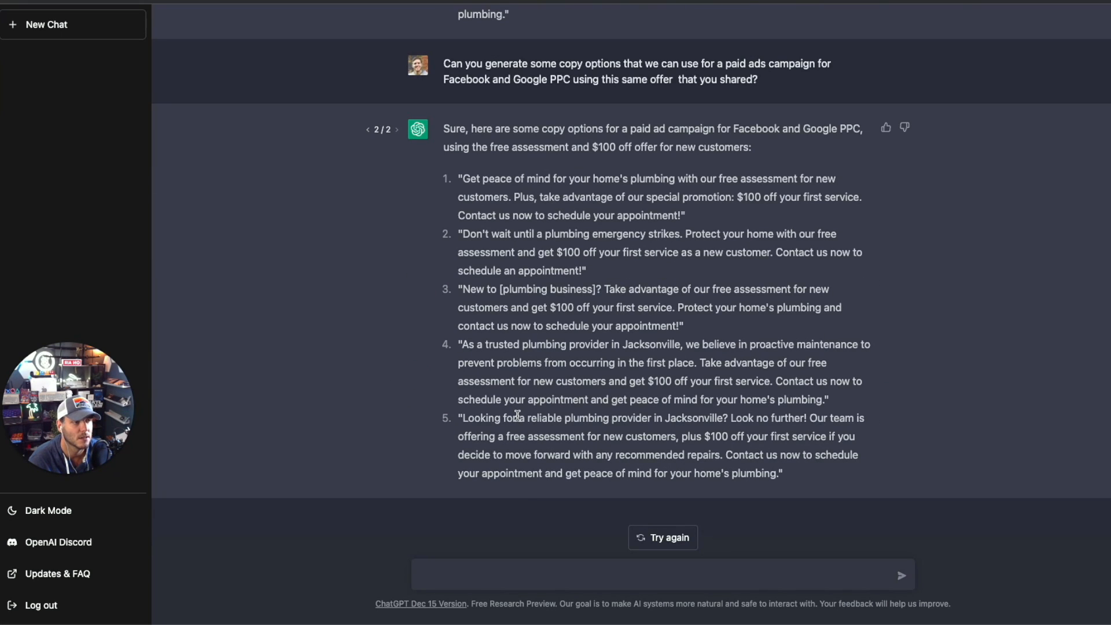
pyautogui.moveTo(524, 430)
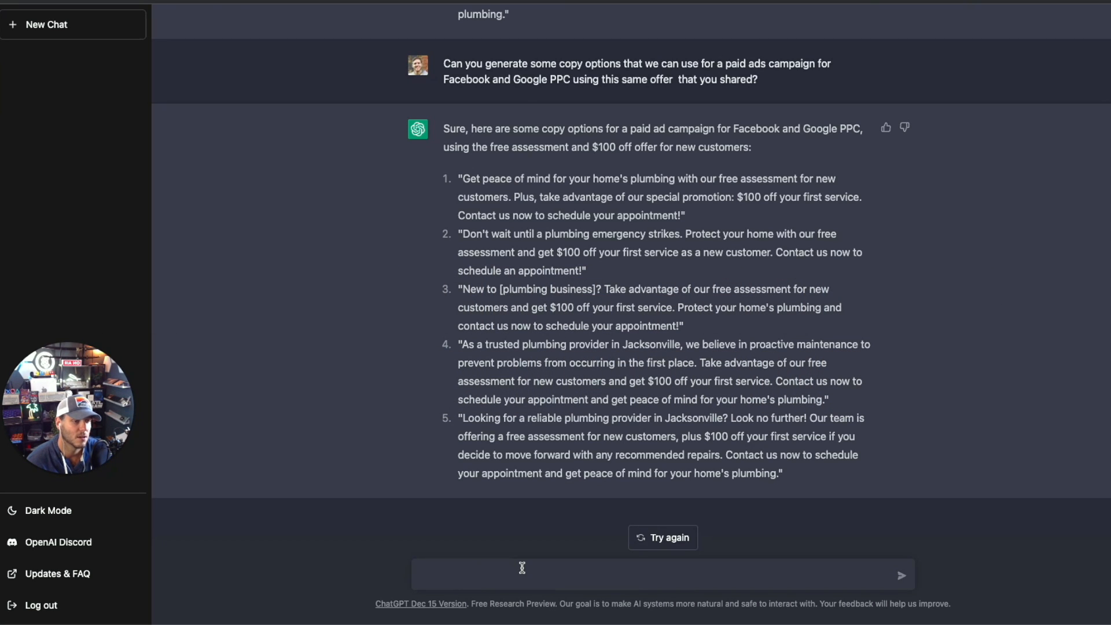
# - Request ecommerce product descriptions for the pipes and pipe attachments offered for sale
pyautogui.write('Can you generate product des')
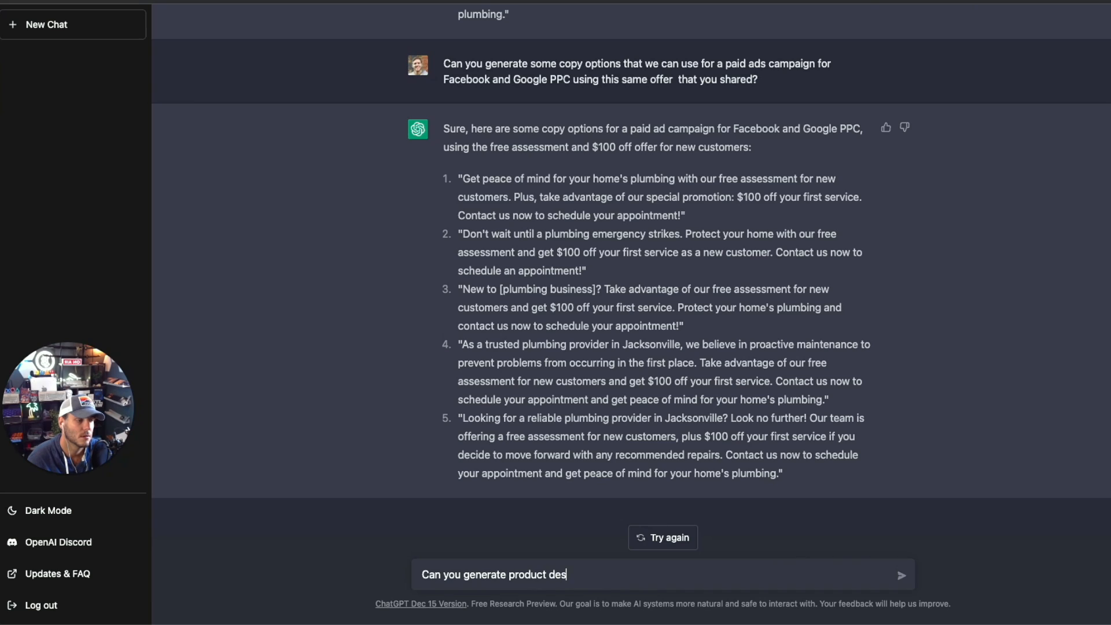
pyautogui.write('criptions for')
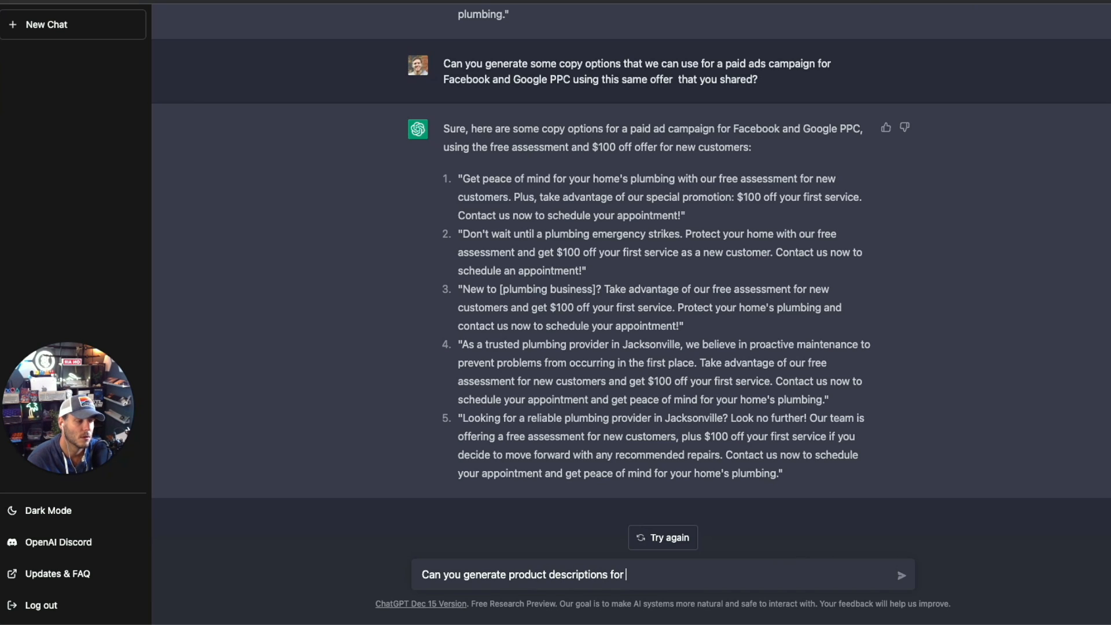
pyautogui.write('pipes and pipe attachments that this plumbing company is off')
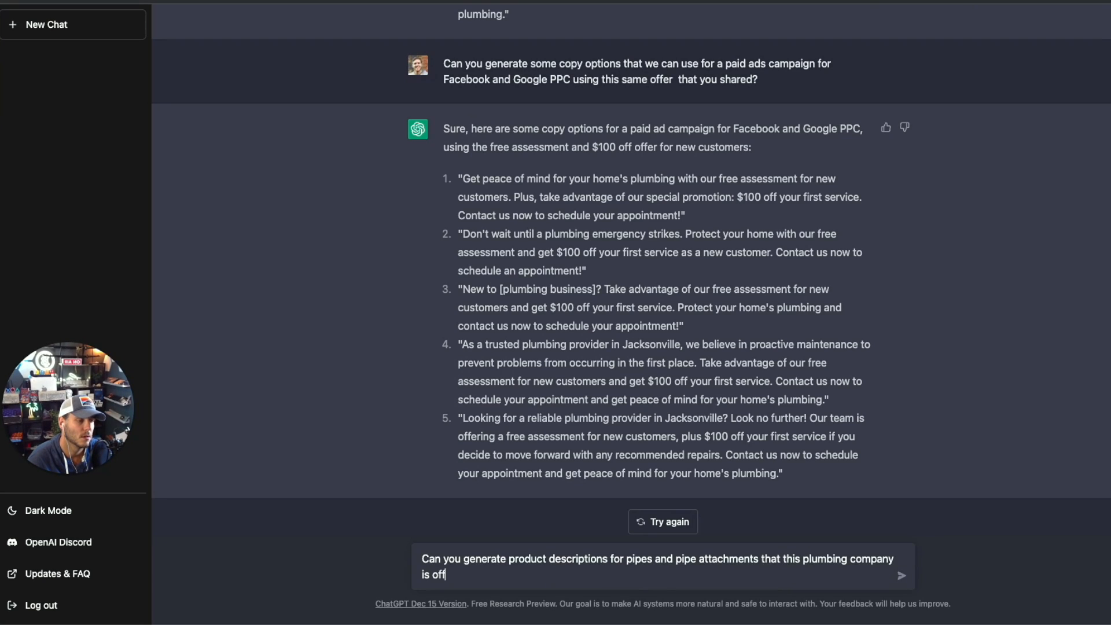
pyautogui.write('ering for sale')
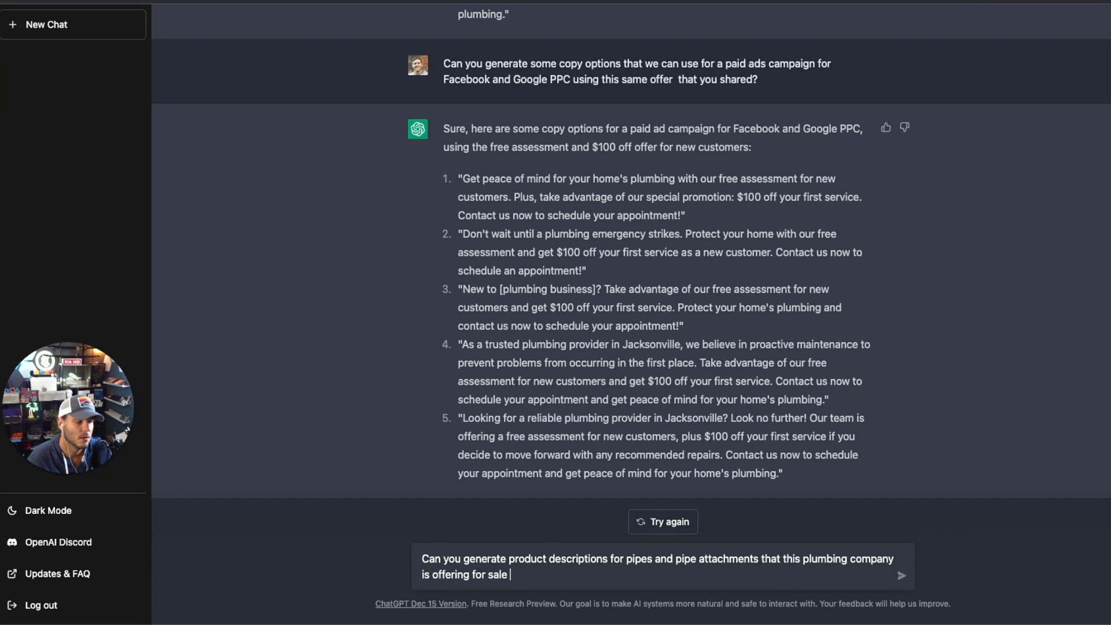
pyautogui.write('on its w')
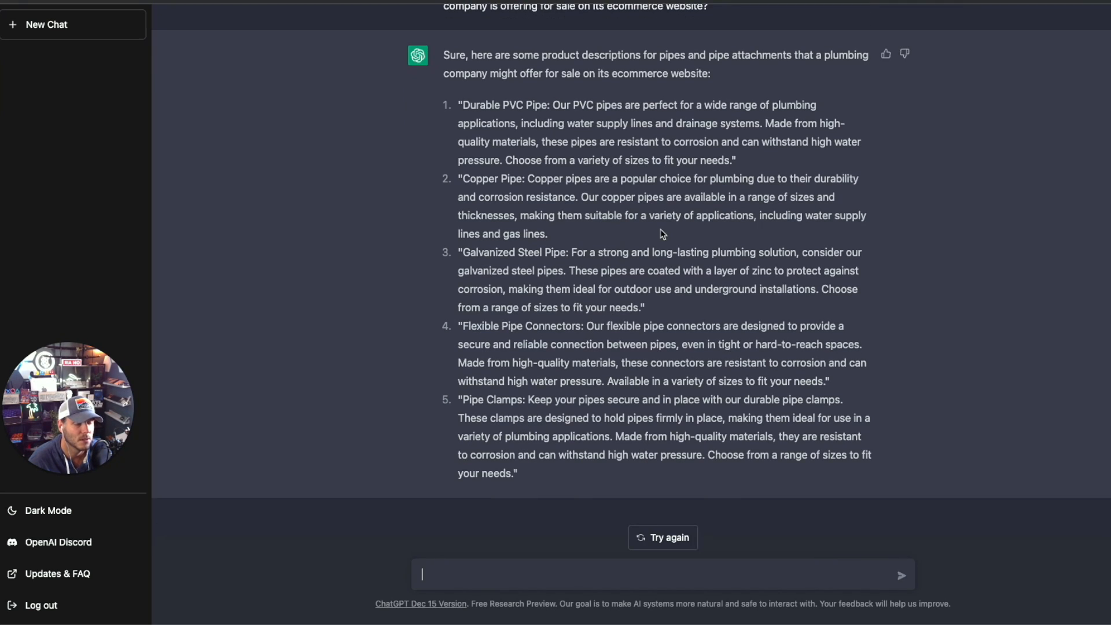
pyautogui.moveTo(595, 103)
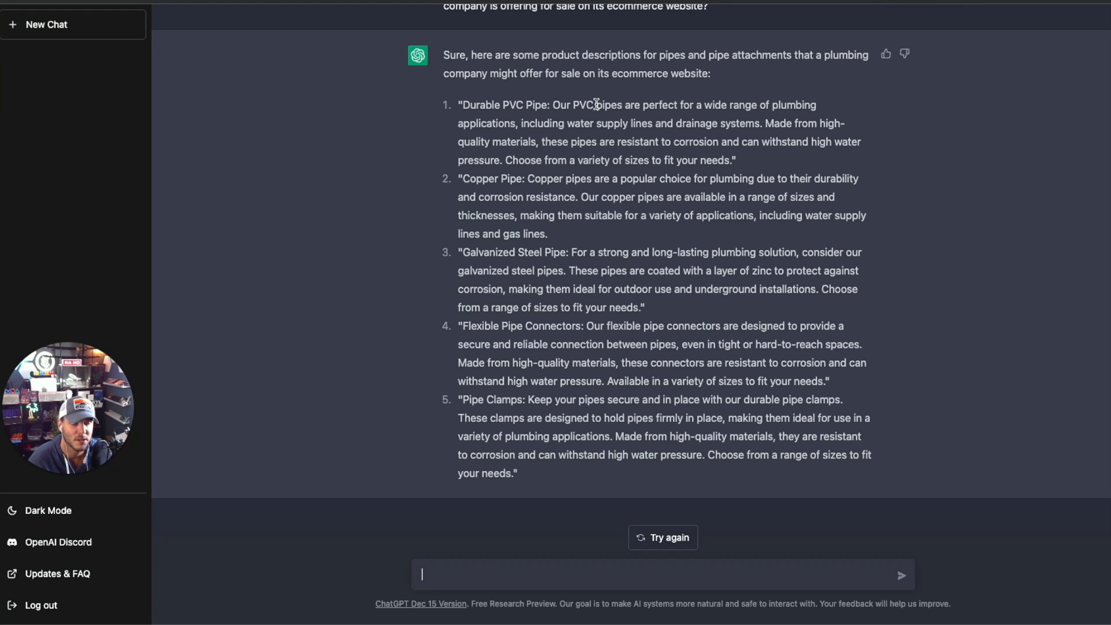
pyautogui.moveTo(705, 417)
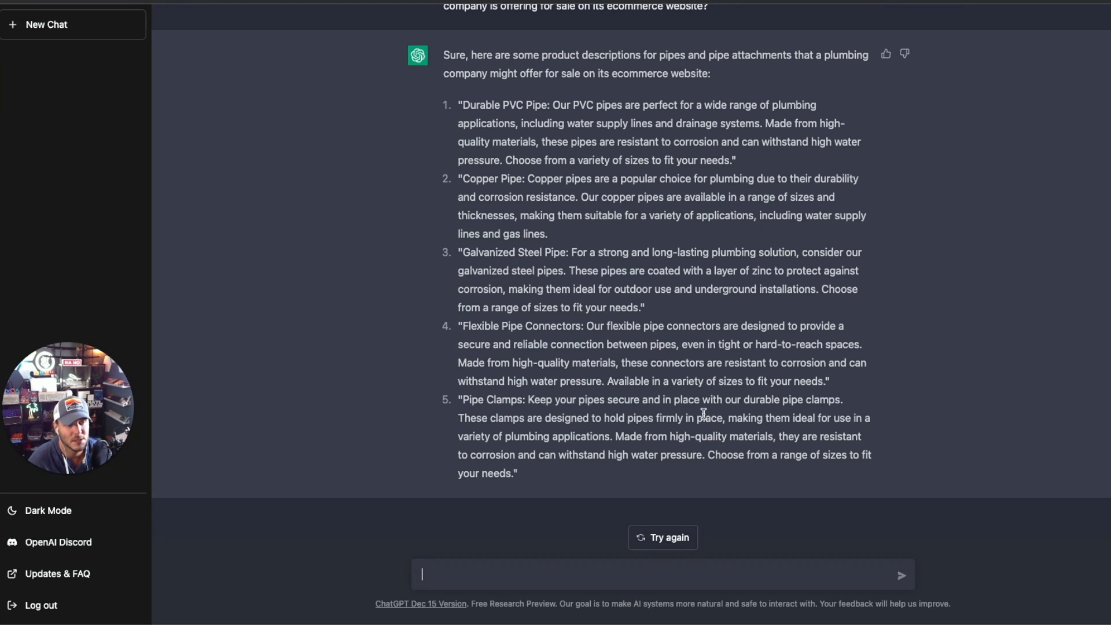
pyautogui.moveTo(622, 107)
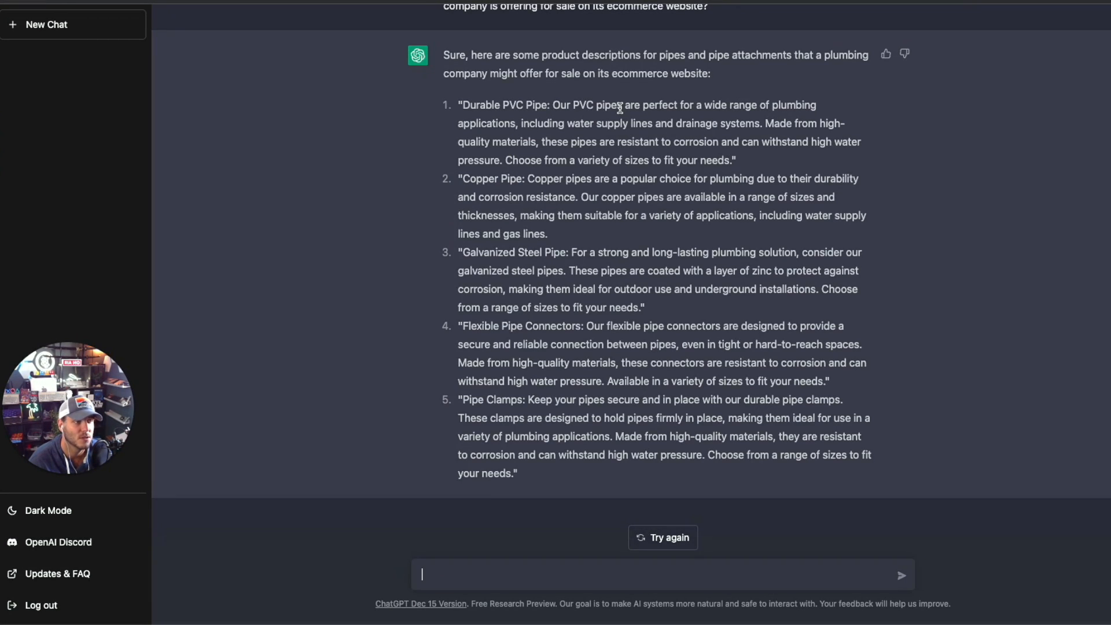
pyautogui.moveTo(505, 107)
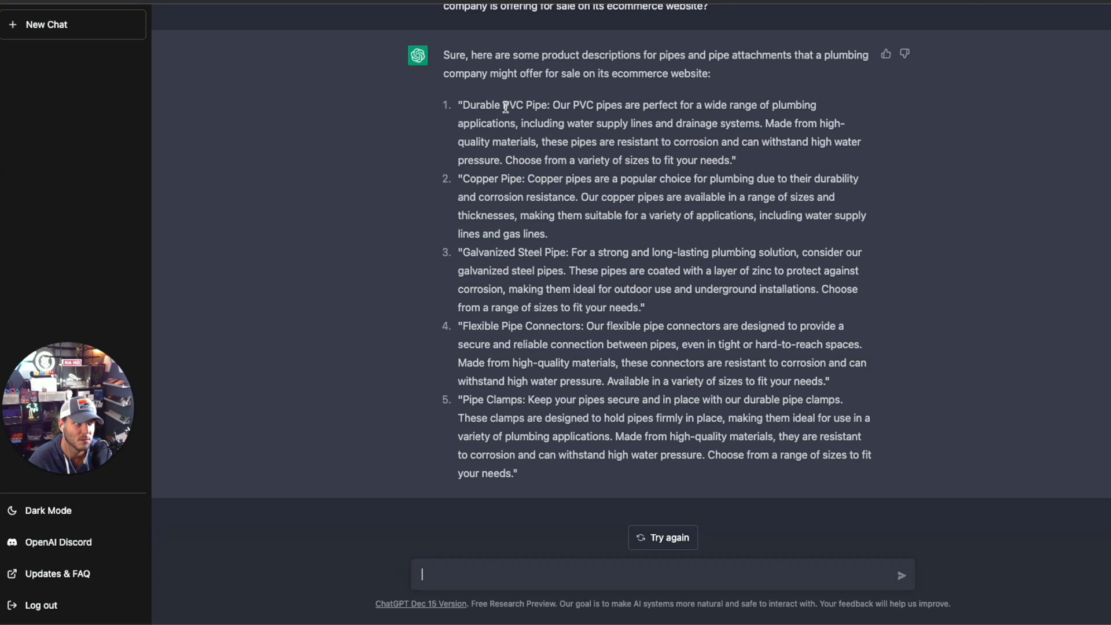
pyautogui.moveTo(506, 118)
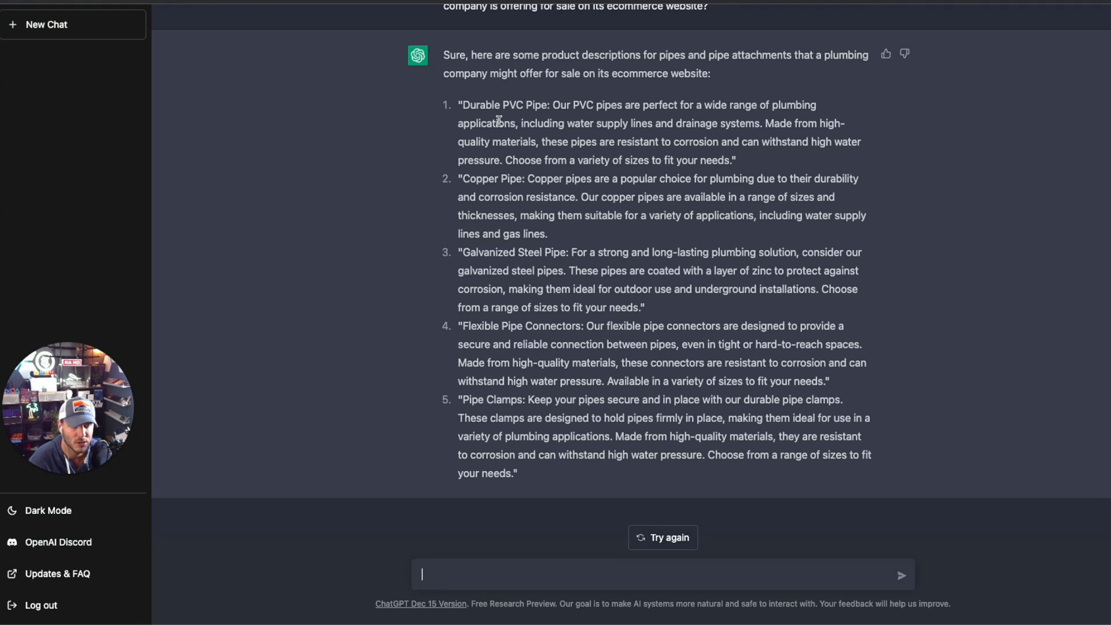
pyautogui.moveTo(467, 573)
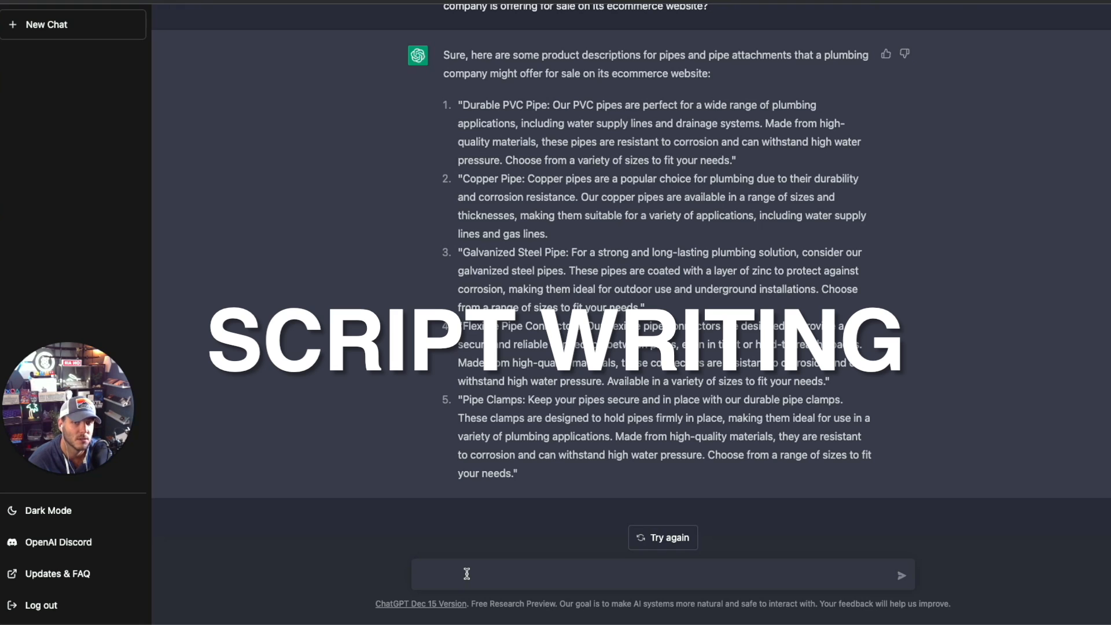
pyautogui.click(467, 574)
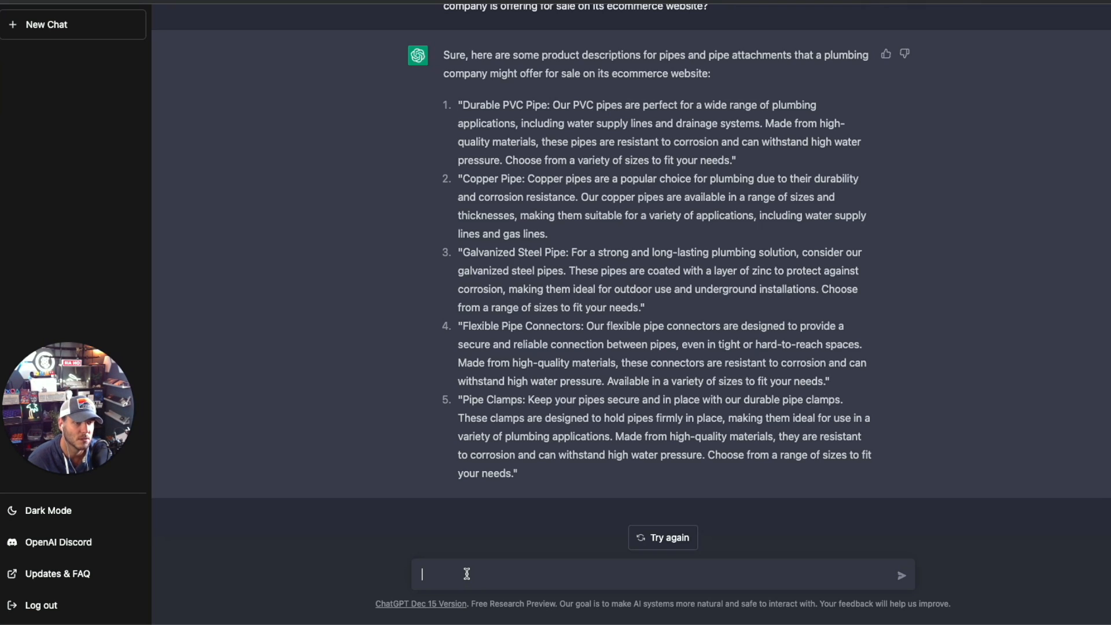
# - Send a request for a YouTube ad video script featuring the sales promotion
pyautogui.write('Can you write me a video script for this plumbing company t')
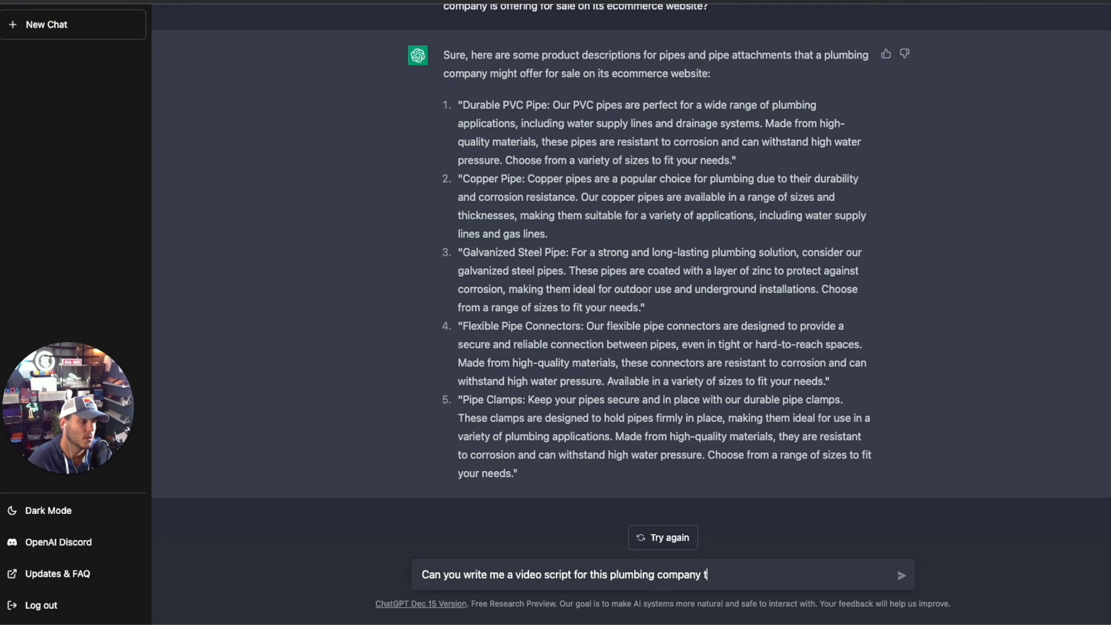
pyautogui.write('hat will be a youtube video')
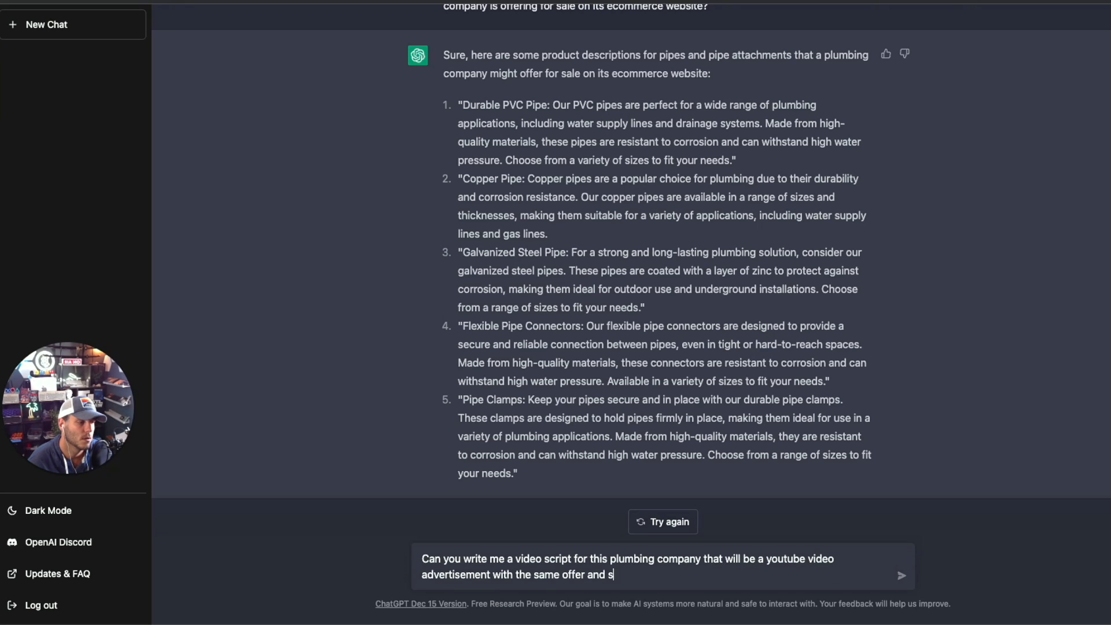
pyautogui.write('ales pr')
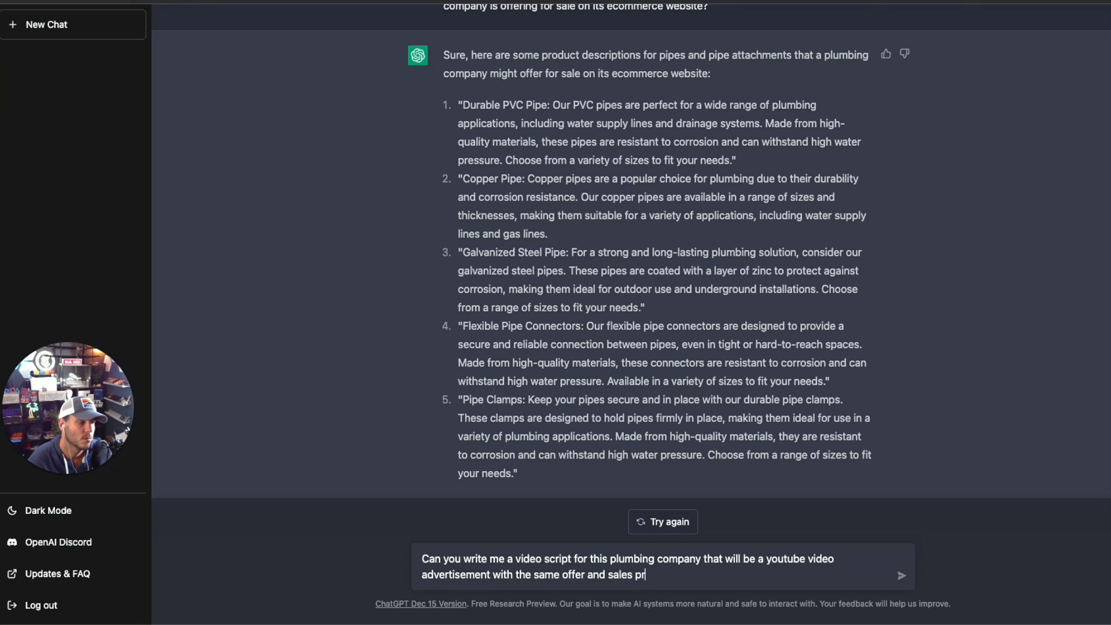
pyautogui.write('omotion?')
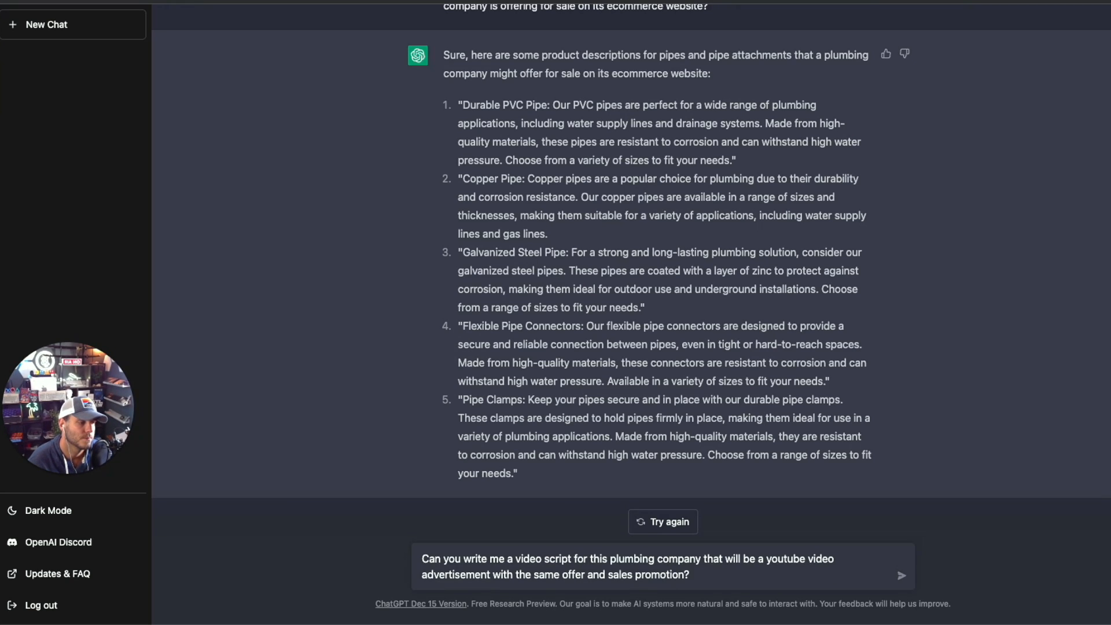
pyautogui.click(902, 576)
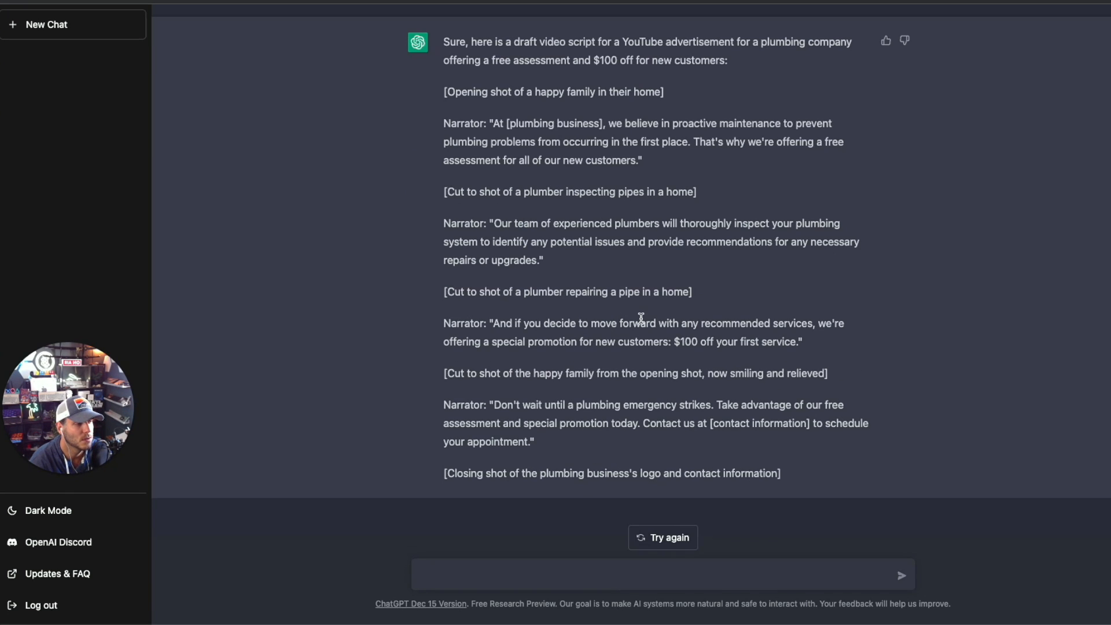
pyautogui.moveTo(805, 320)
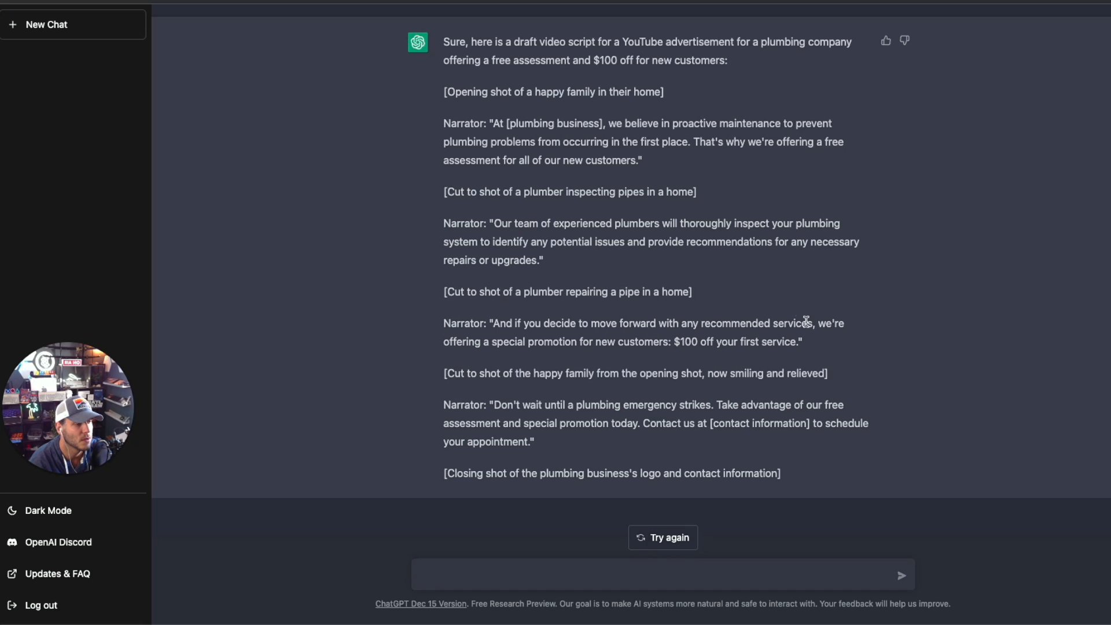
pyautogui.moveTo(617, 442)
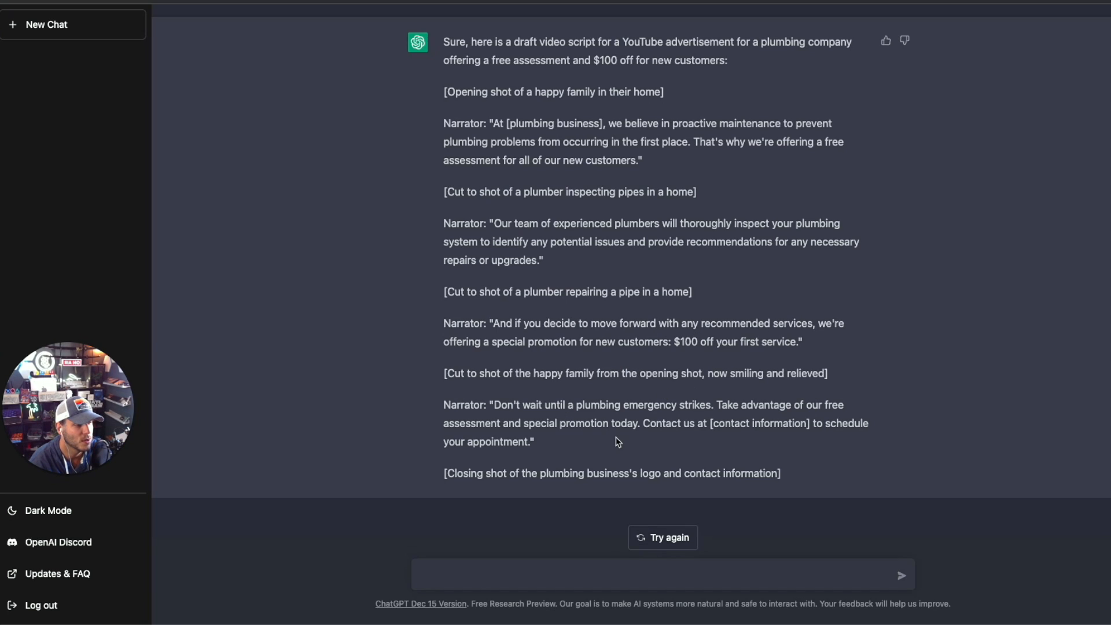
pyautogui.moveTo(642, 430)
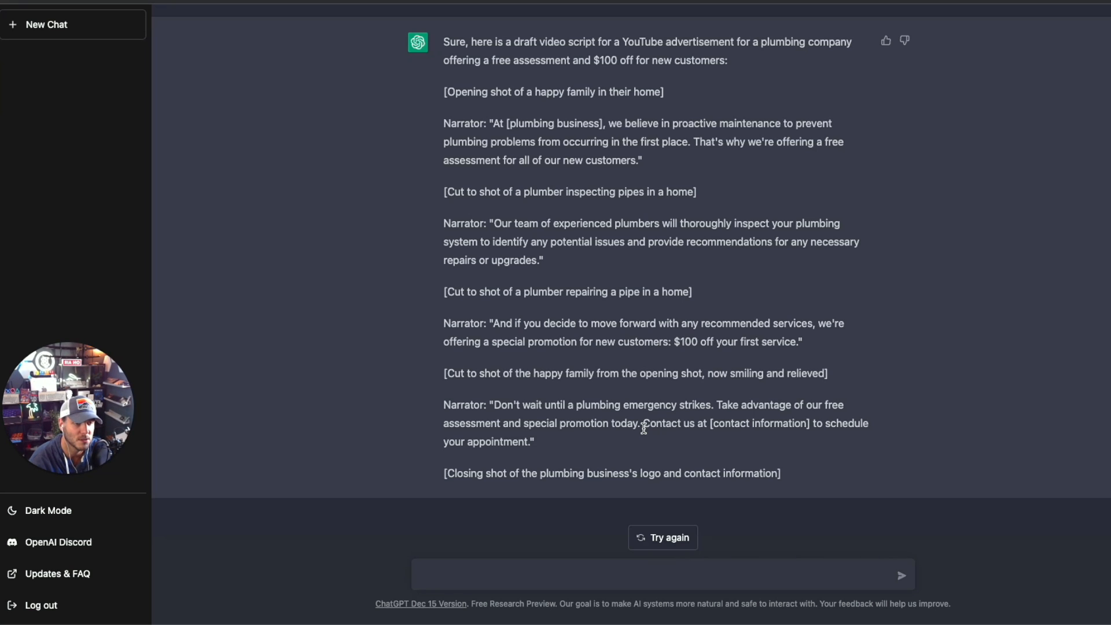
pyautogui.click(46, 24)
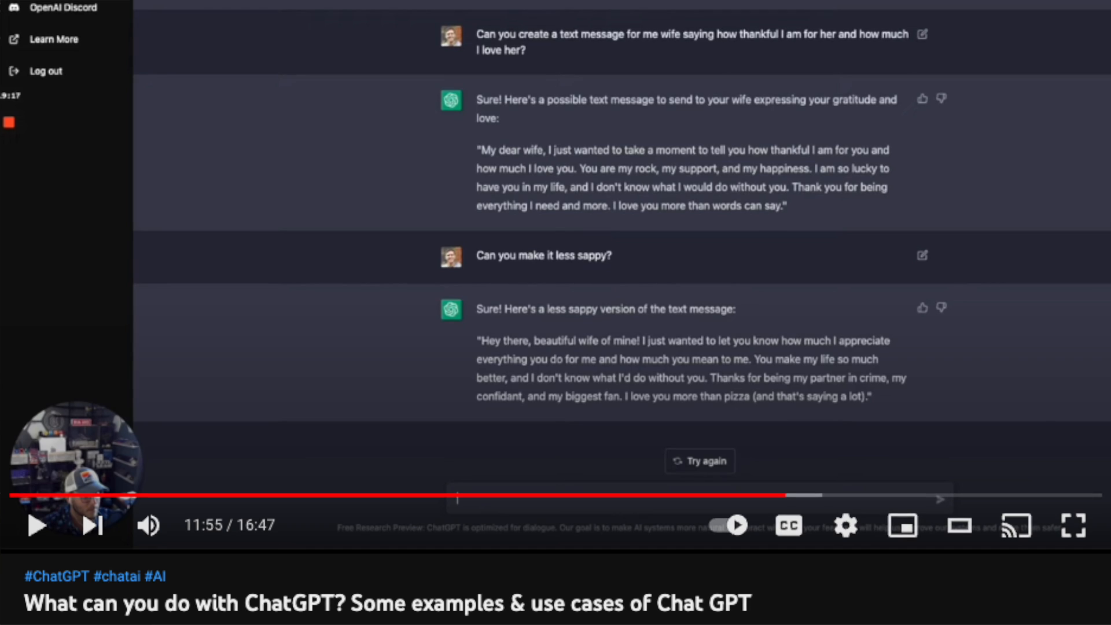
# - Scroll up on the 'What can you do with ChatGPT?' YouTube video page
pyautogui.scroll(3)
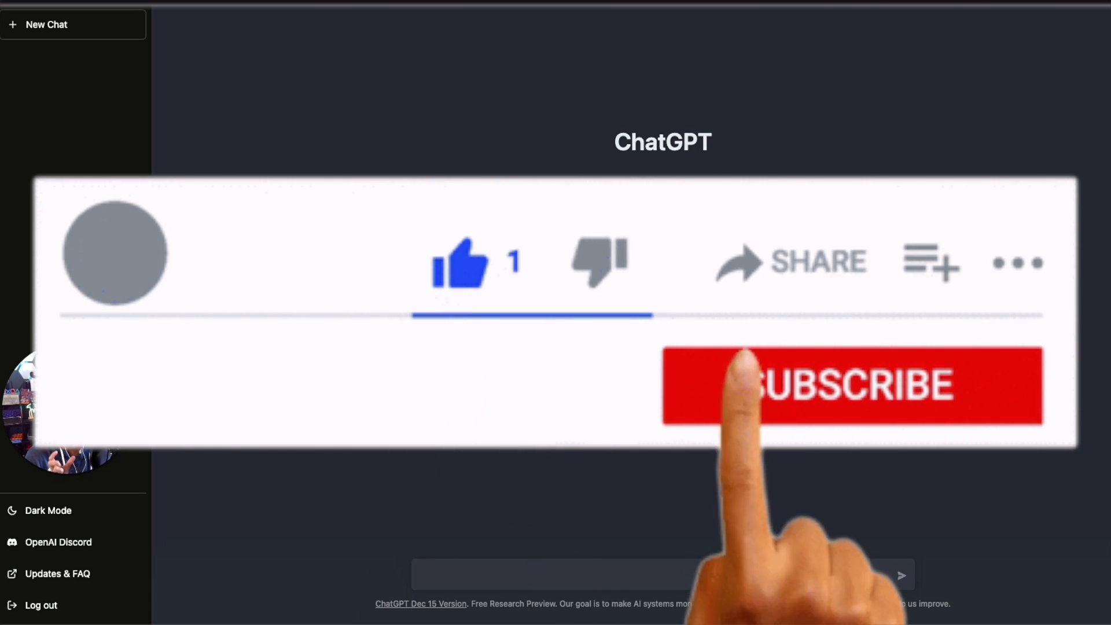
# - Dismiss the like-and-subscribe overlay to reveal ChatGPT's blank start screen
pyautogui.click(815, 386)
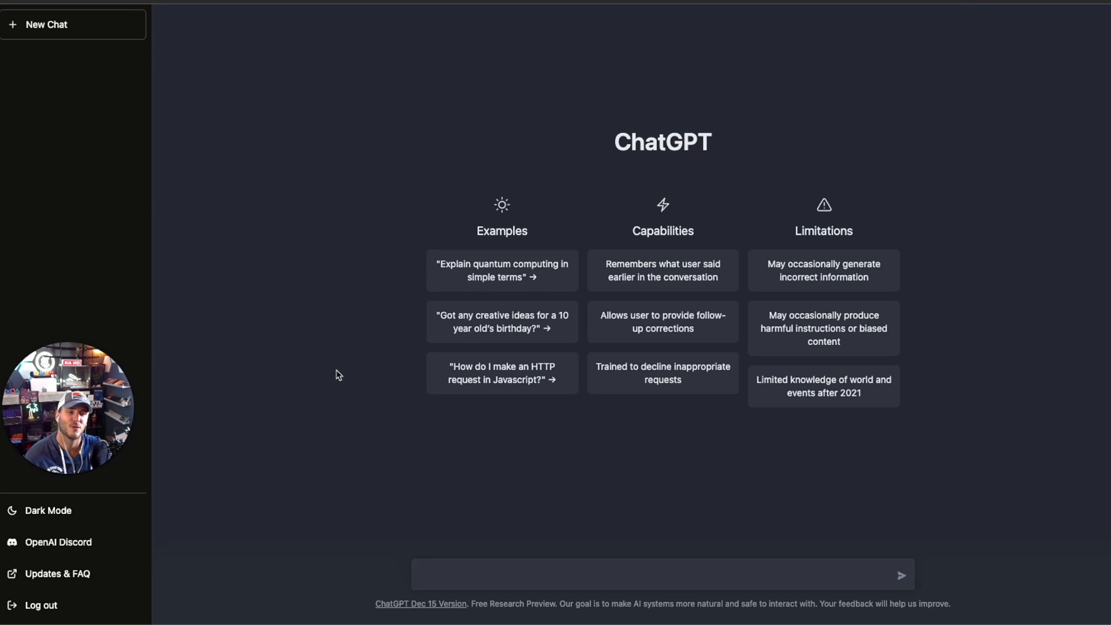
pyautogui.moveTo(90, 265)
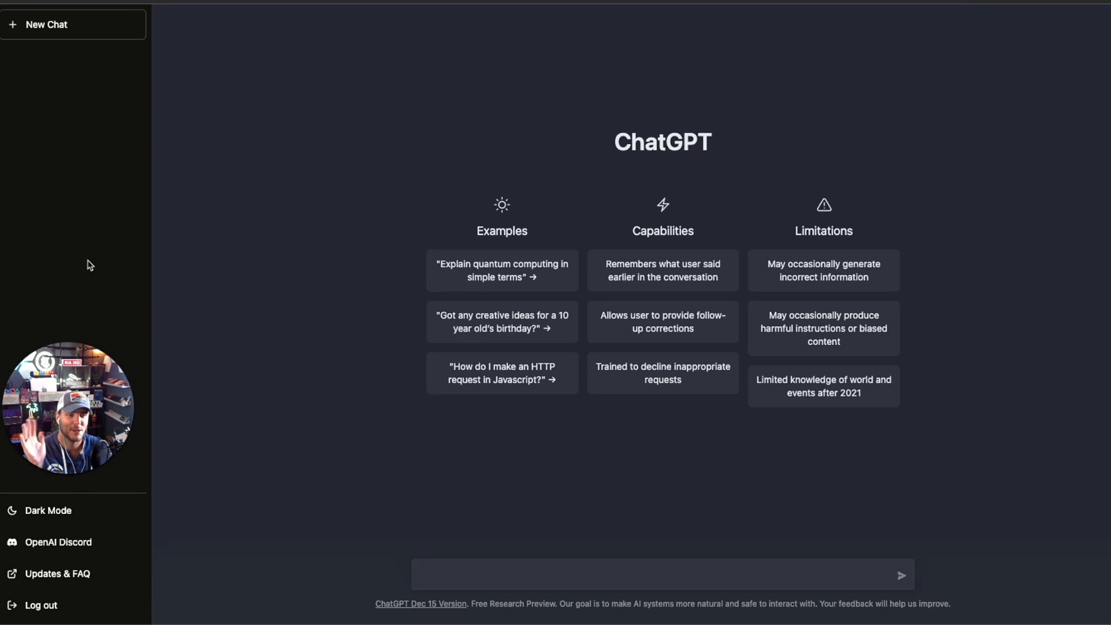